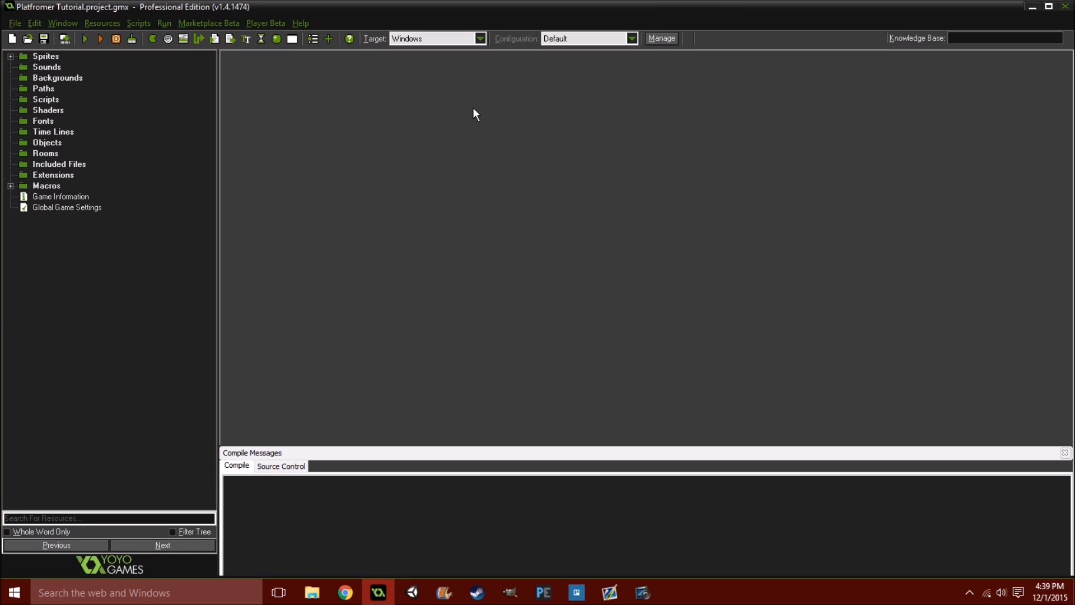
pyautogui.moveTo(134, 150)
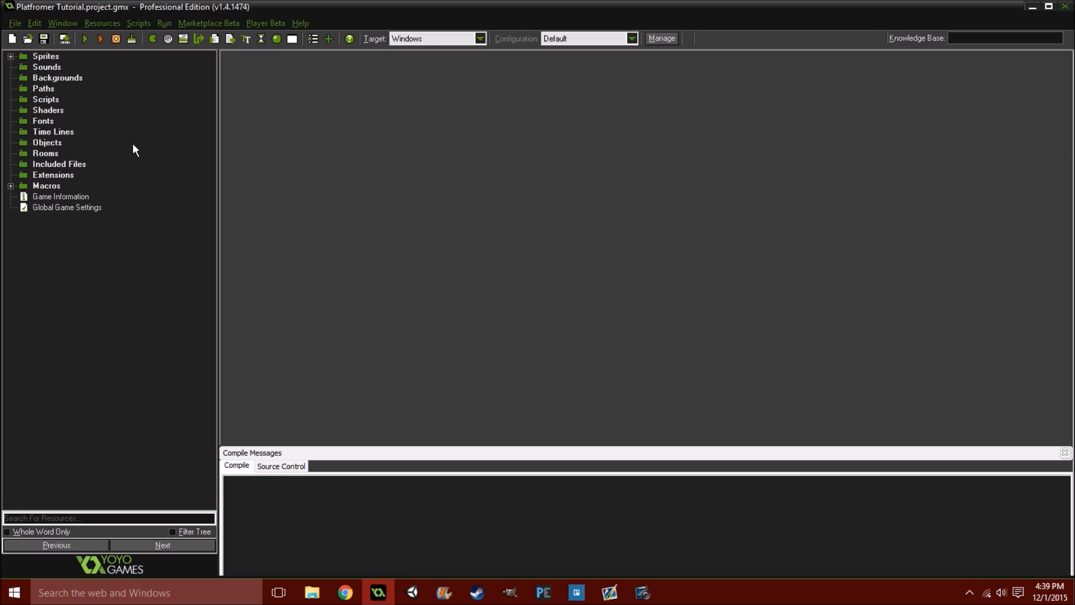
pyautogui.moveTo(165, 184)
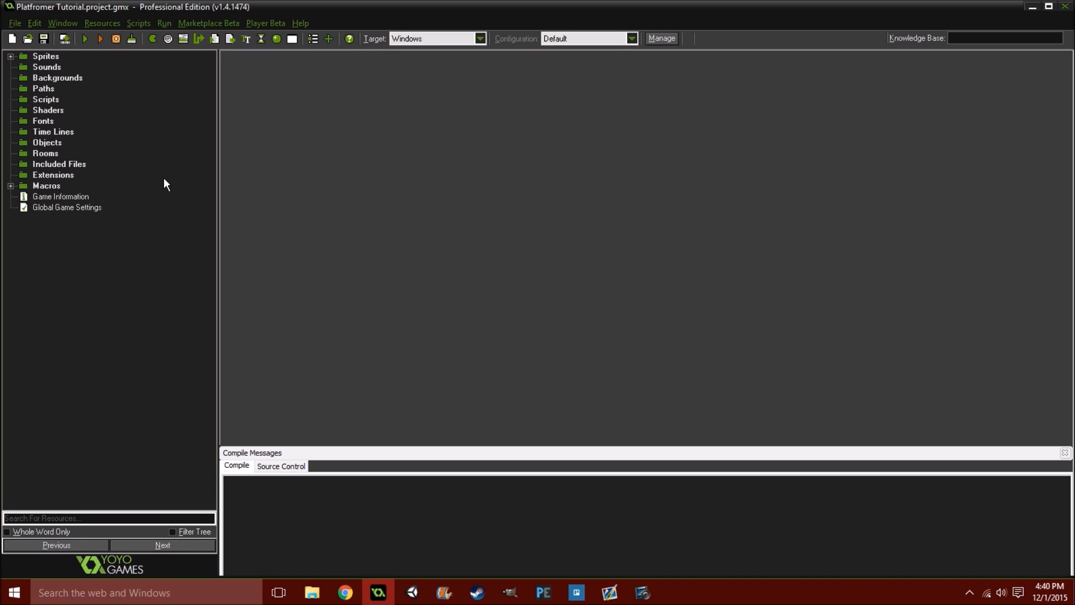
pyautogui.moveTo(89, 168)
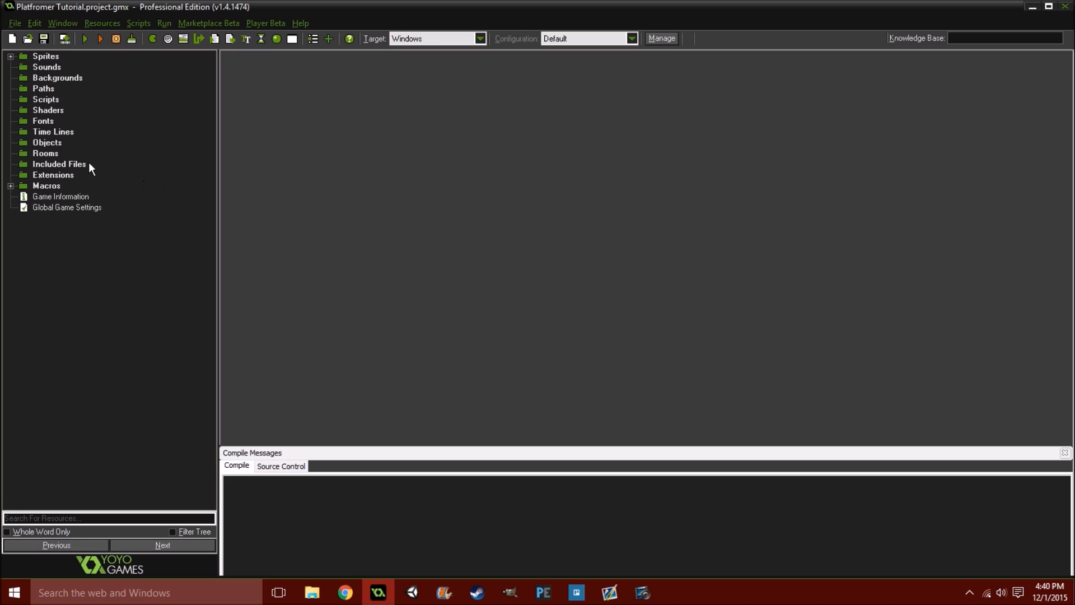
pyautogui.moveTo(126, 131)
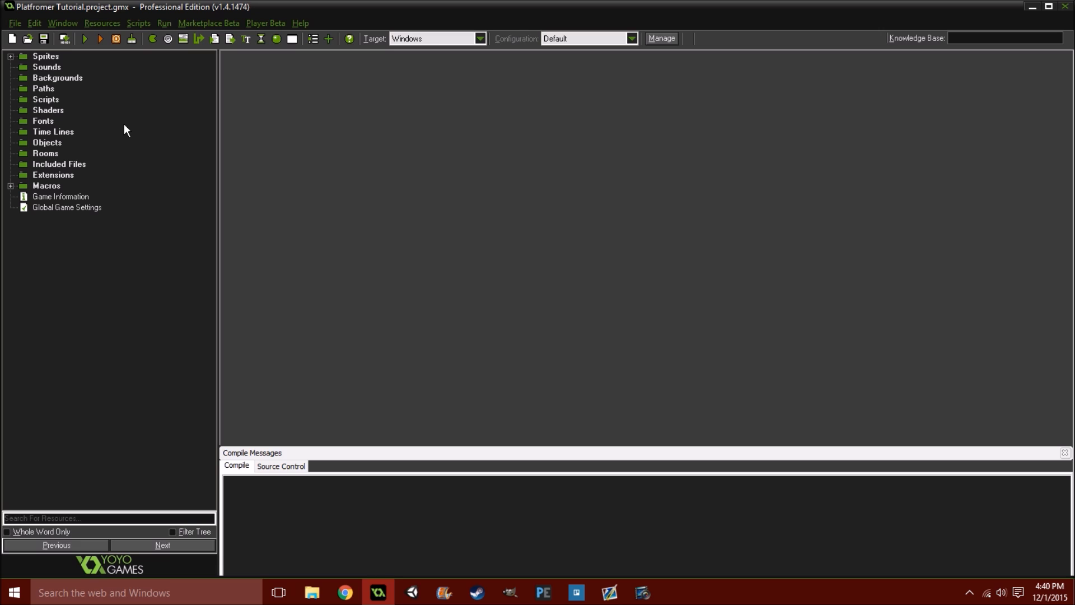
pyautogui.moveTo(100, 52)
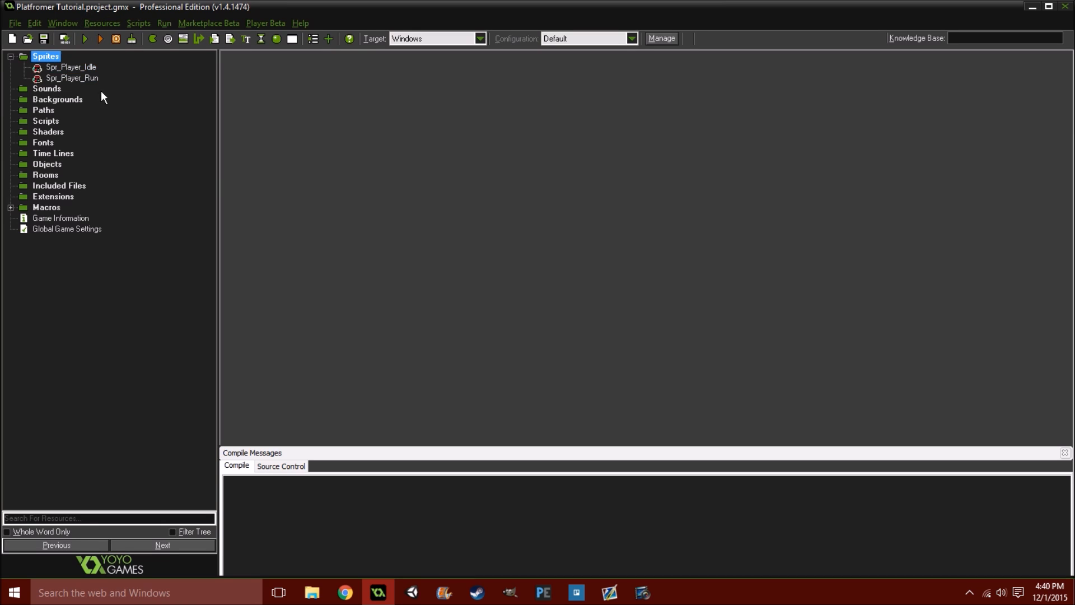
pyautogui.moveTo(214, 199)
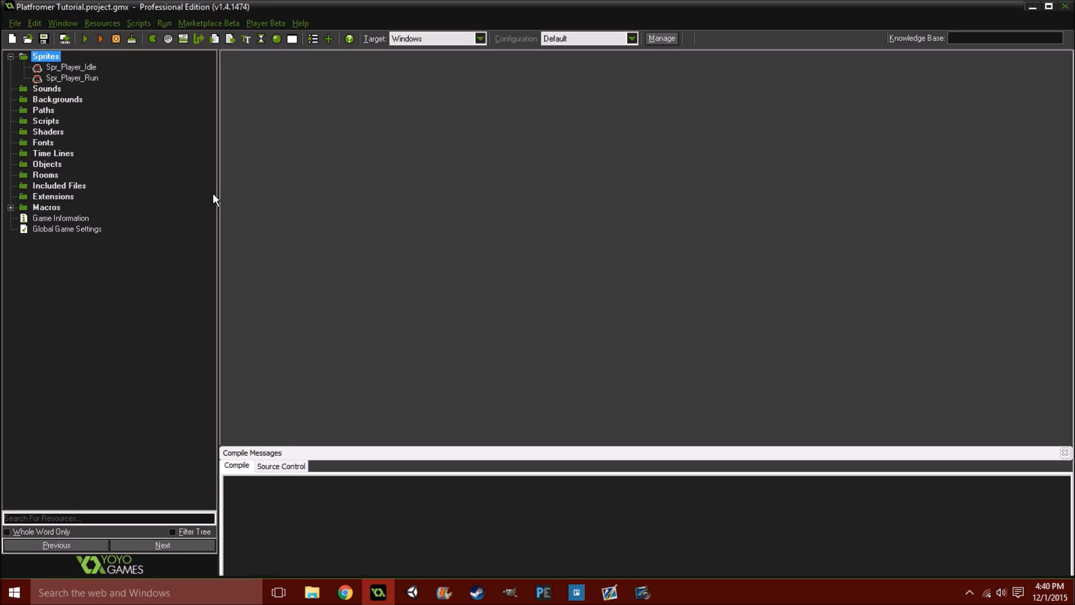
# Review the frames of the idle and run player sprites
pyautogui.doubleClick(71, 66)
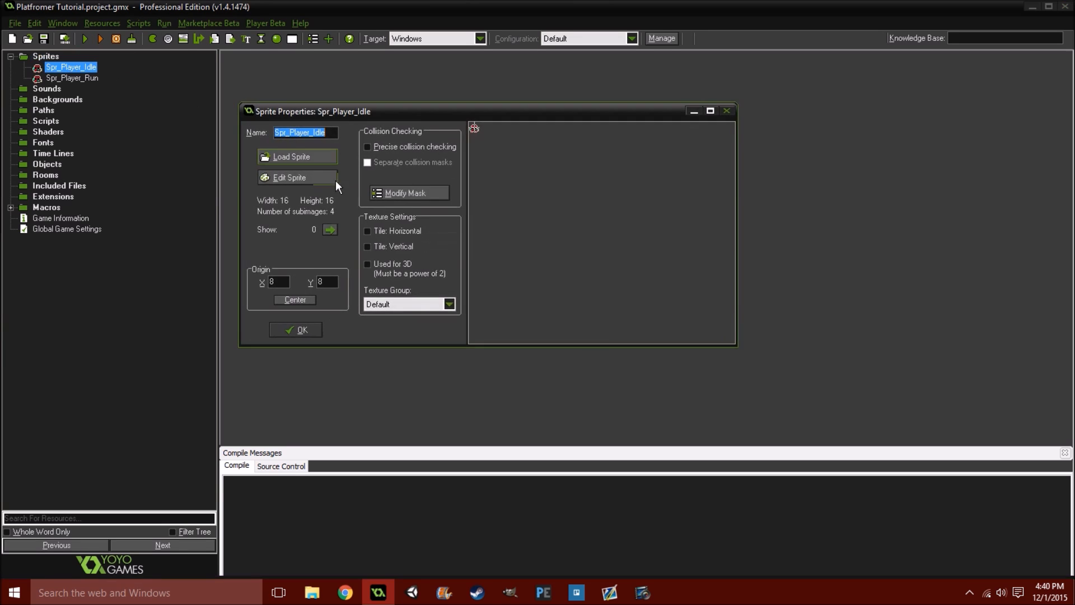
pyautogui.click(289, 177)
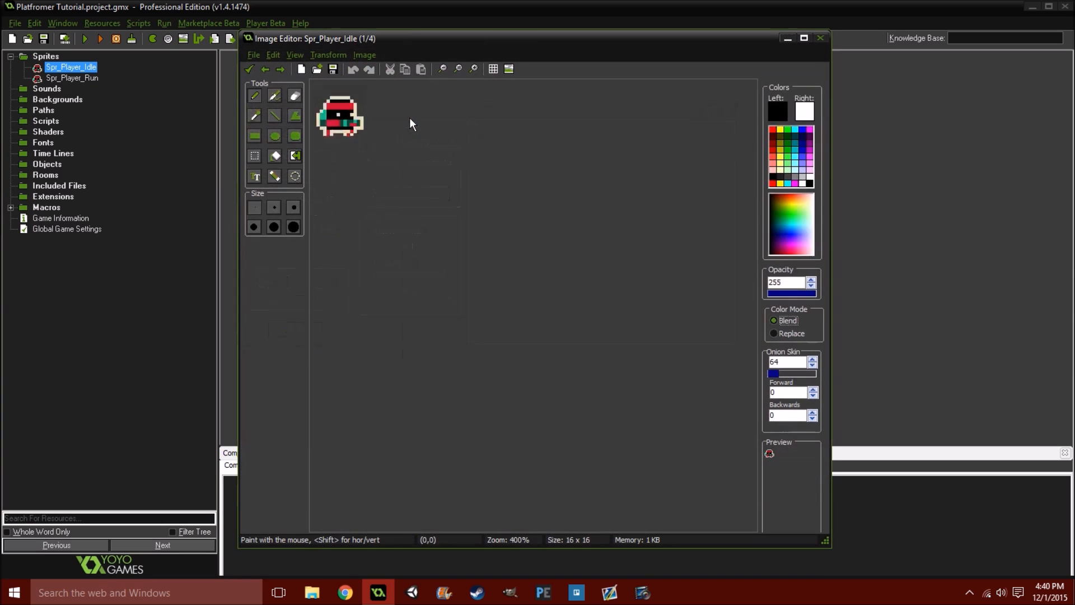
pyautogui.click(280, 69)
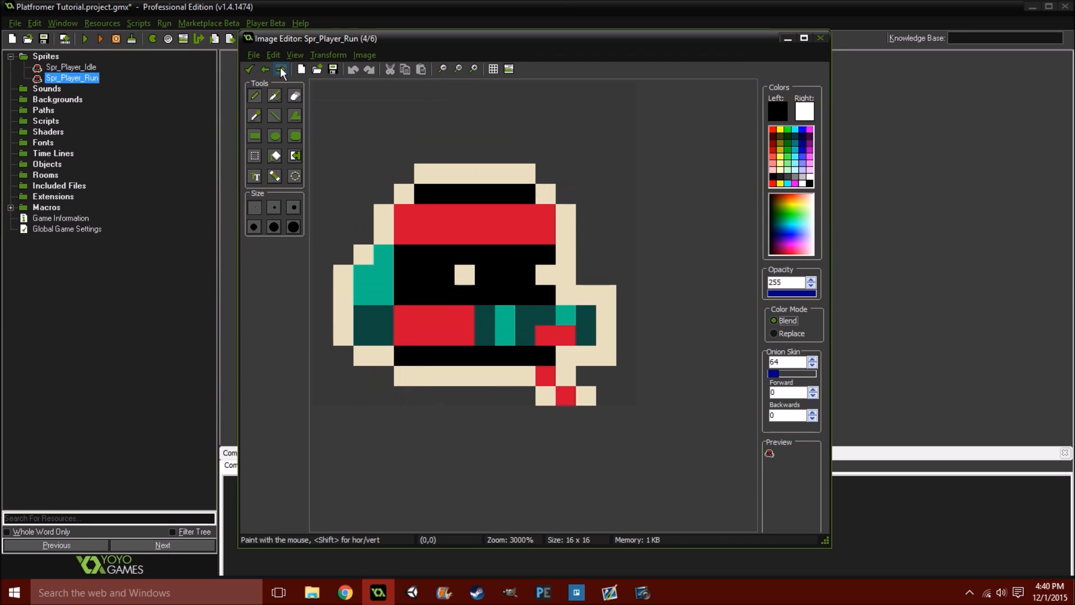
pyautogui.click(820, 38)
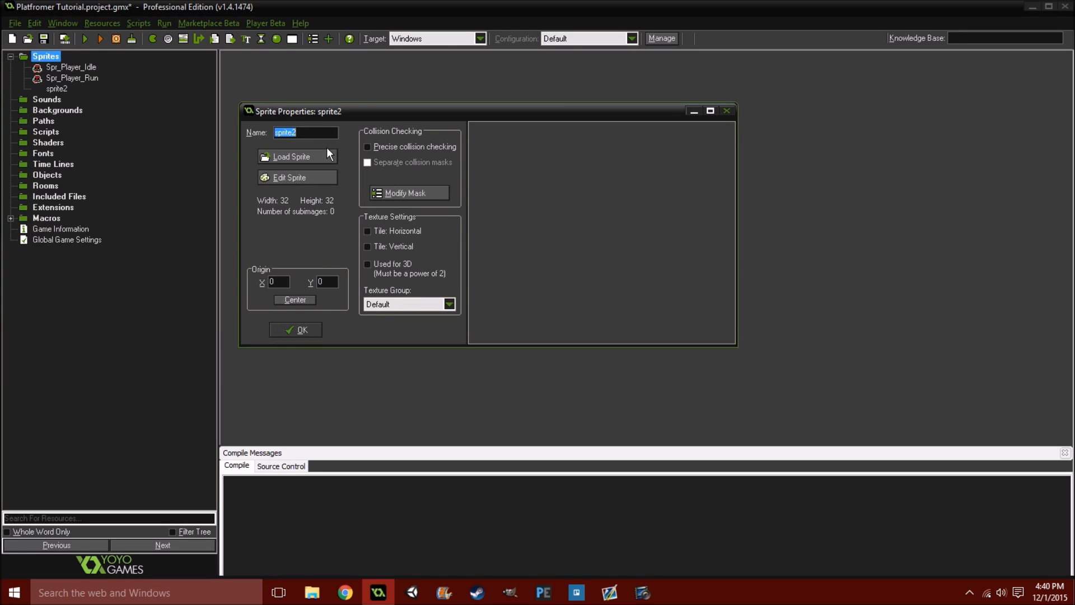
# Name a new sprite Spr_Solid, give it a blank 16×16 image and flood-fill it grey
pyautogui.write('Spr_Solid')
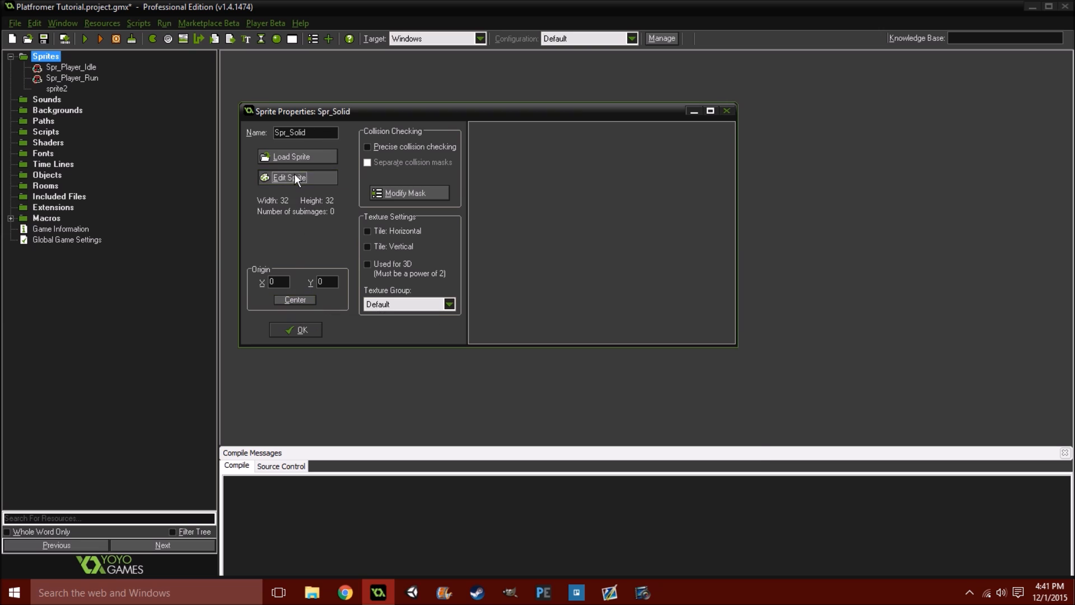
pyautogui.click(289, 177)
pyautogui.write('16')
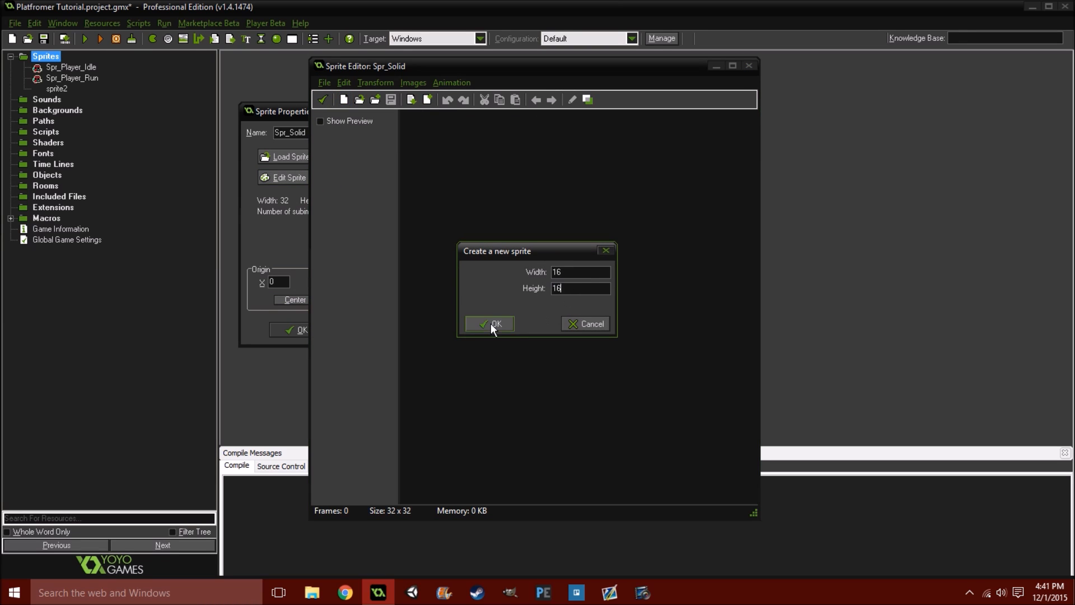
pyautogui.click(493, 323)
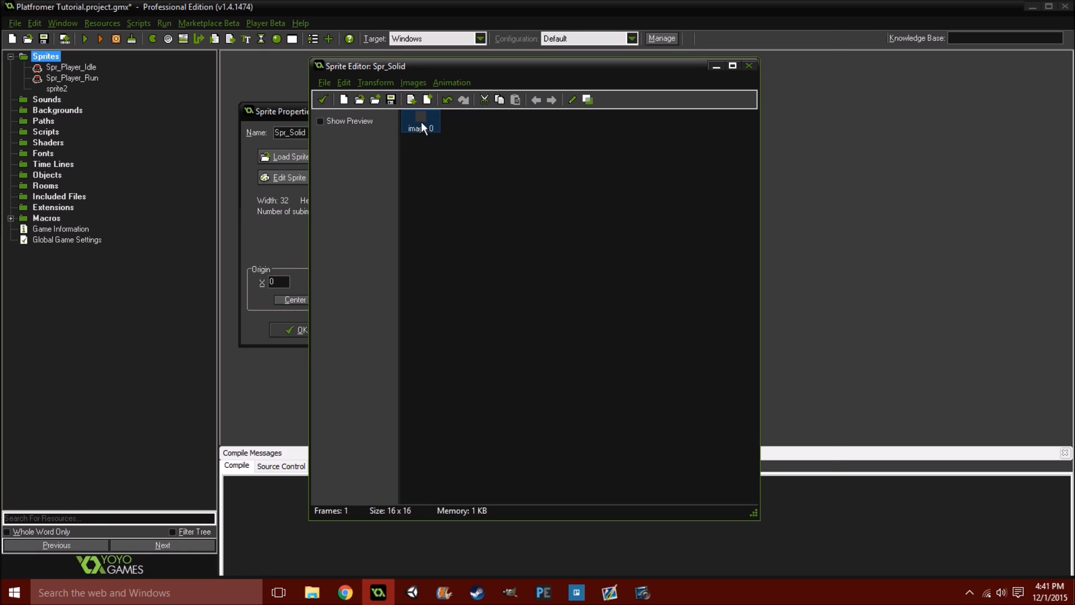
pyautogui.doubleClick(421, 121)
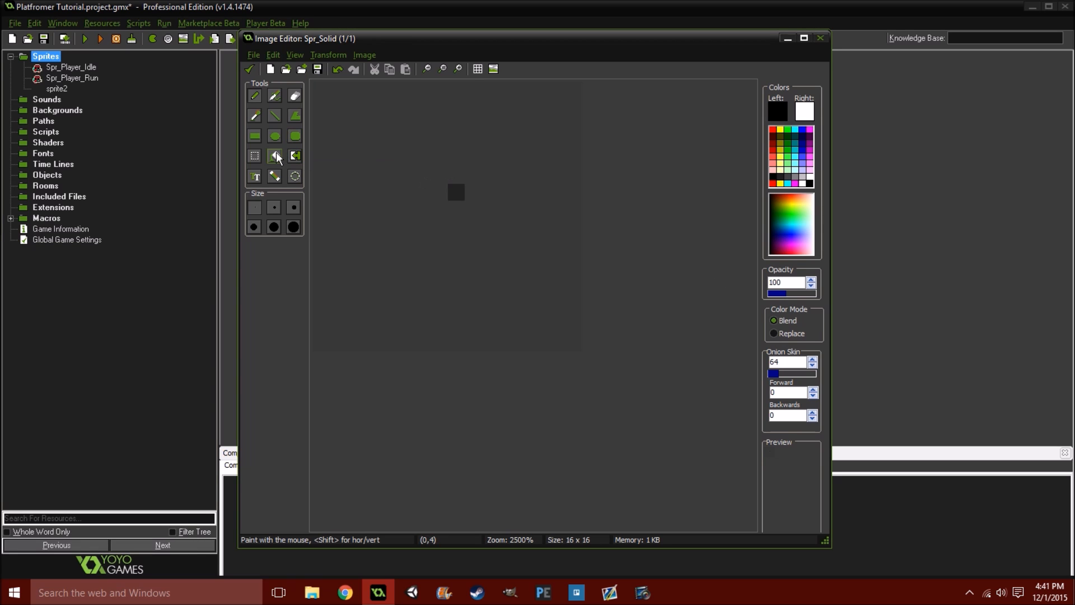
pyautogui.click(275, 155)
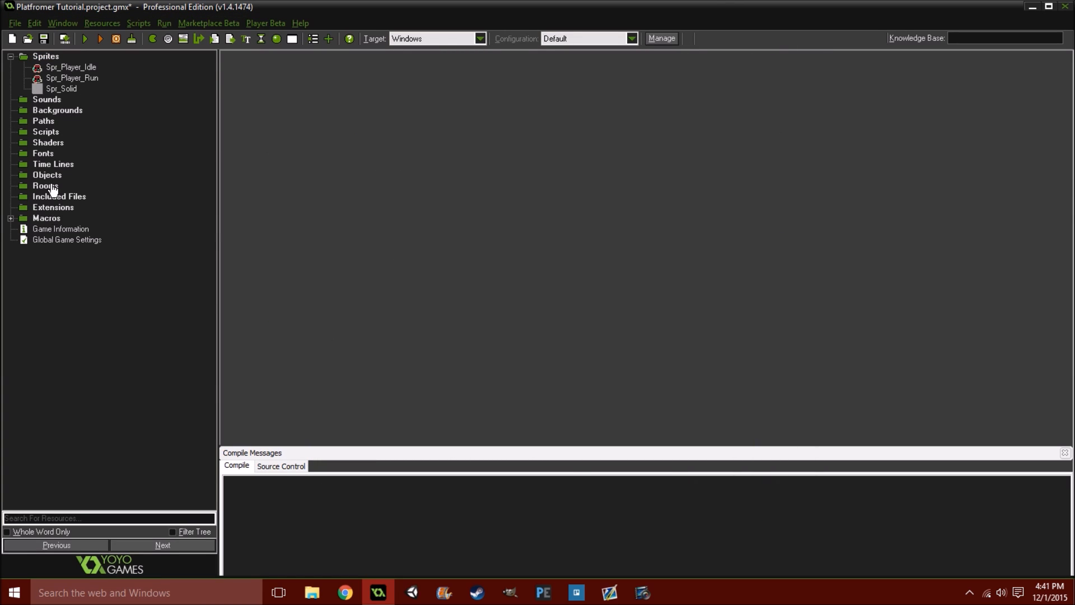
# Add an object named Obj_Solid and assign it the Spr_Solid sprite
pyautogui.click(47, 175)
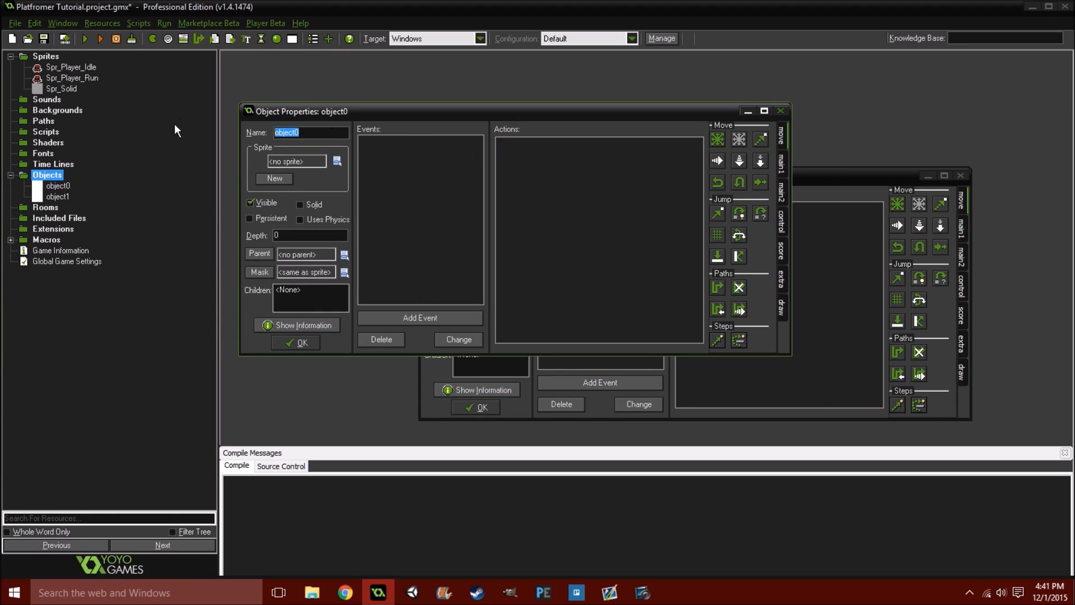
pyautogui.write('Obj_Solid')
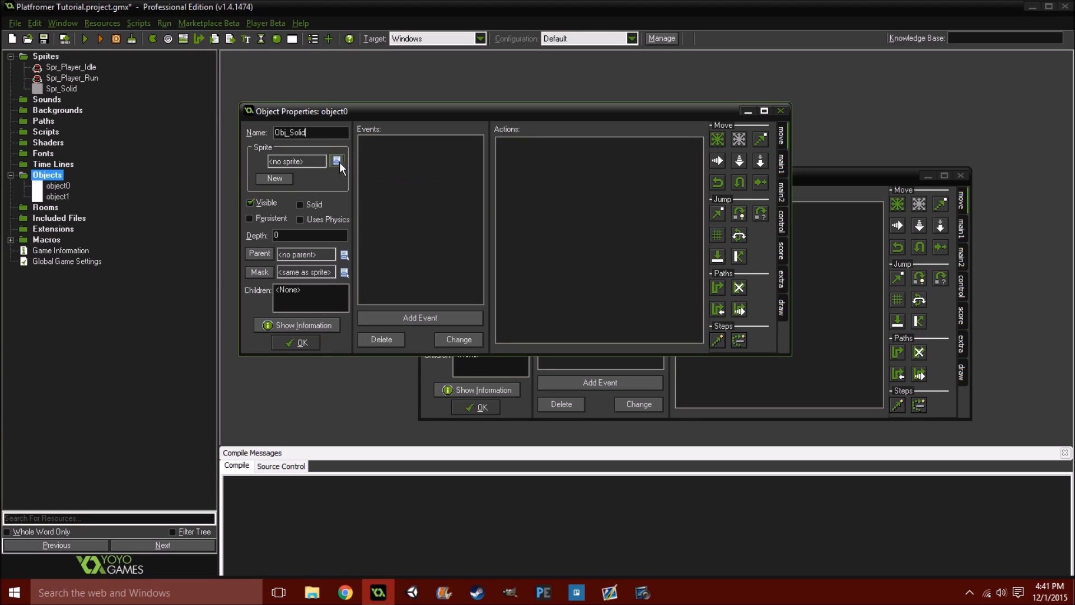
pyautogui.click(337, 161)
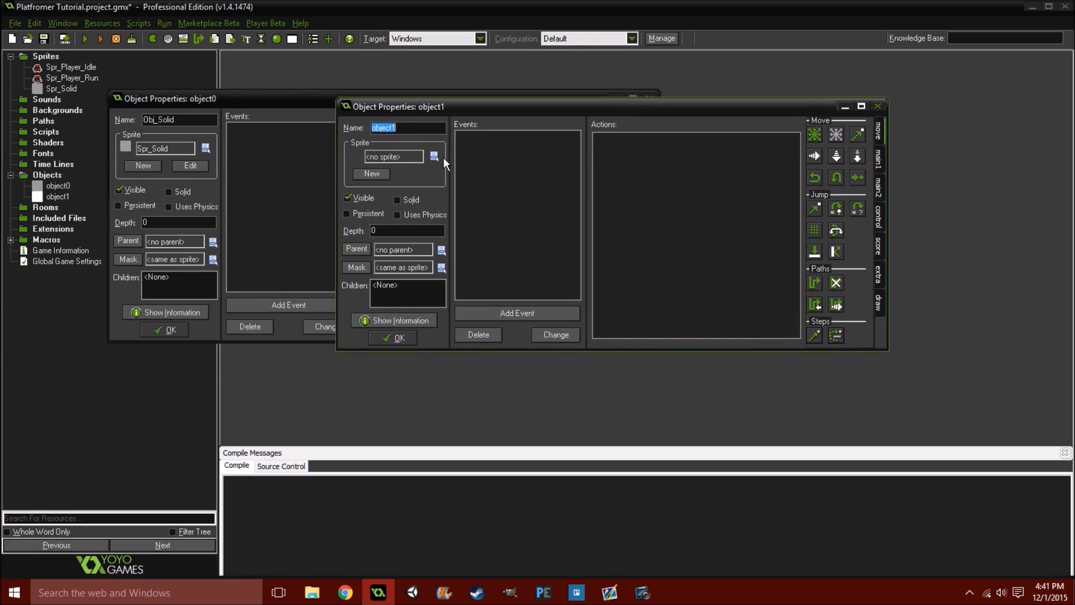
pyautogui.moveTo(430, 143)
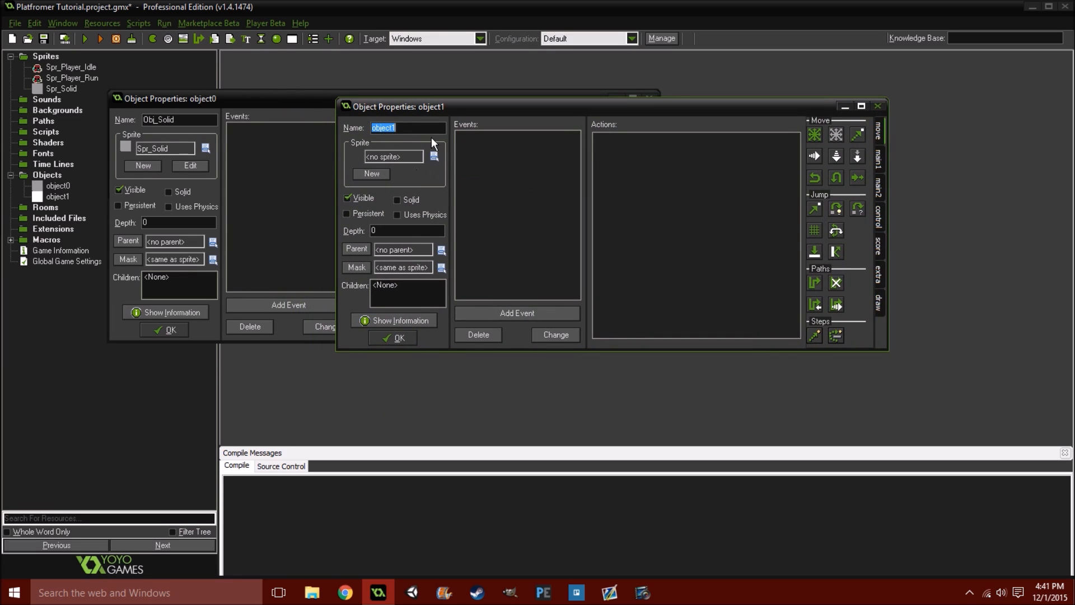
# Add a second object named Obj_Player with the idle sprite and physics enabled
pyautogui.write('O')
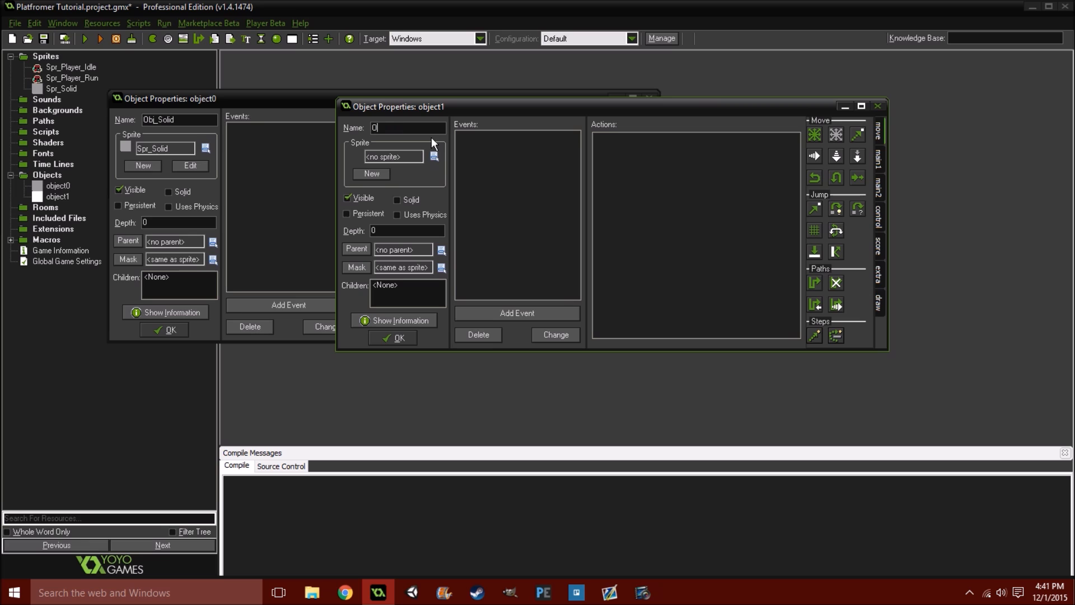
pyautogui.write('Obj_')
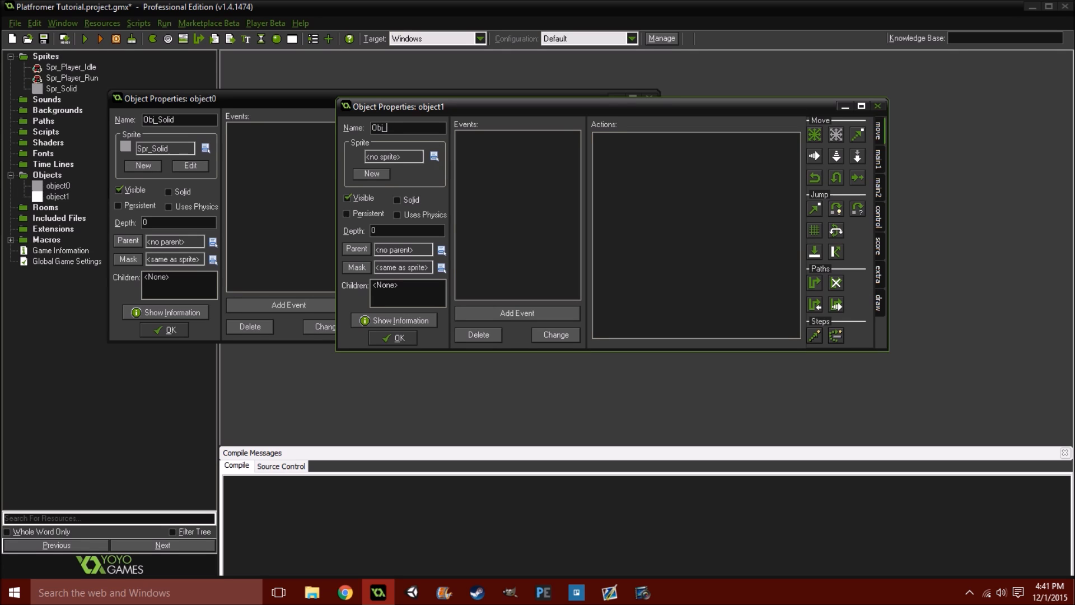
pyautogui.write('Player')
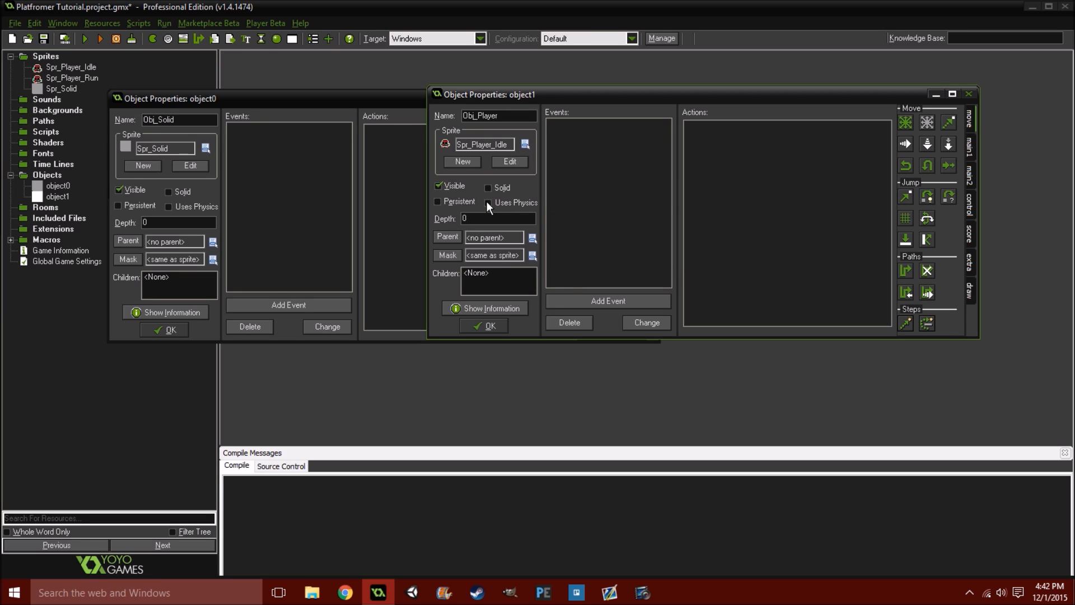
pyautogui.moveTo(488, 209)
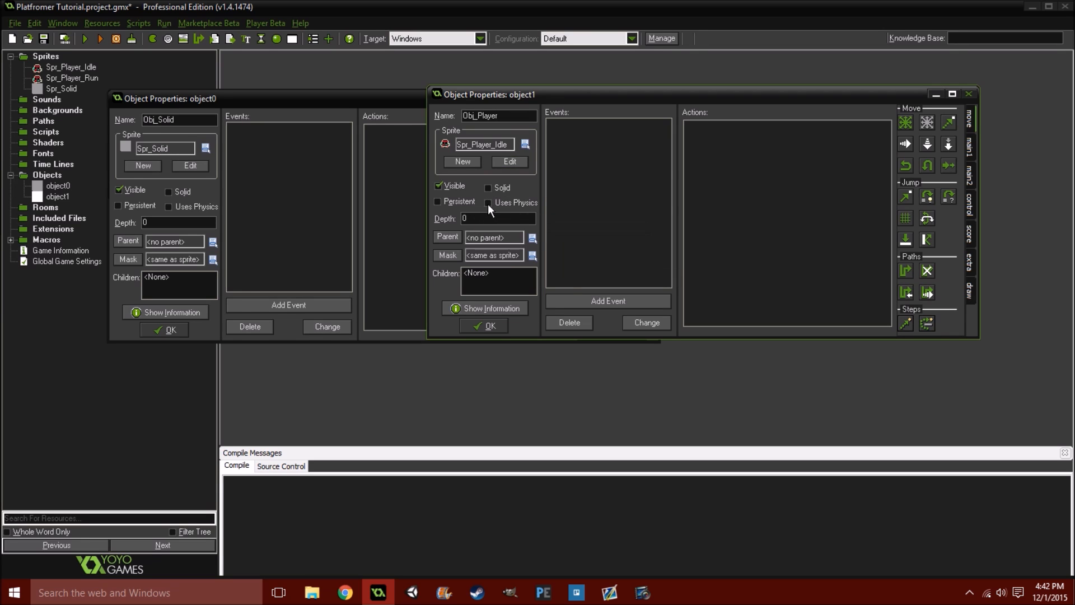
pyautogui.click(497, 116)
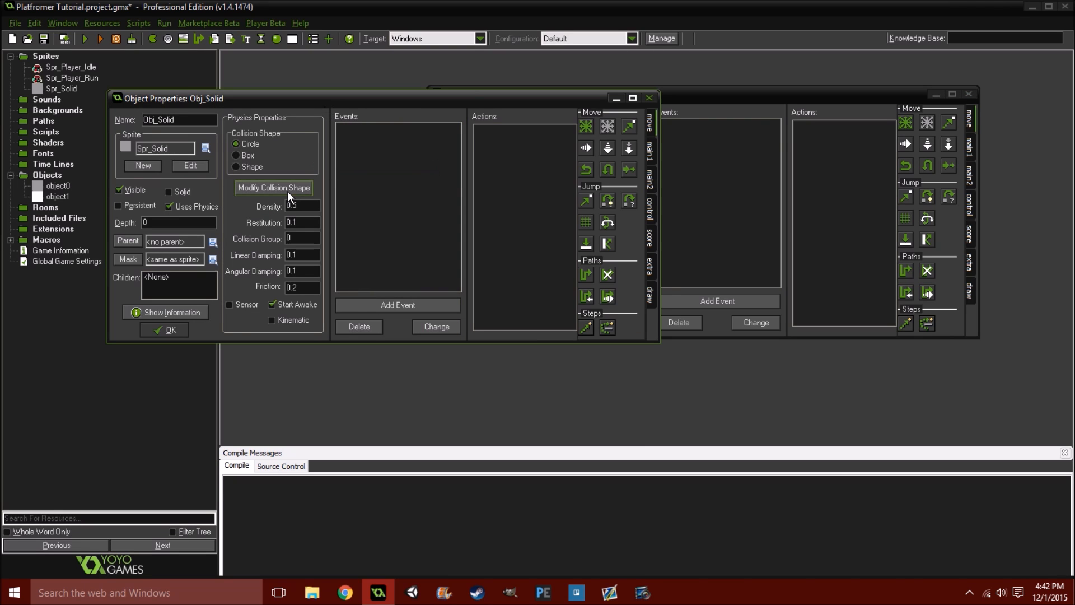
pyautogui.moveTo(262, 199)
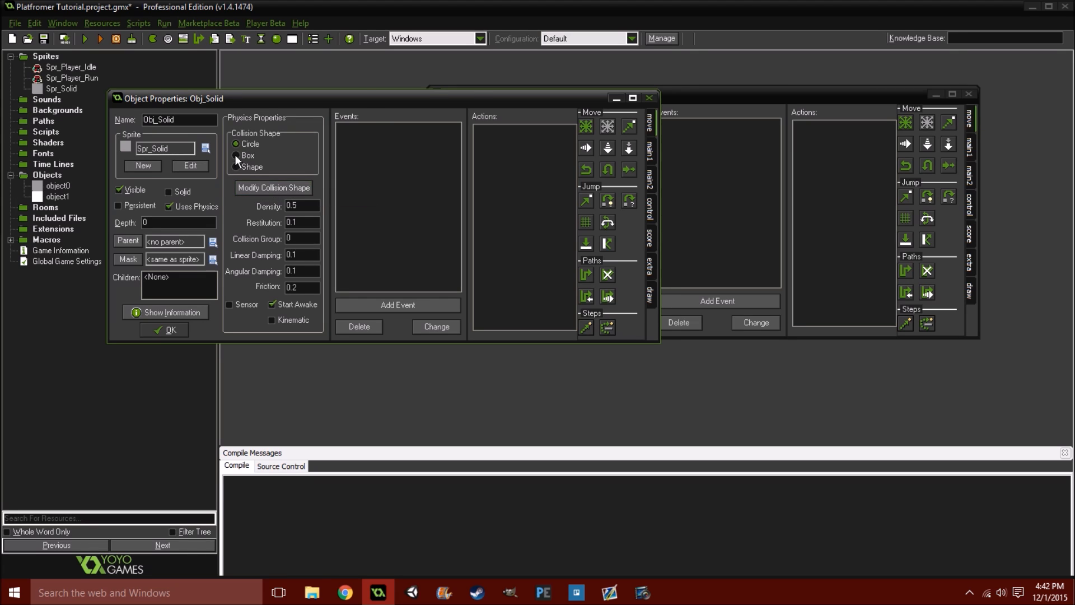
# Make Obj_Solid's collision shape a box aligned to the block sprite and set its density
pyautogui.click(236, 156)
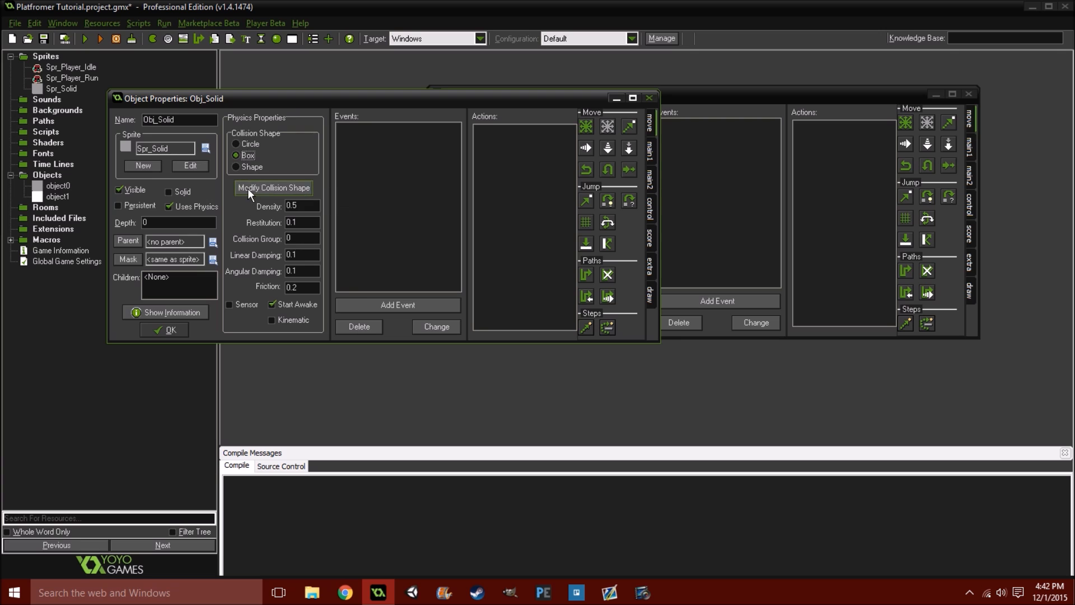
pyautogui.click(273, 187)
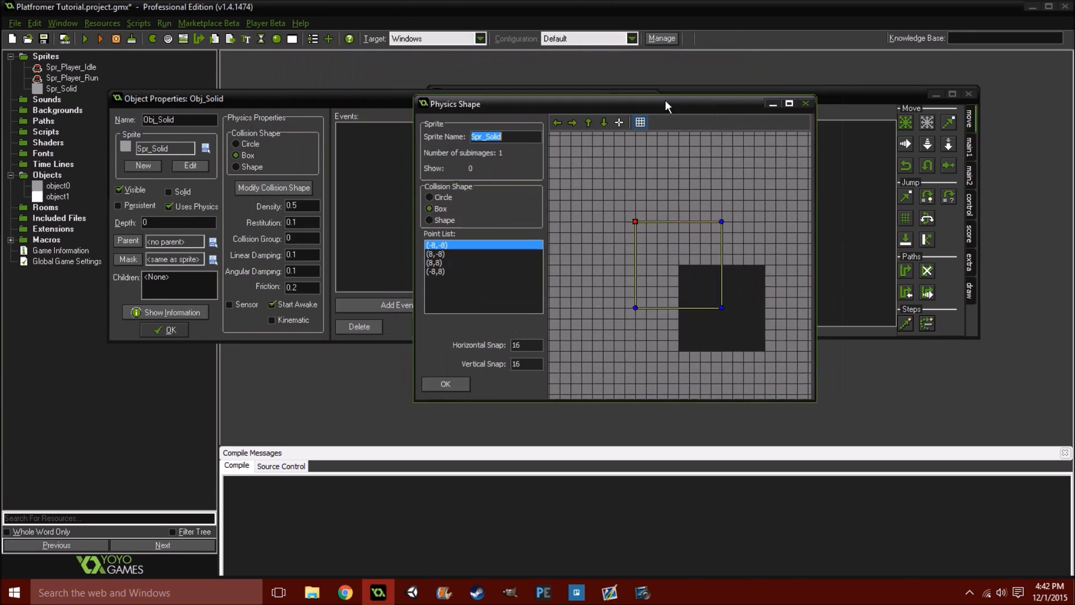
pyautogui.moveTo(665, 103); pyautogui.dragTo(384, 44)
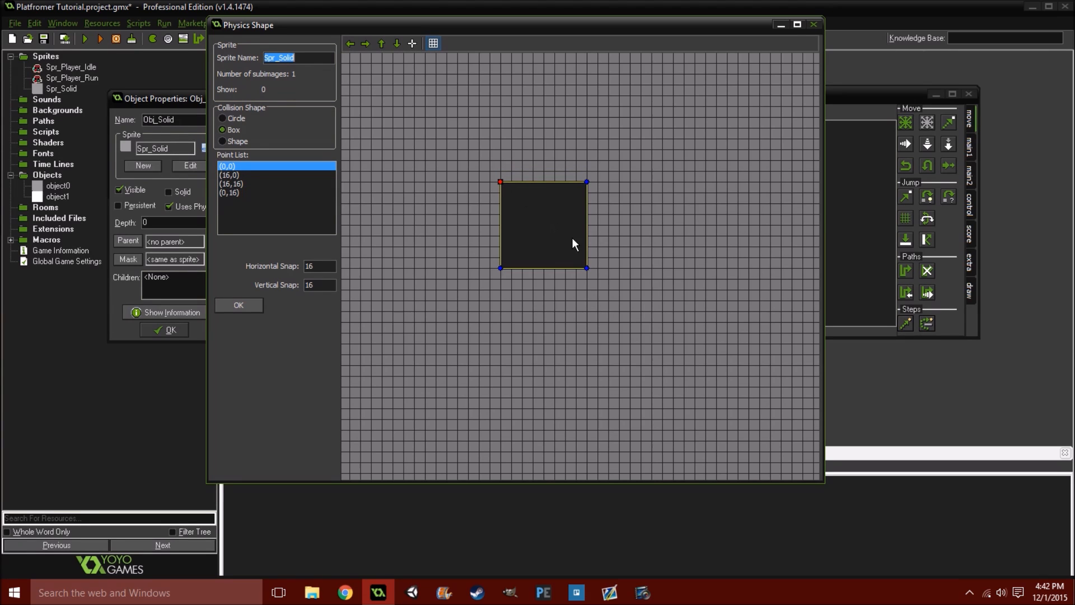
pyautogui.moveTo(586, 248)
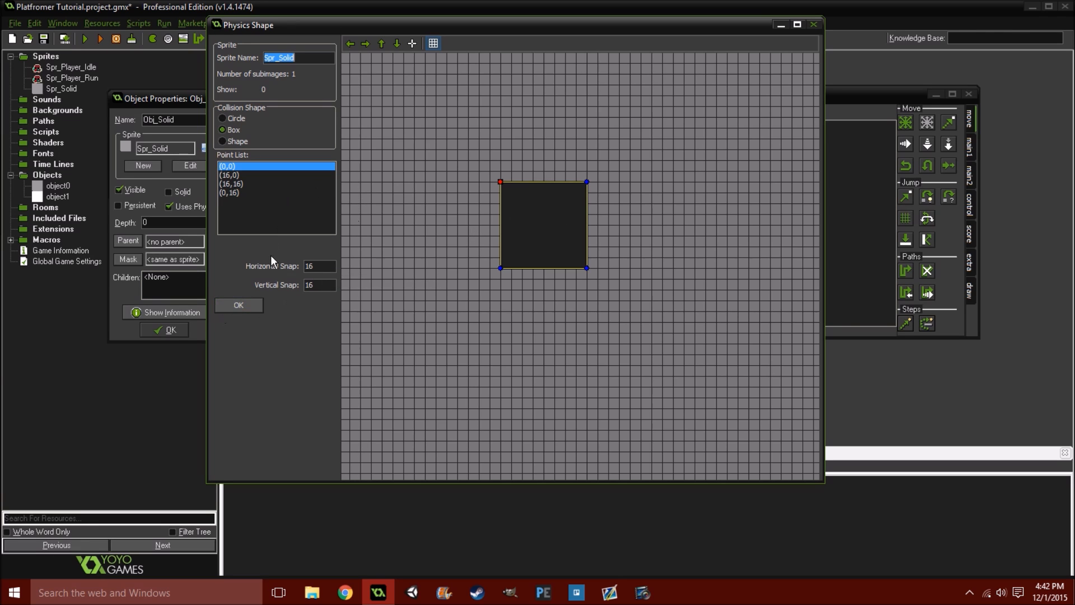
pyautogui.click(238, 305)
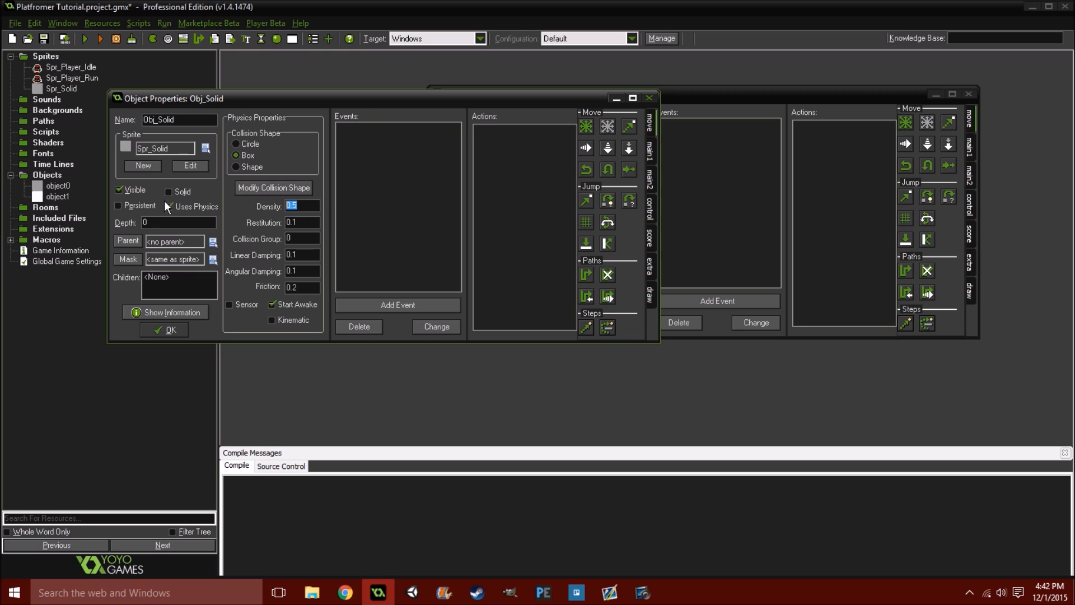
pyautogui.write('0')
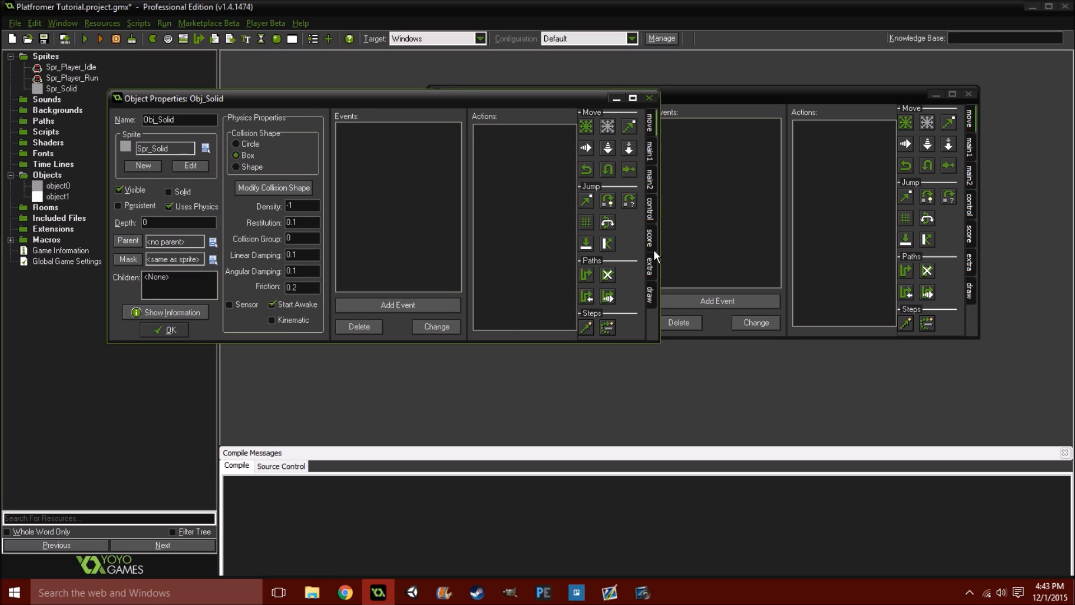
pyautogui.moveTo(716, 101)
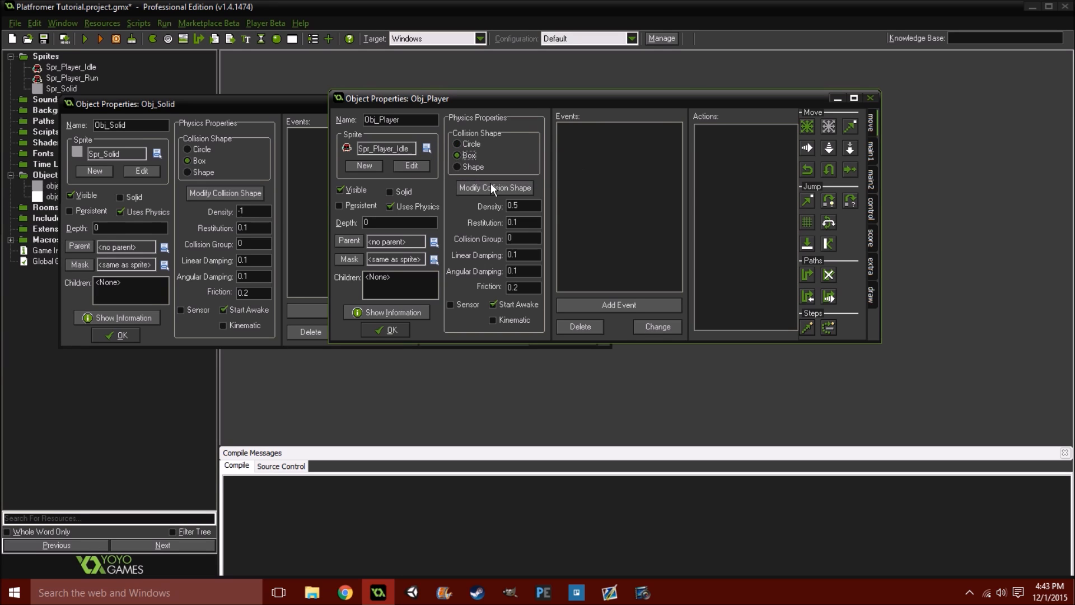
# Stretch Obj_Player's collision box corners over the idle sprite and set density 1
pyautogui.click(494, 188)
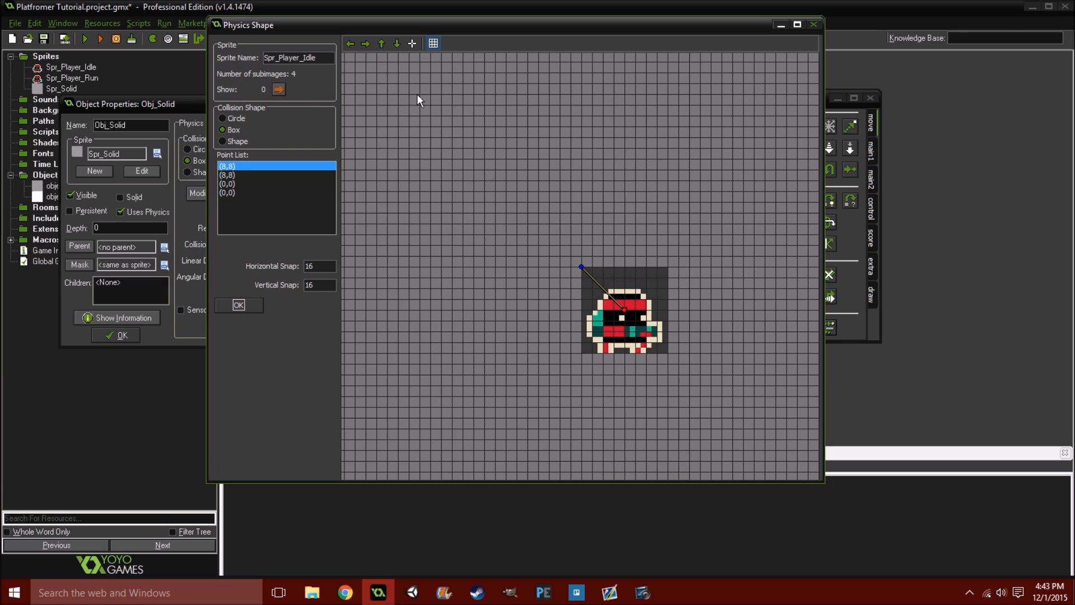
pyautogui.click(582, 321)
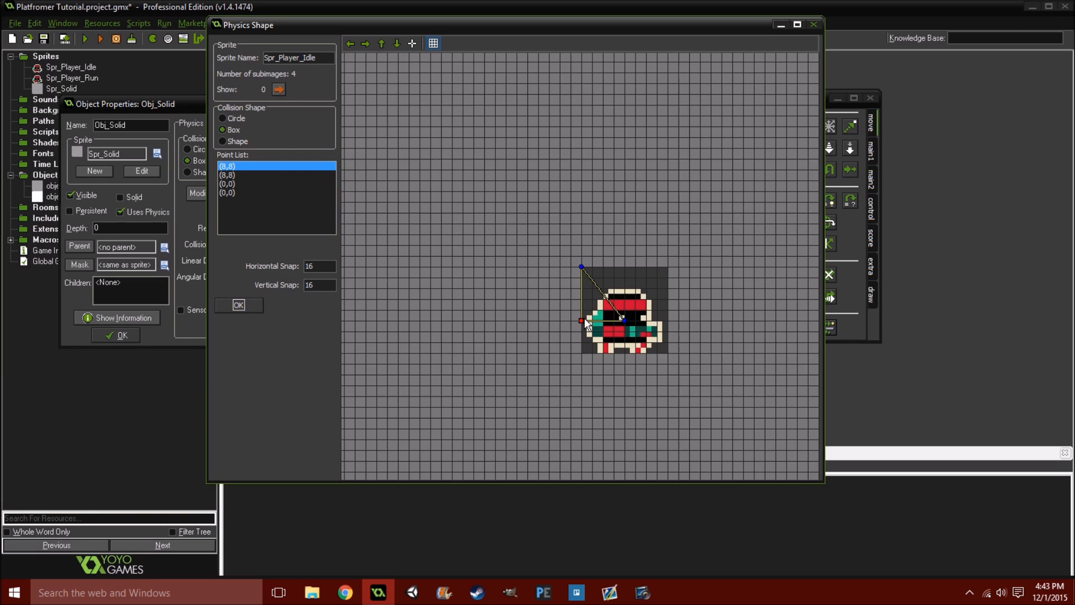
pyautogui.moveTo(581, 320); pyautogui.dragTo(667, 355)
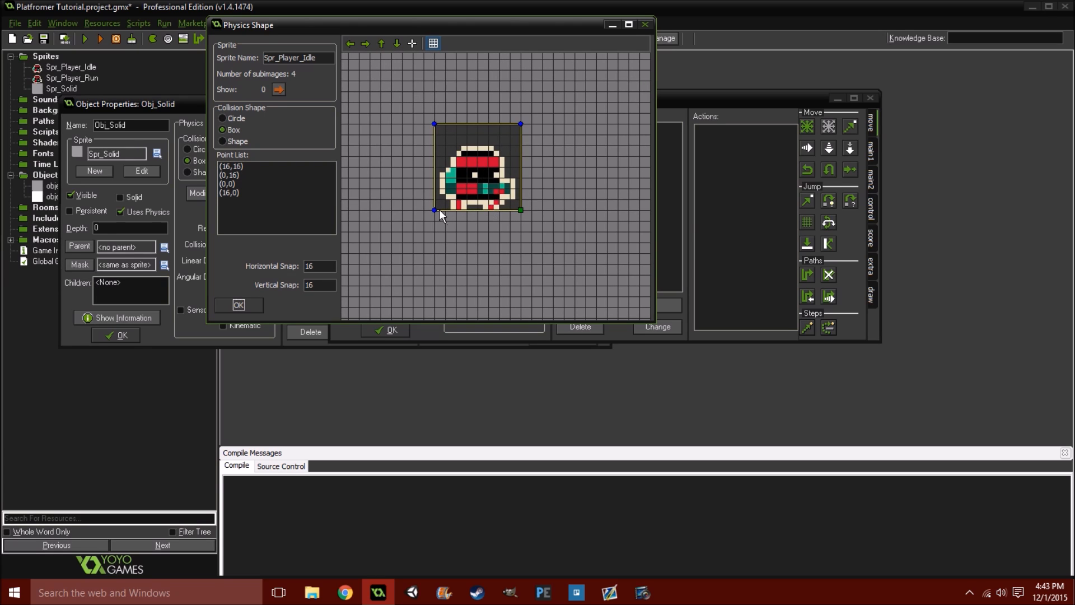
pyautogui.click(444, 210)
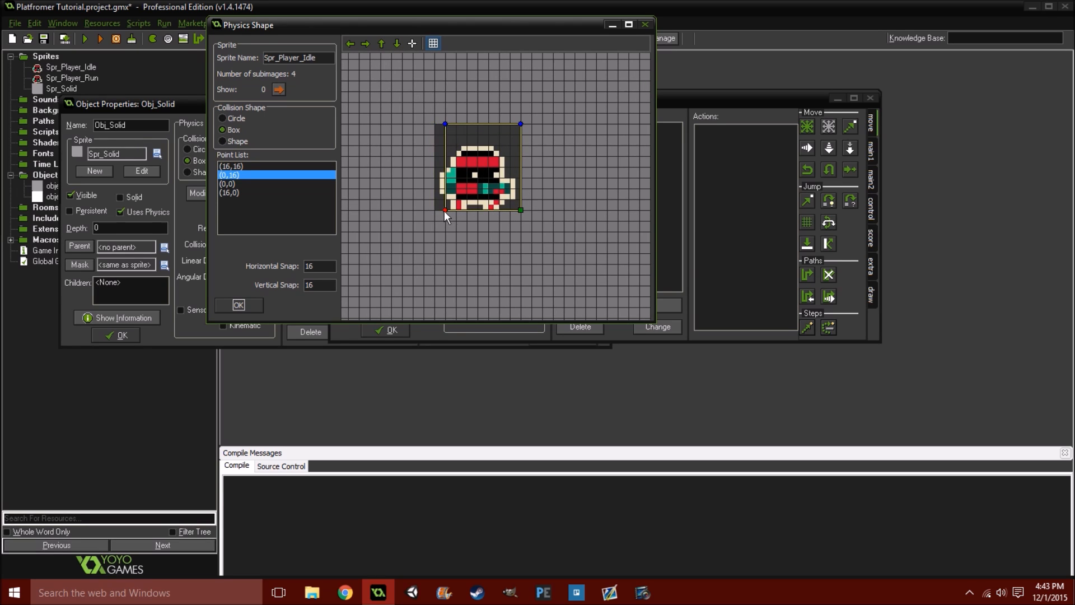
pyautogui.moveTo(444, 211); pyautogui.dragTo(432, 211)
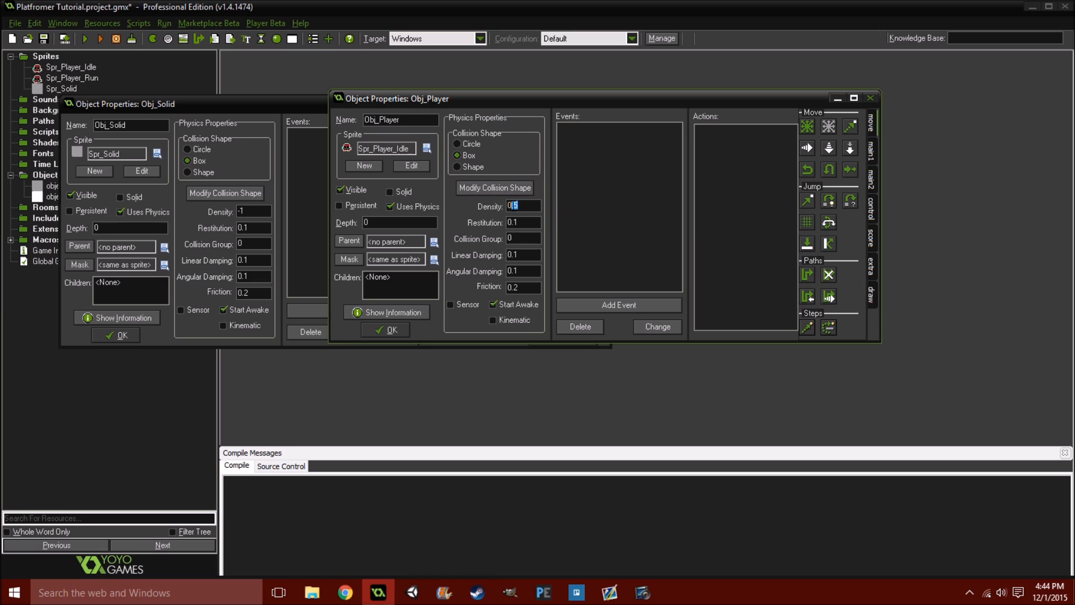
pyautogui.write('1')
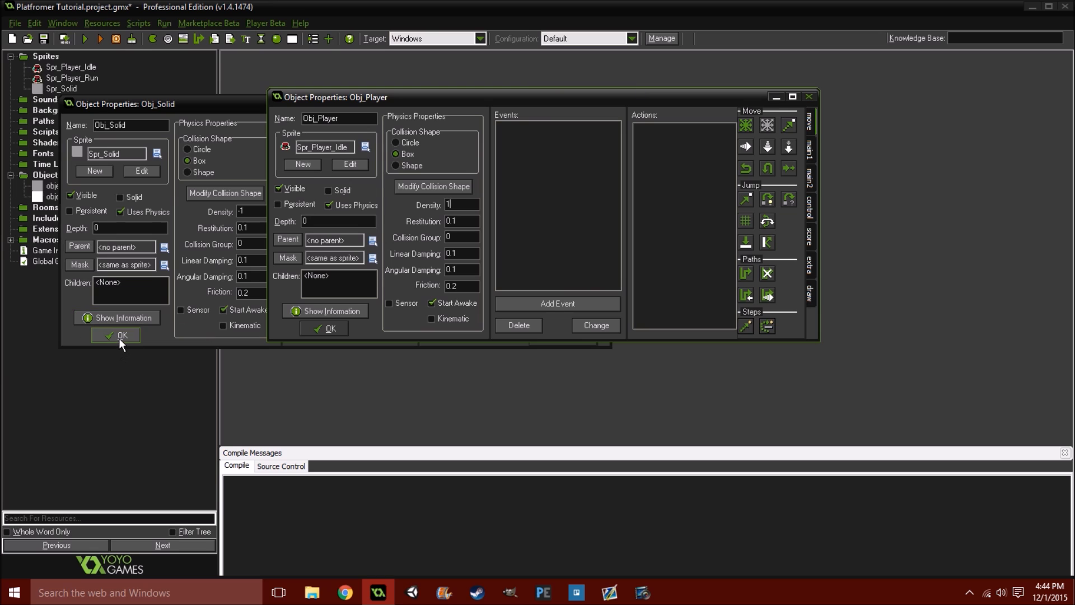
# Close Obj_Solid and add a Create event with a code action to Obj_Player
pyautogui.click(119, 336)
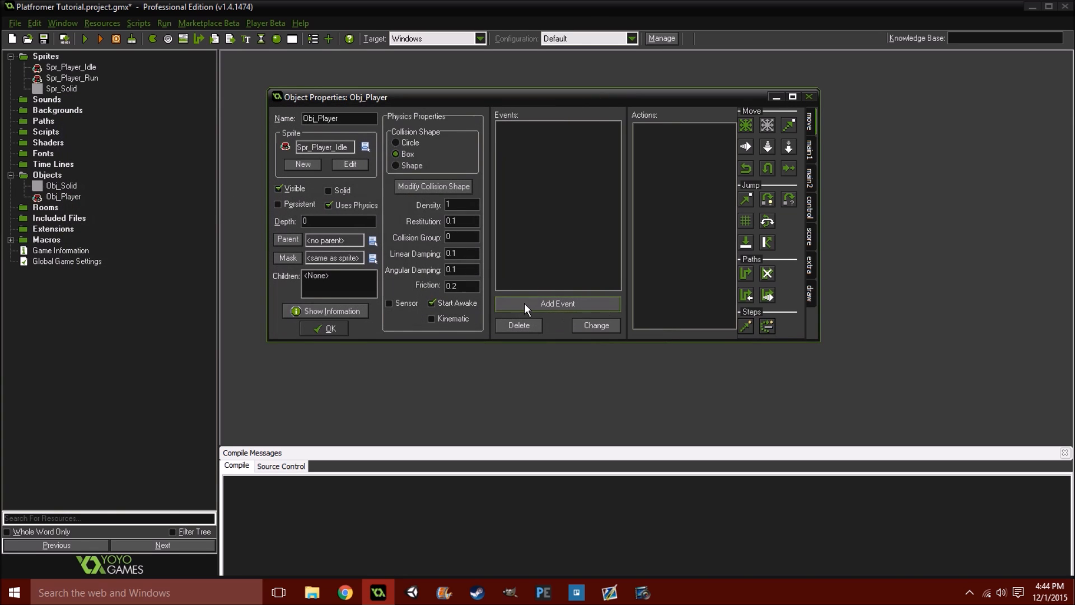
pyautogui.click(557, 303)
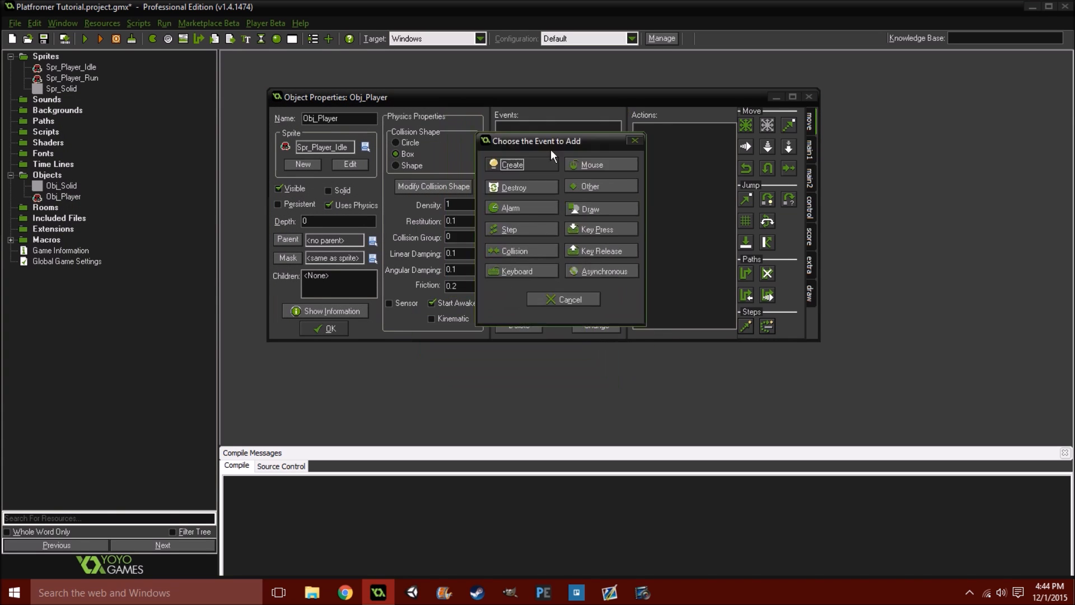
pyautogui.click(511, 165)
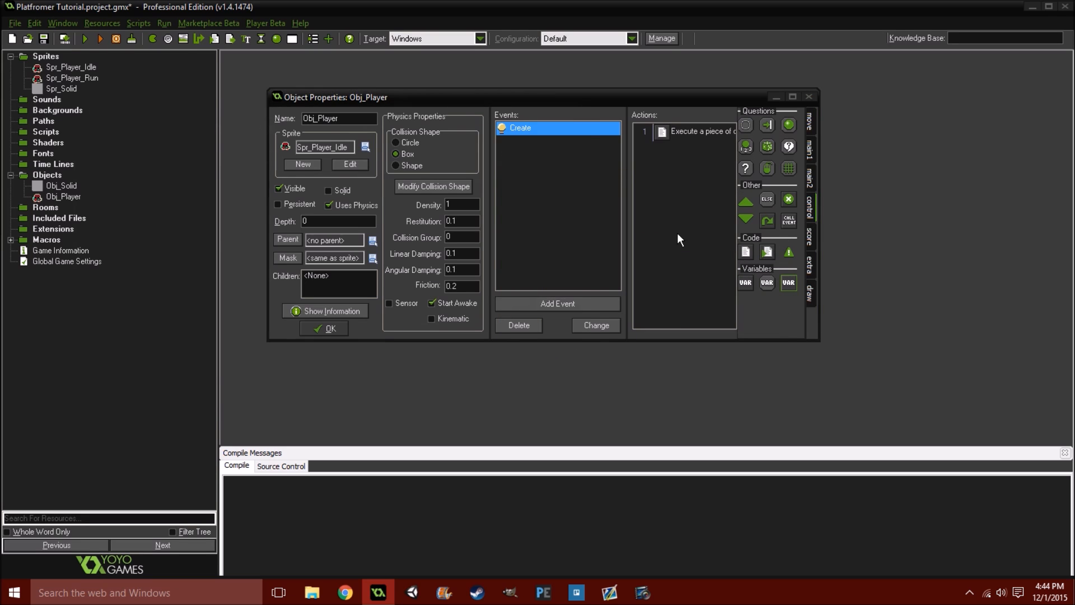
pyautogui.doubleClick(693, 131)
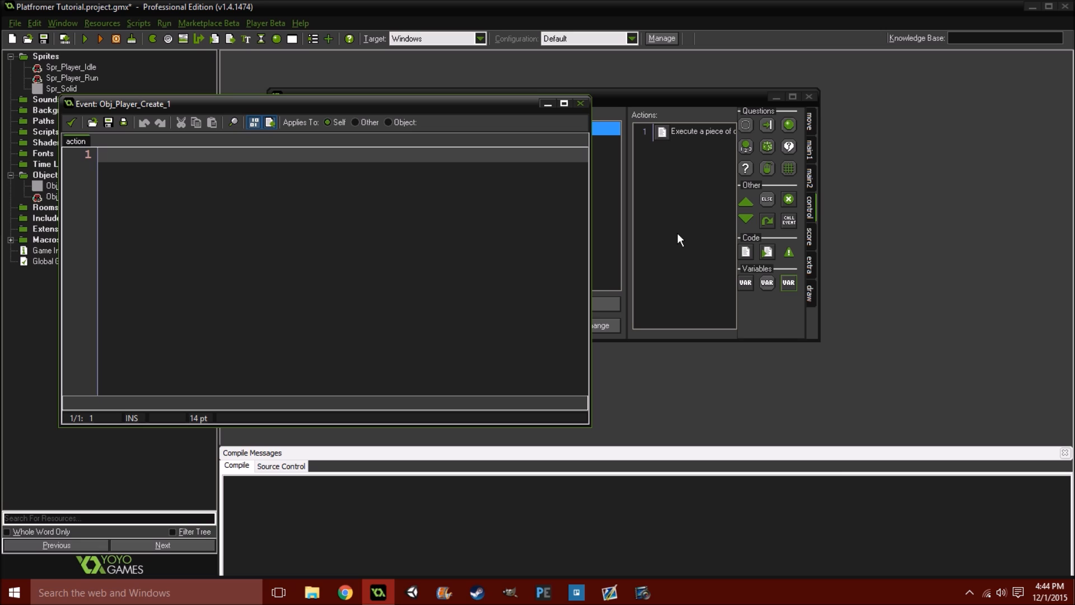
# Write Create code setting Direction = "Right" and Speed = 6, then save it
pyautogui.write('Dire')
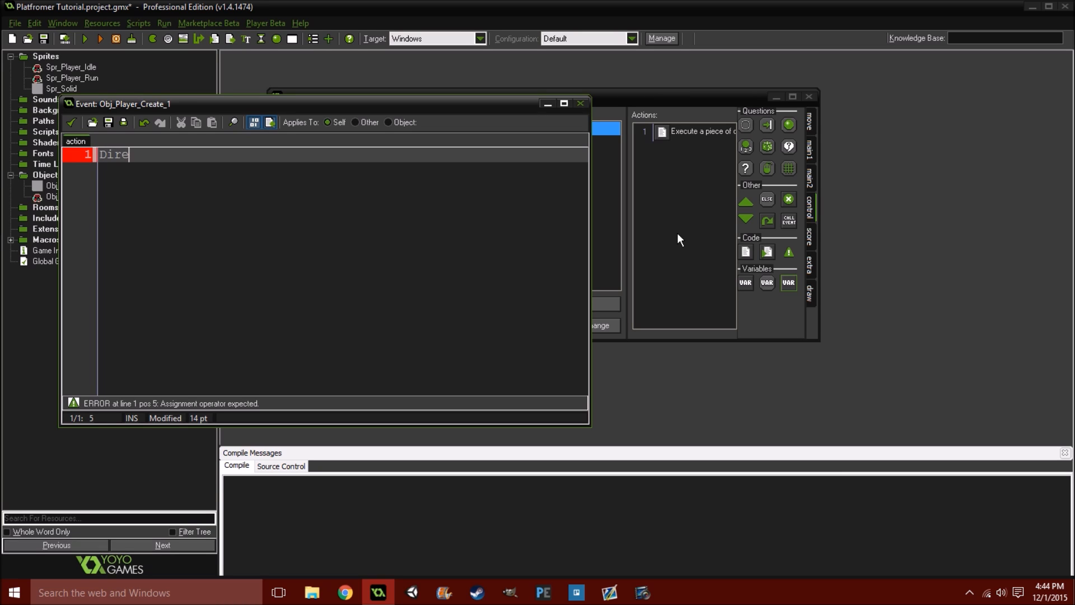
pyautogui.write('ction')
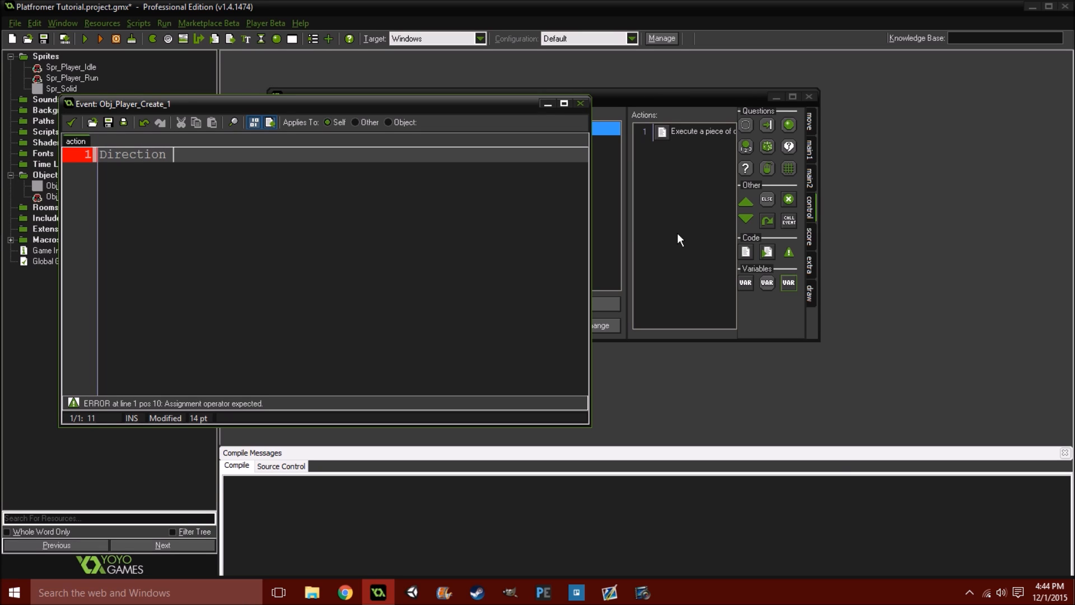
pyautogui.write('= ""')
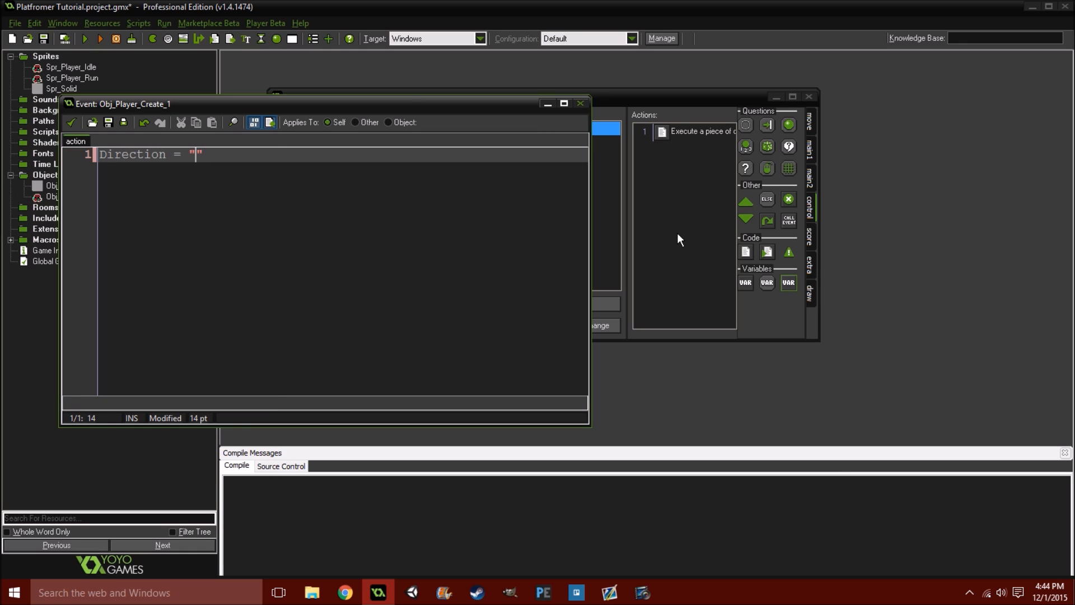
pyautogui.write('Right')
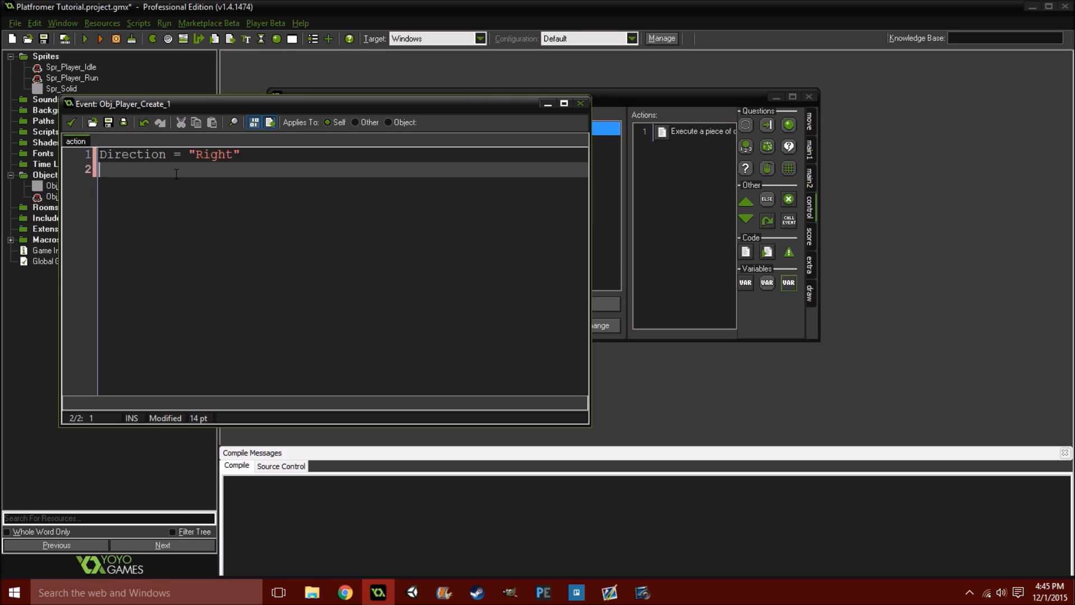
pyautogui.write('Speed =')
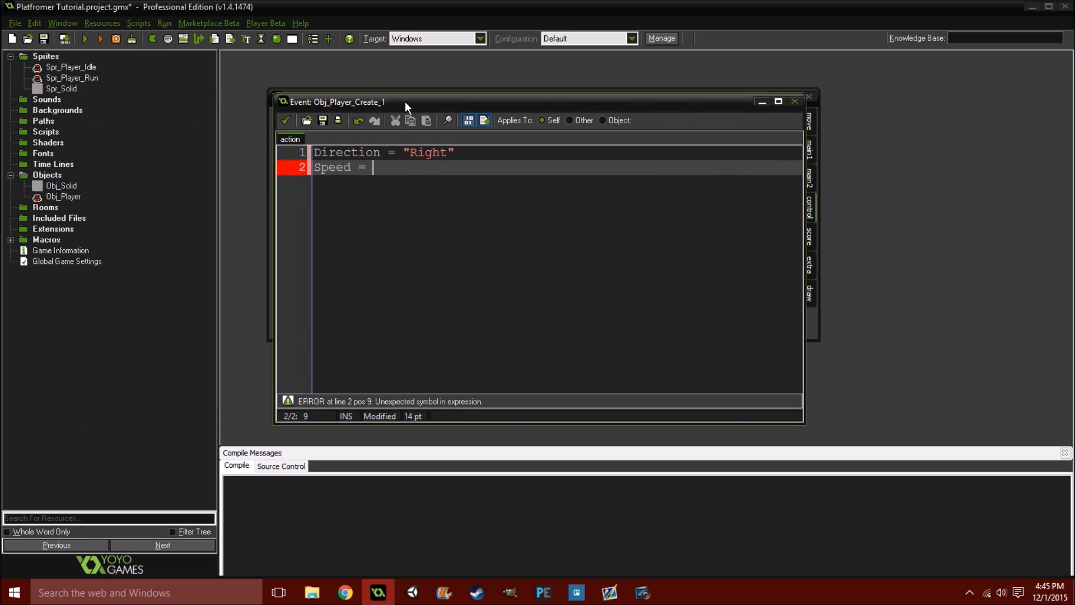
pyautogui.write('6')
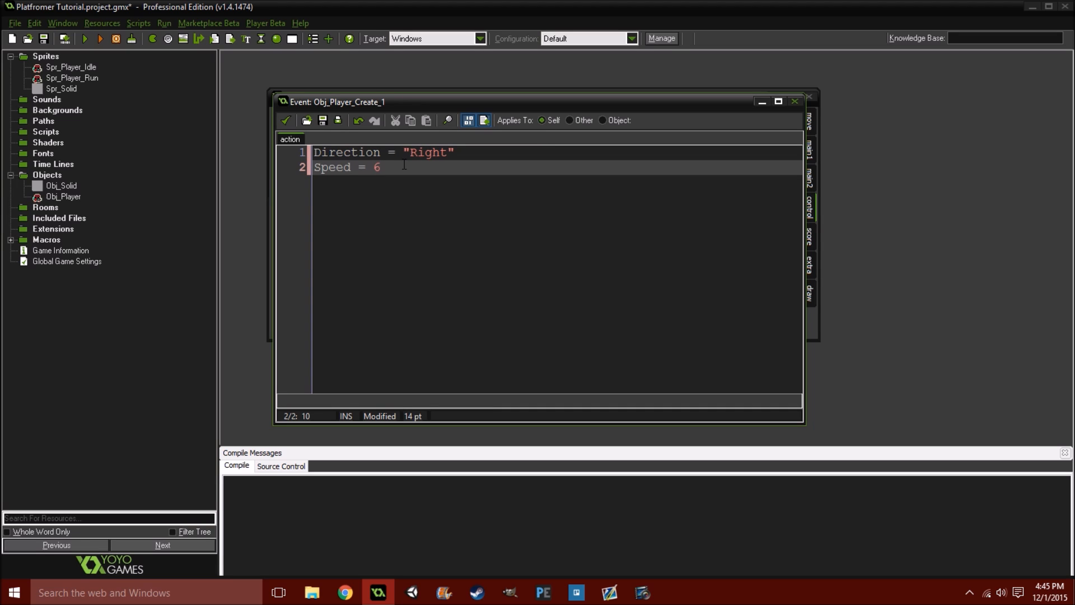
pyautogui.press('enter')
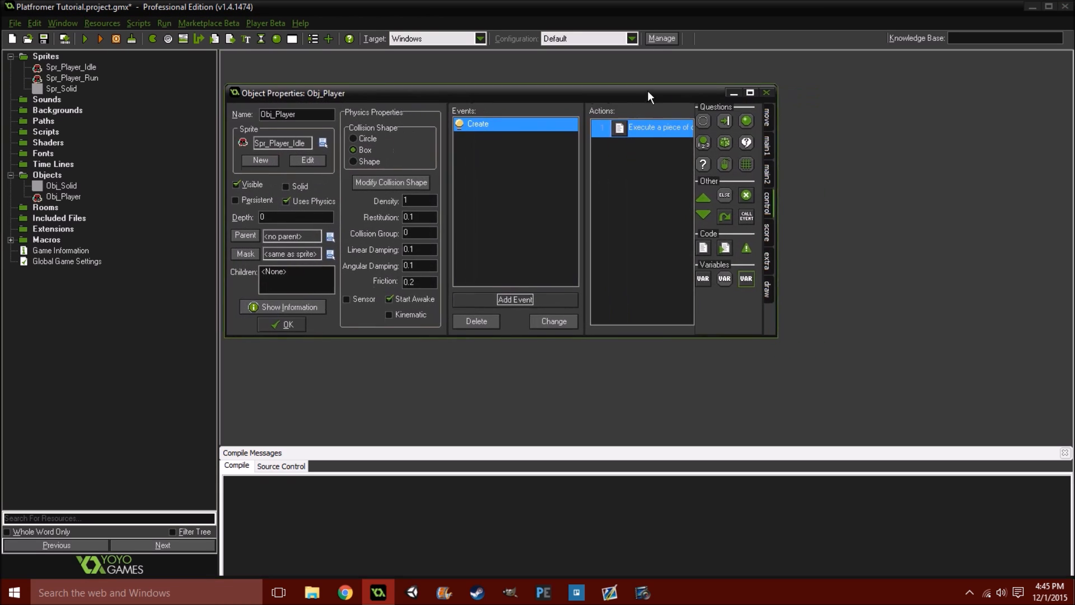
# Add a Step event whose code action starts with the ///Movement title
pyautogui.click(515, 299)
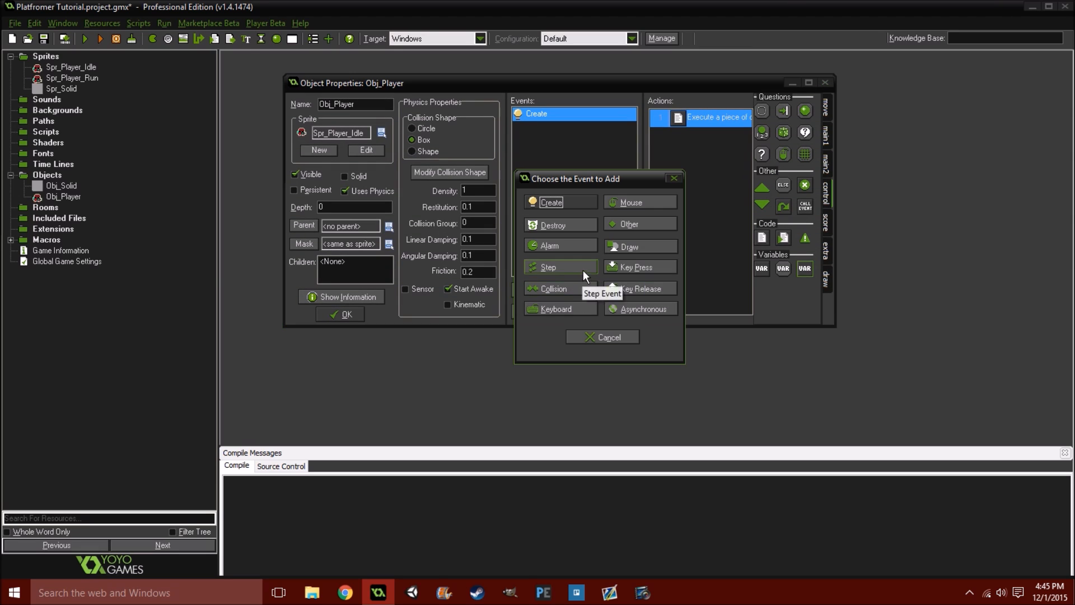
pyautogui.click(547, 266)
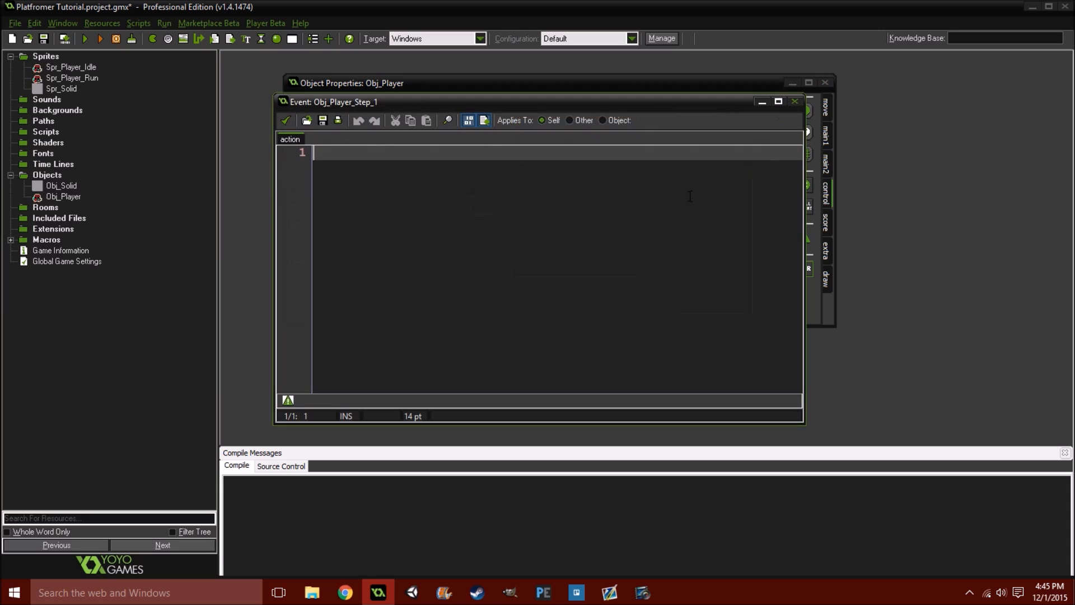
pyautogui.write('///')
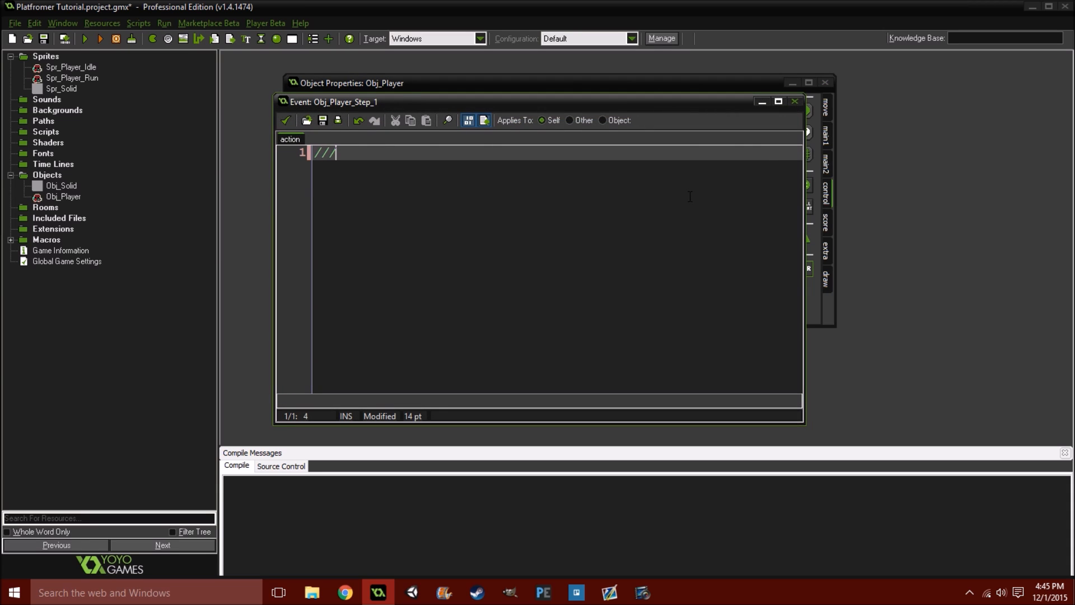
pyautogui.write('Movemen')
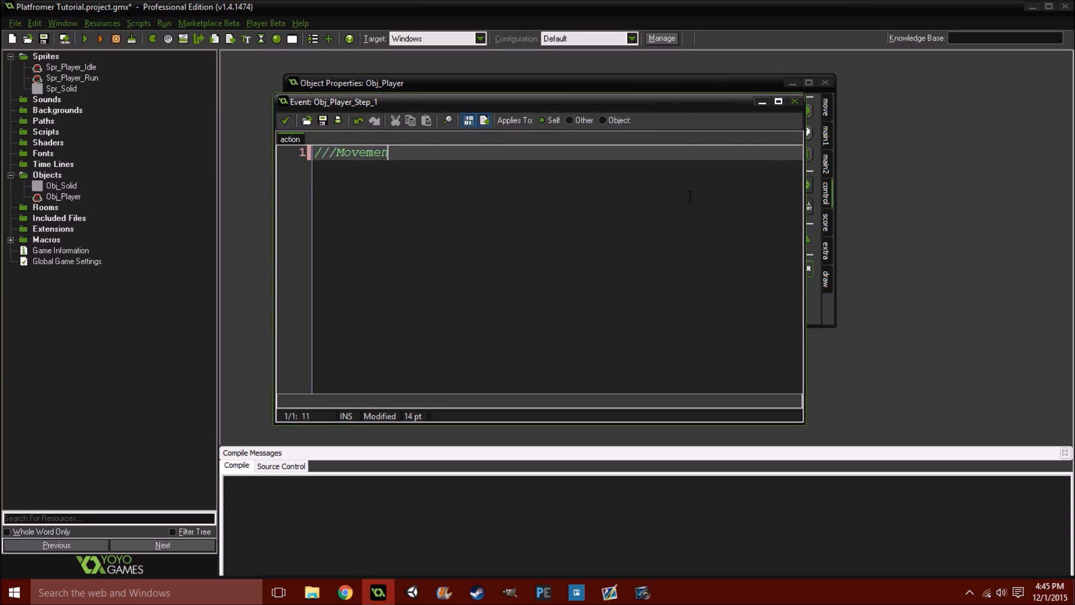
pyautogui.write('t')
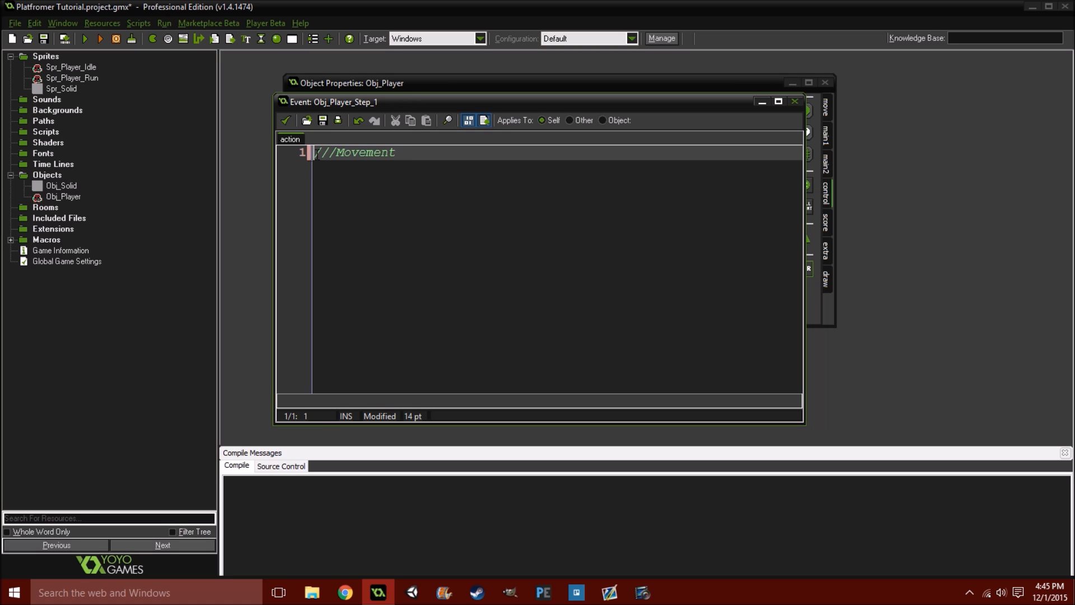
pyautogui.doubleClick(364, 152)
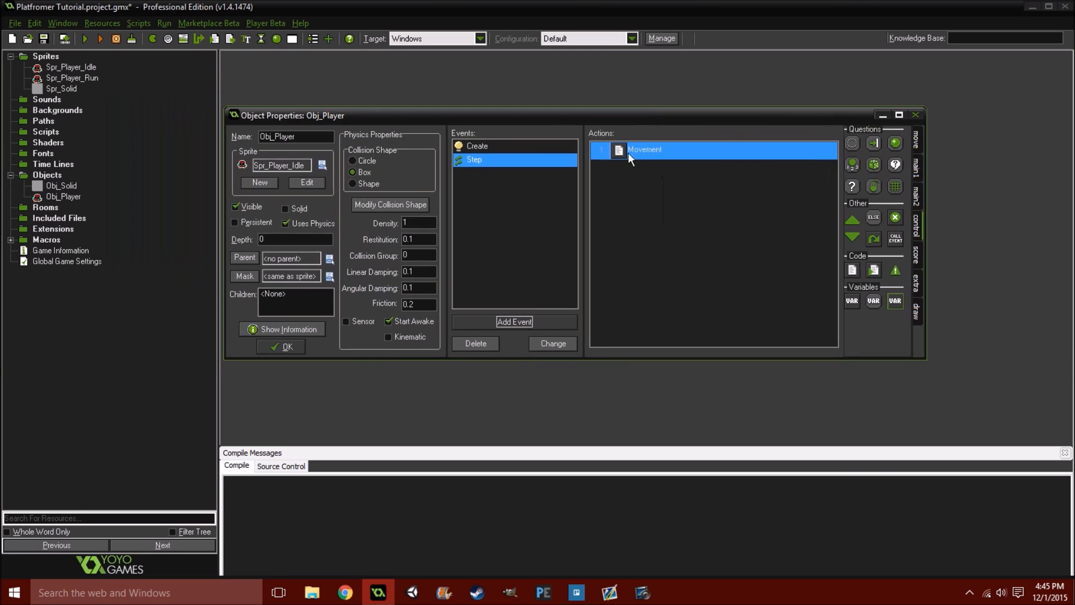
pyautogui.moveTo(656, 158)
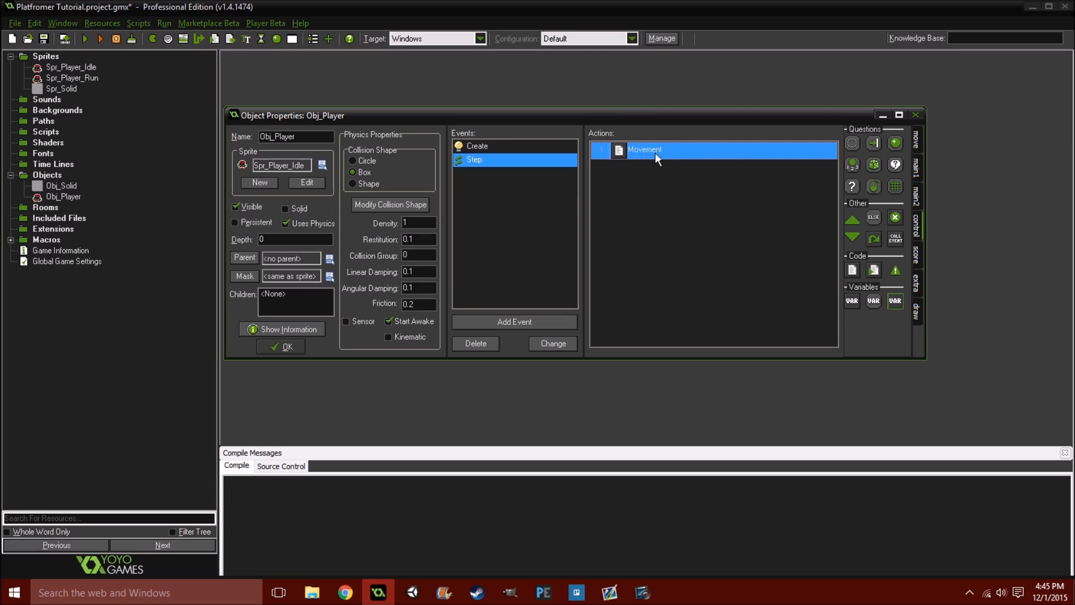
# Write an if (keyboard_check(ord("D"))) block with braces in the Movement code
pyautogui.doubleClick(644, 150)
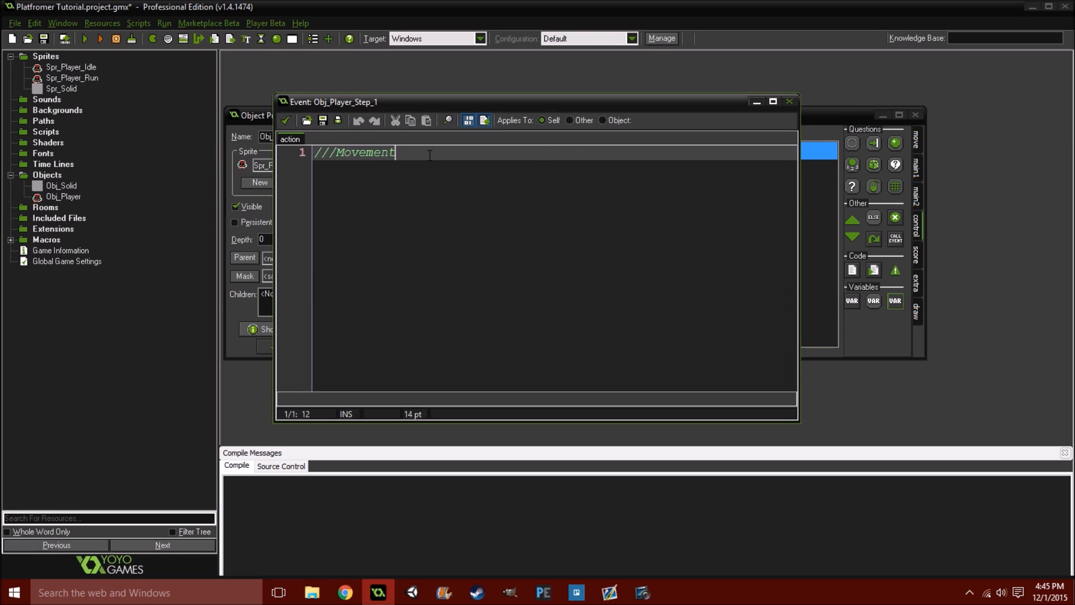
pyautogui.press('enter')
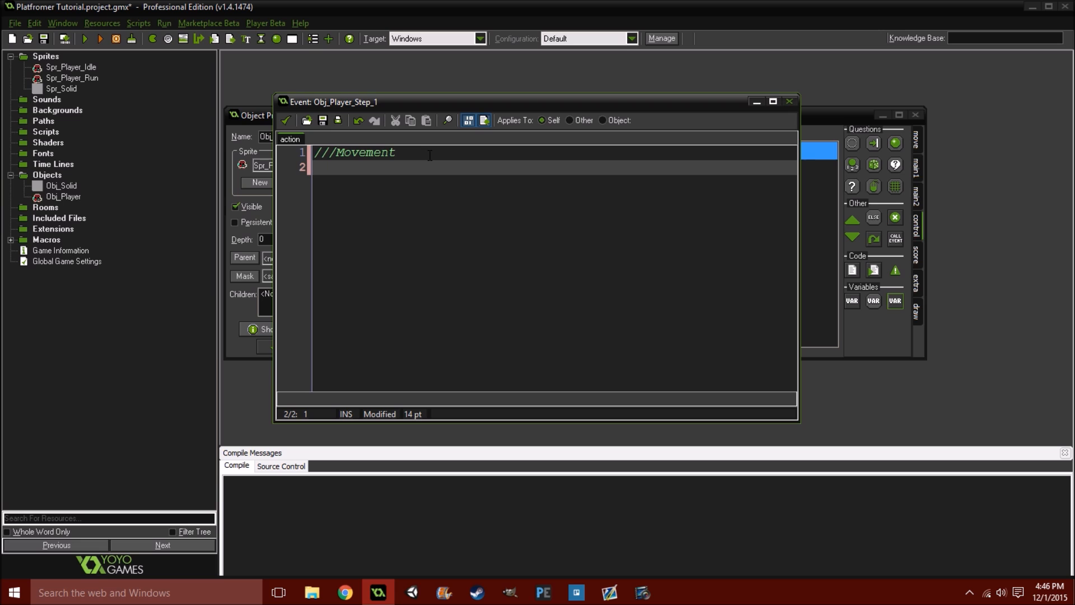
pyautogui.write('if ()')
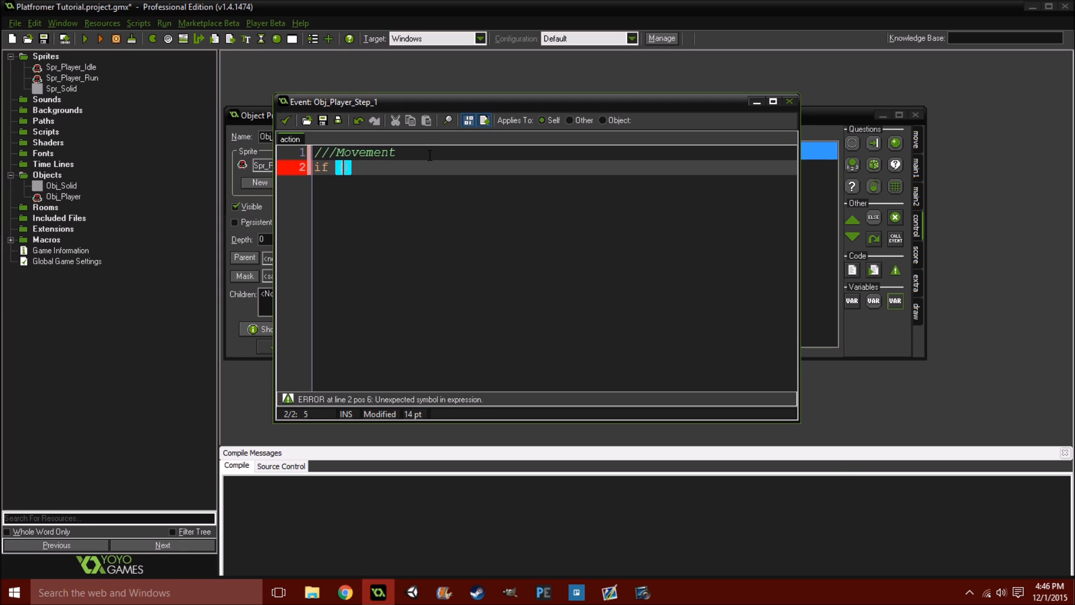
pyautogui.write('keyboard_check')
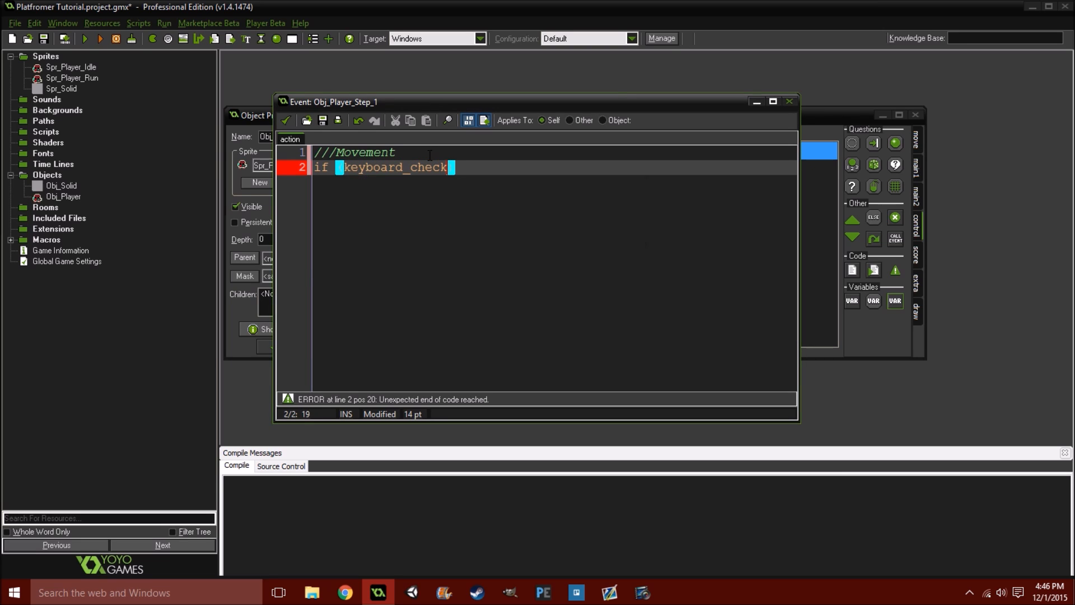
pyautogui.write('()')
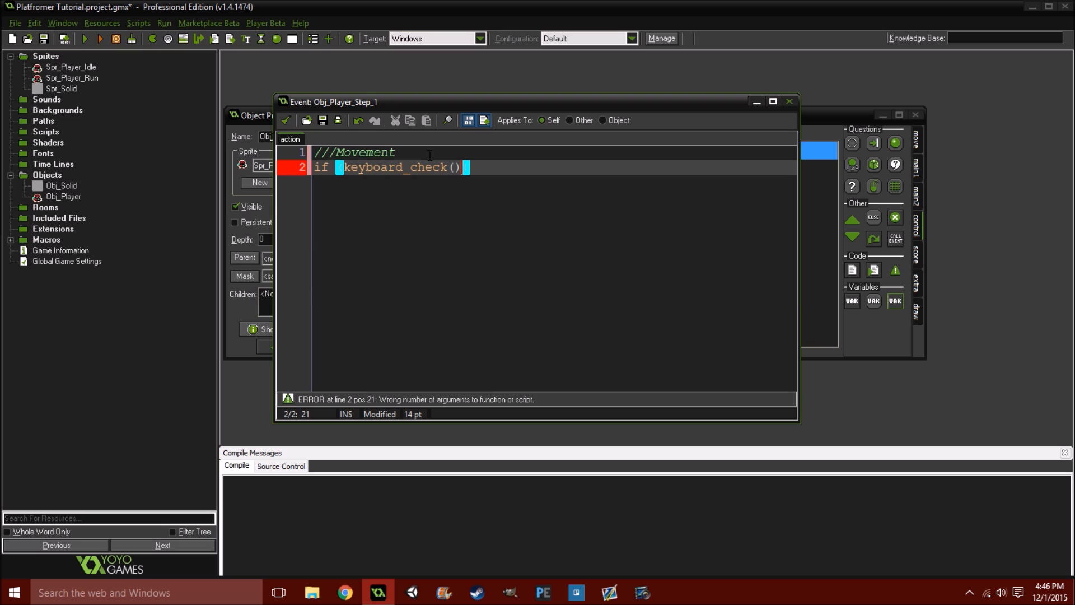
pyautogui.write('(')
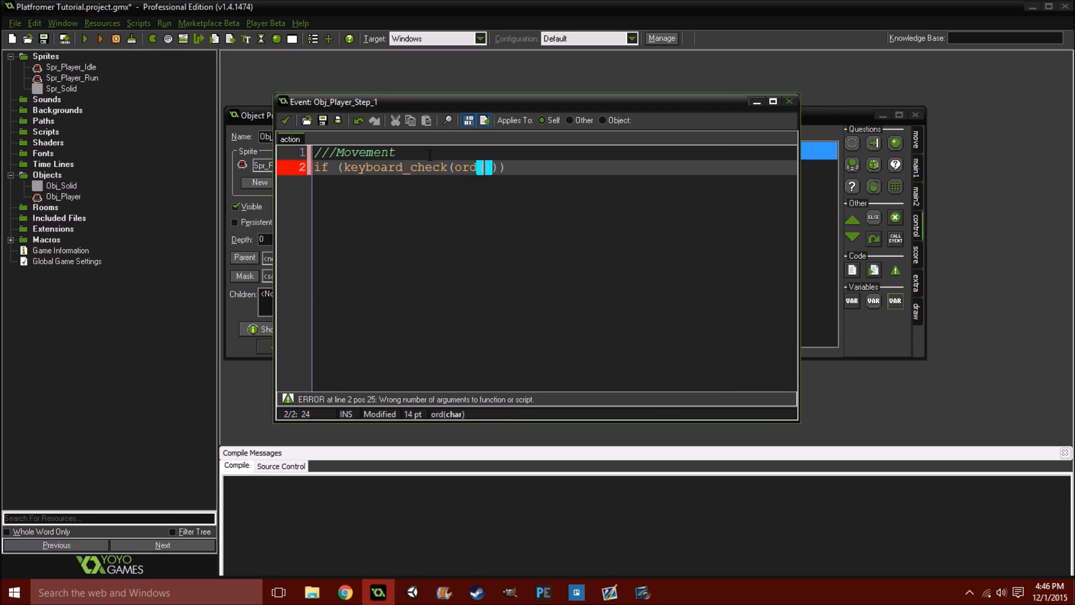
pyautogui.write('"')
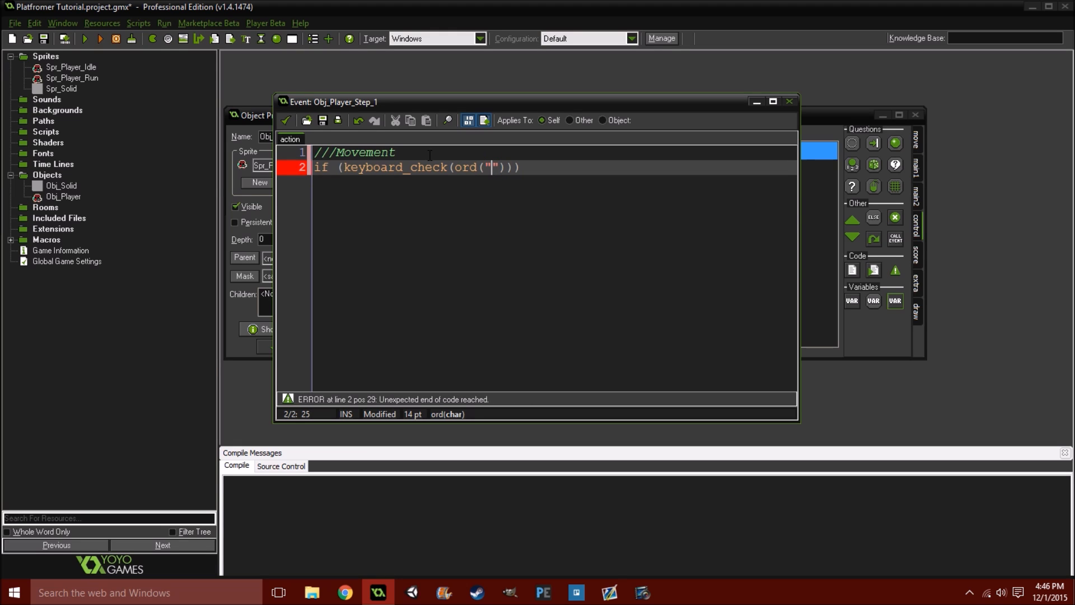
pyautogui.write('D')
pyautogui.write('{')
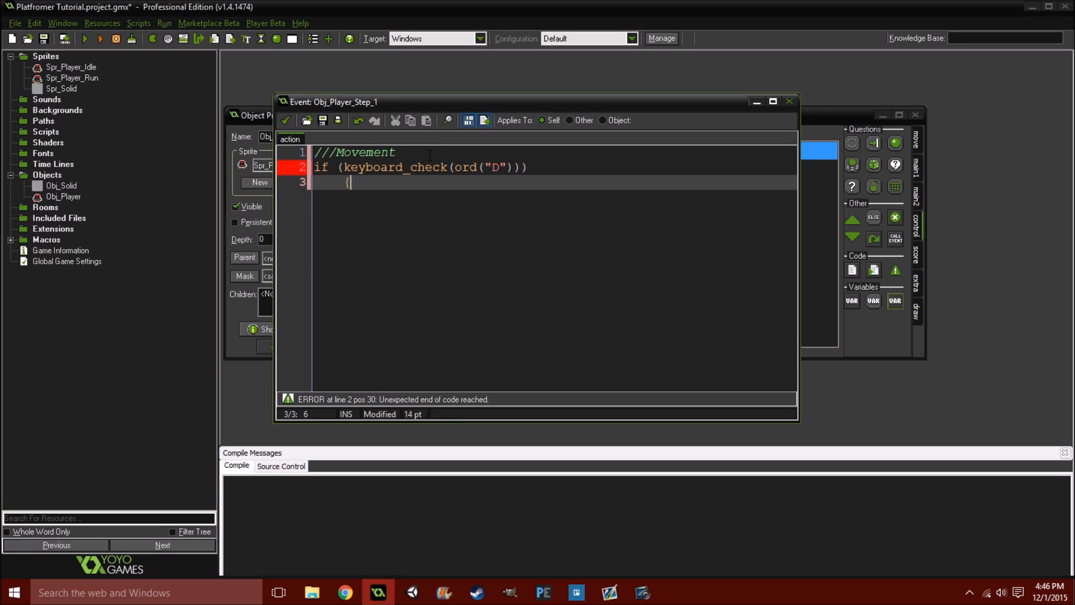
pyautogui.write('}')
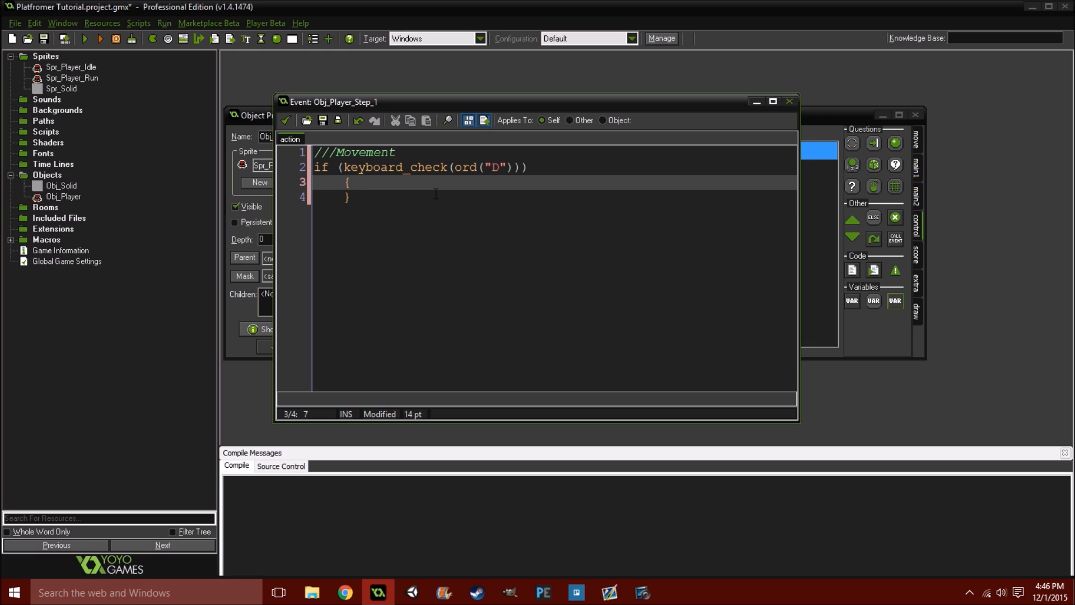
# Inside the block, add phy_position_x += Speed
pyautogui.write('ph')
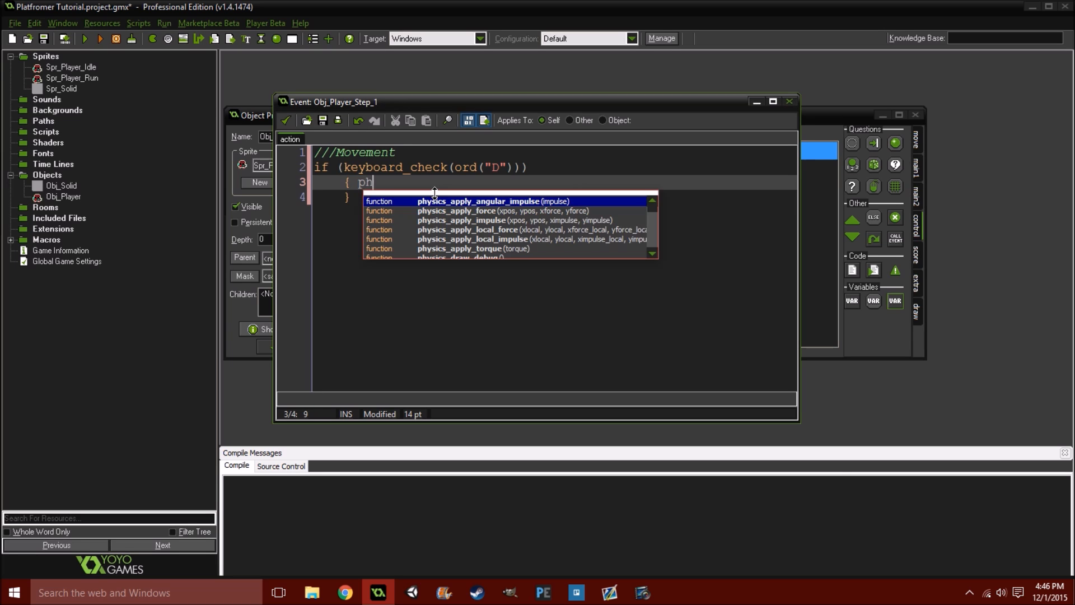
pyautogui.write('y')
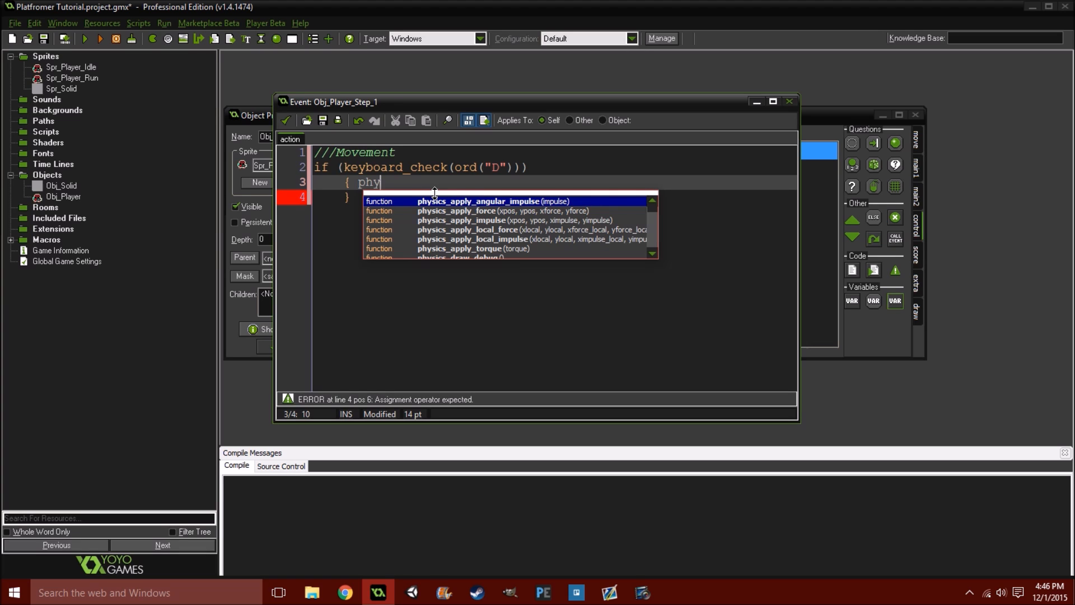
pyautogui.write('_position_x')
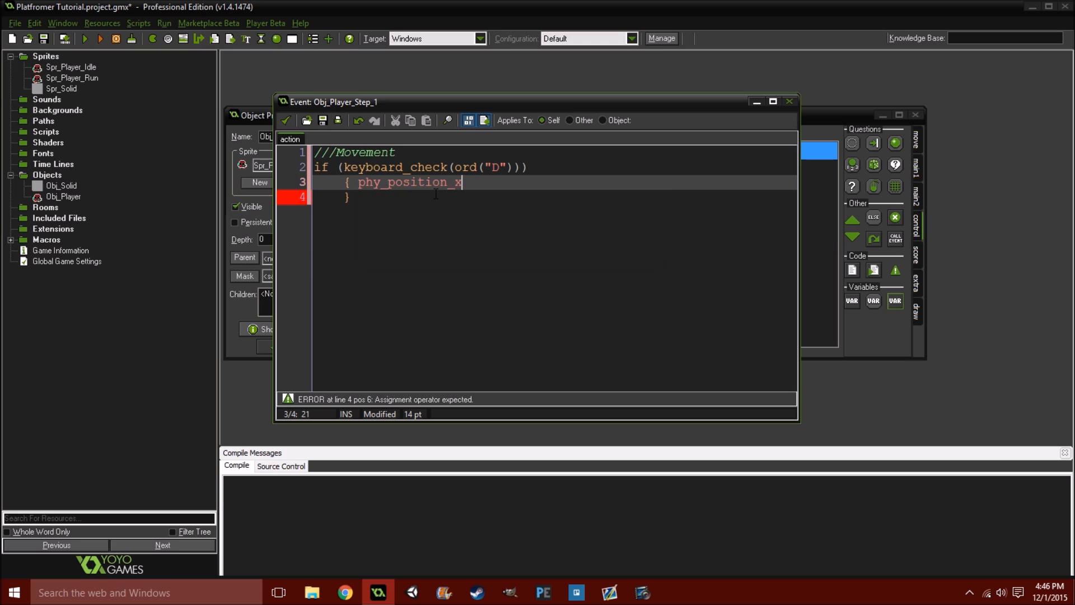
pyautogui.write('=')
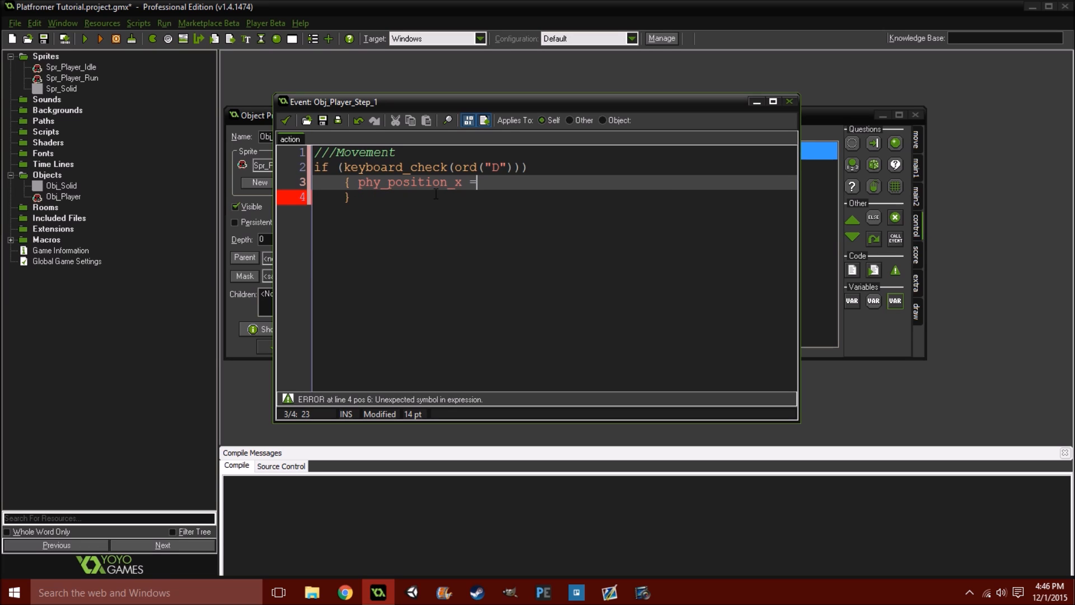
pyautogui.write('+= S')
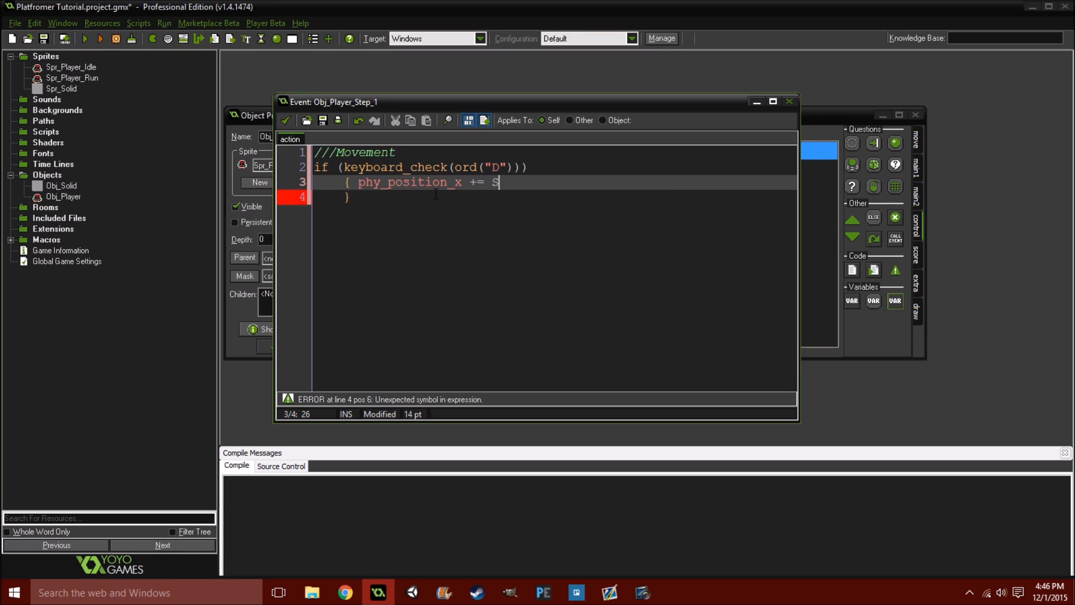
pyautogui.write('peed')
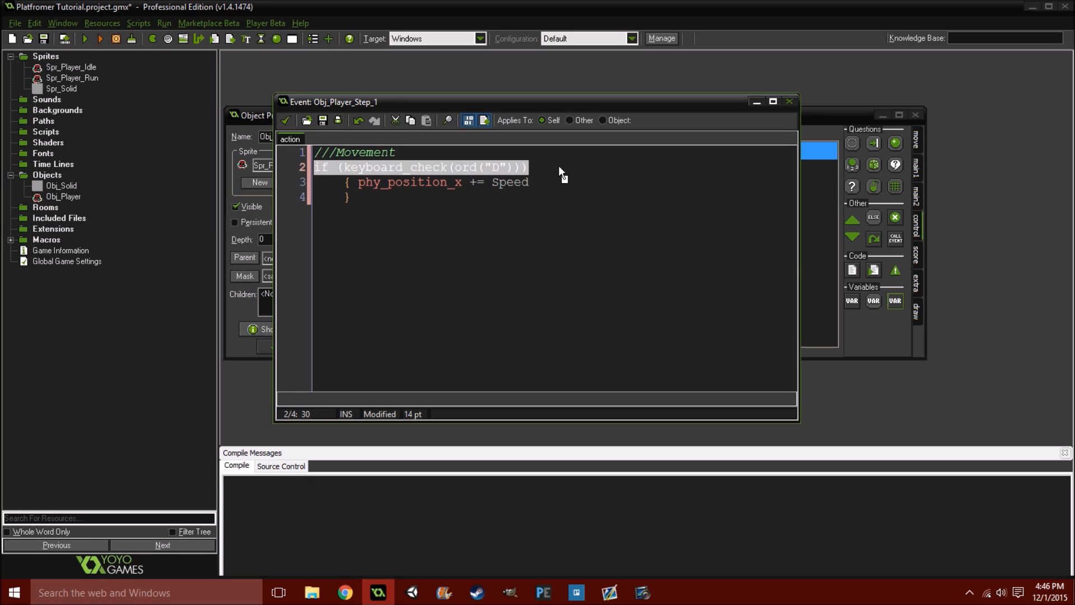
# Select the whole D-key movement block and copy it
pyautogui.click(538, 168)
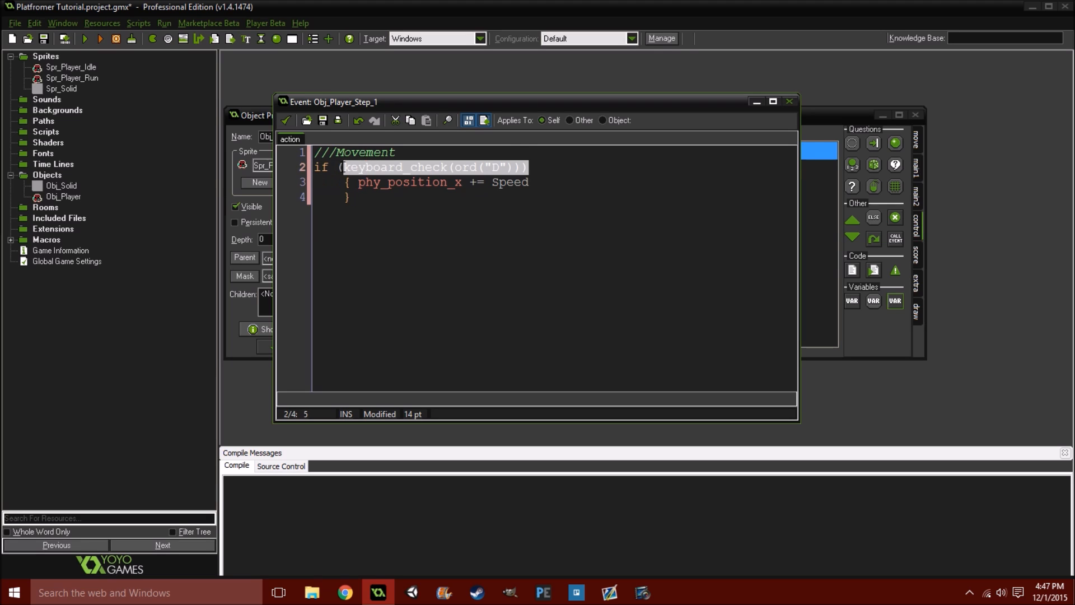
pyautogui.click(339, 168)
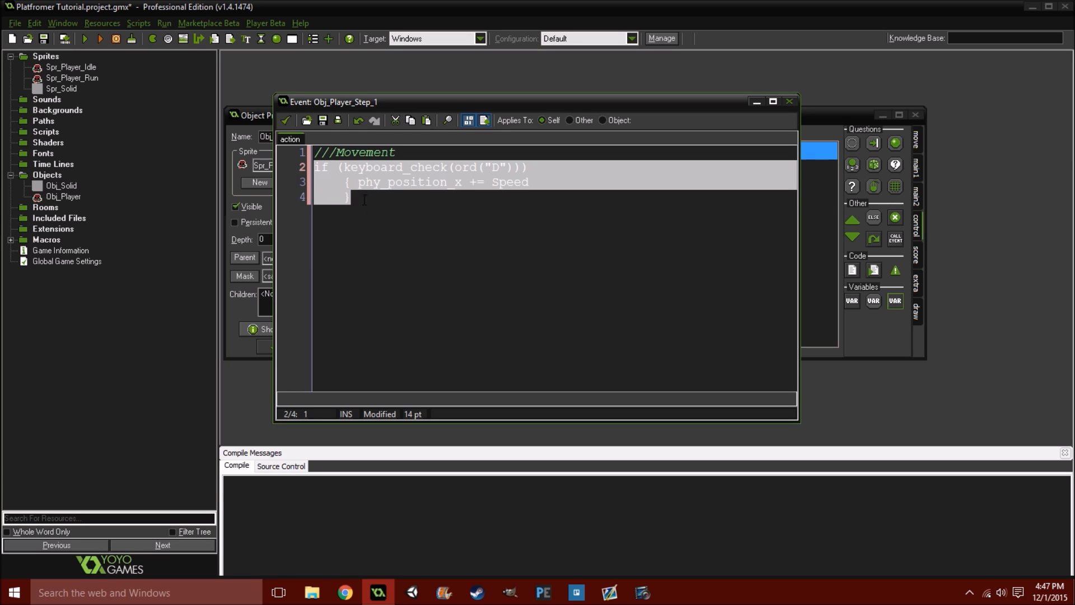
# Paste the block, change the key to "A" and the operator to -= Speed
pyautogui.press('ctrl+v')
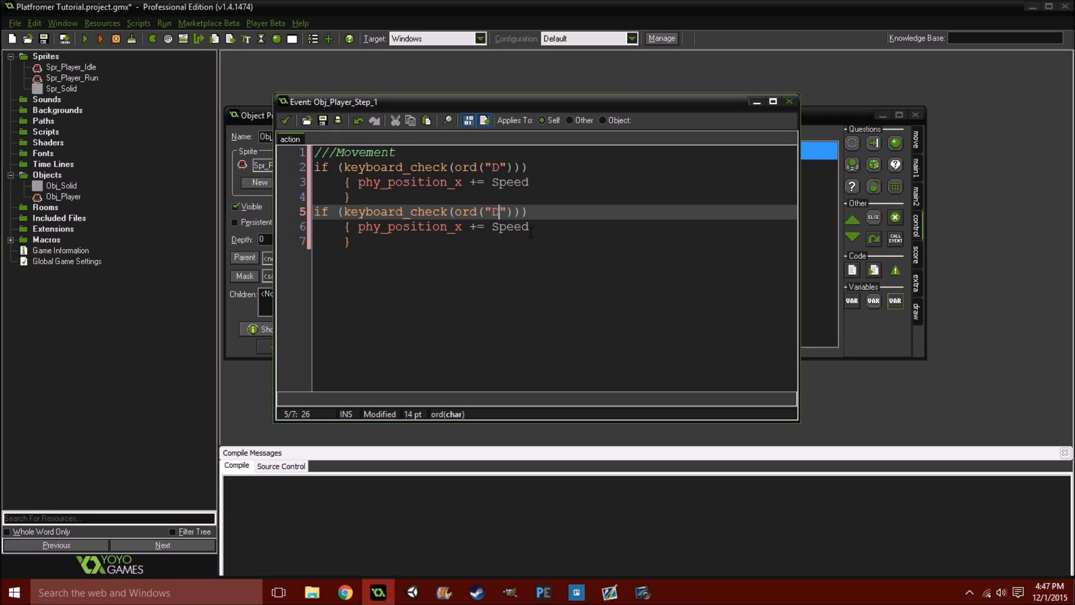
pyautogui.write('A')
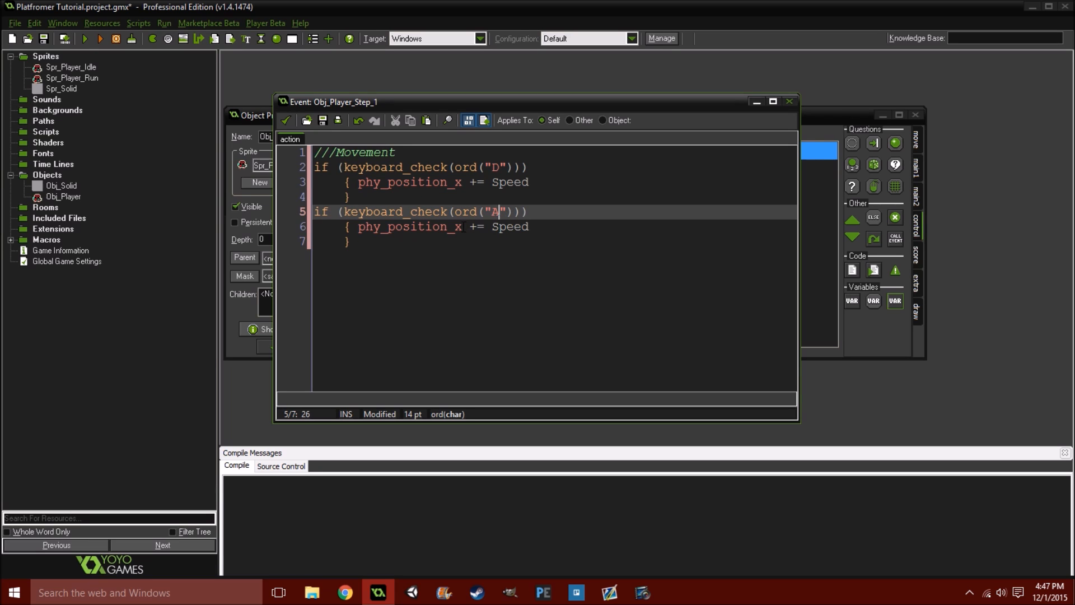
pyautogui.click(473, 226)
pyautogui.write('-')
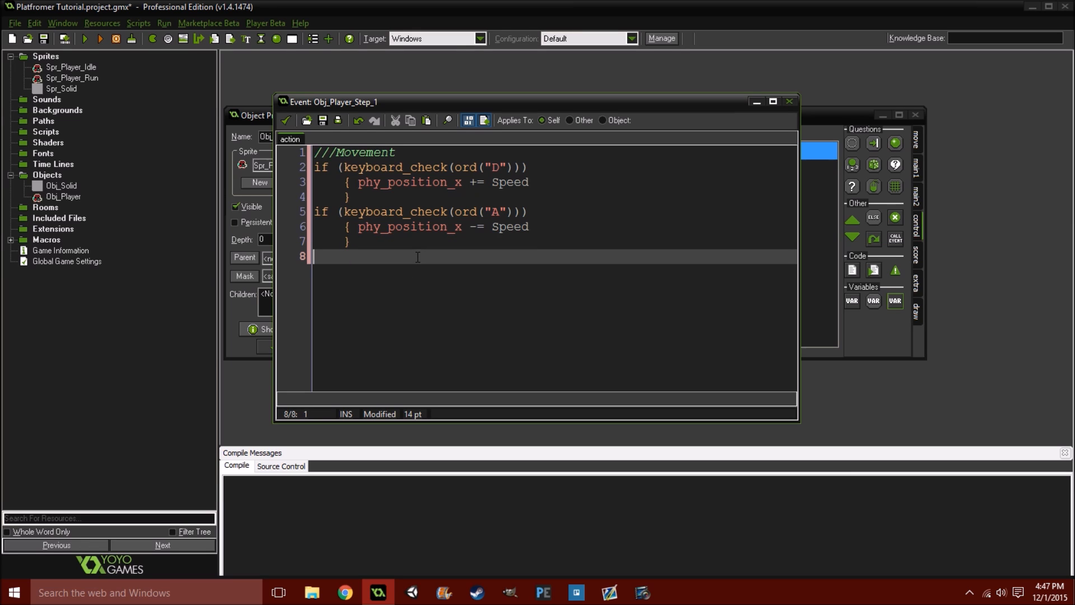
# Start a keyboard_check(vk_left) line and then erase the unfinished line
pyautogui.write('keyboard_check')
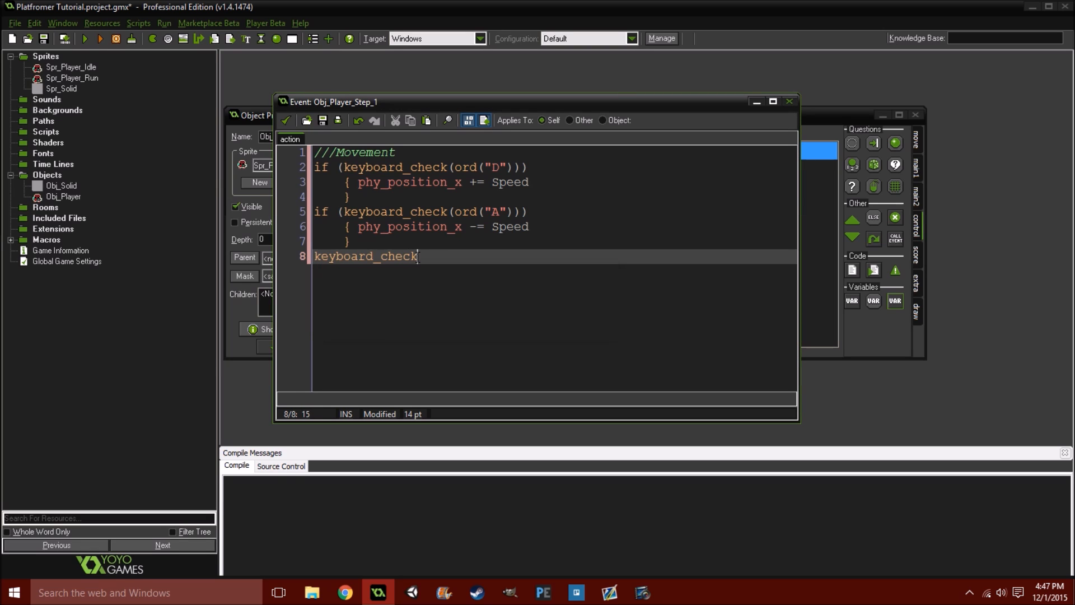
pyautogui.write('(')
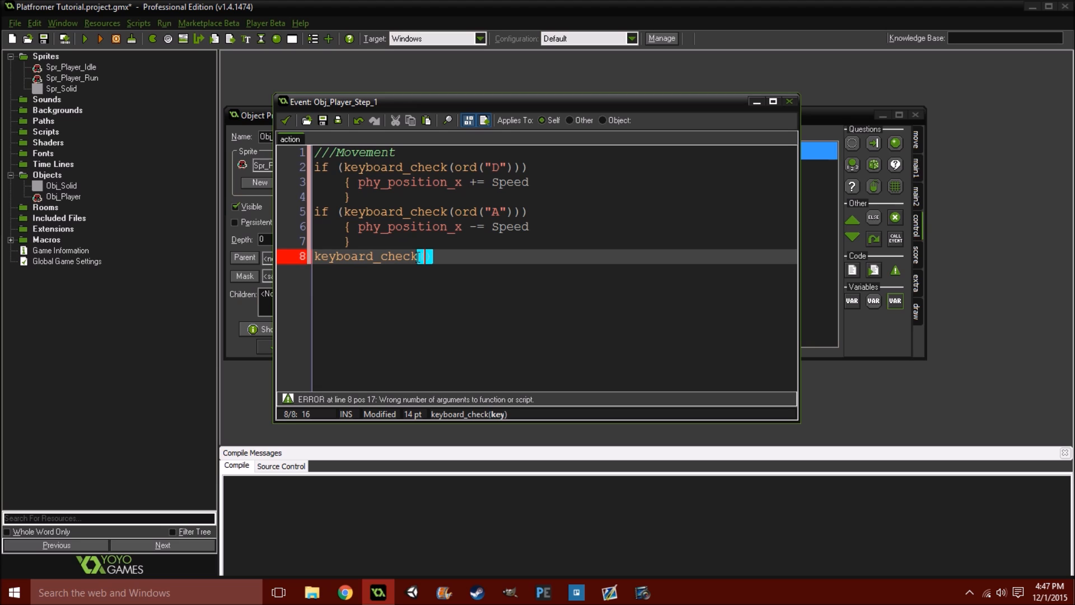
pyautogui.write('vk_lef')
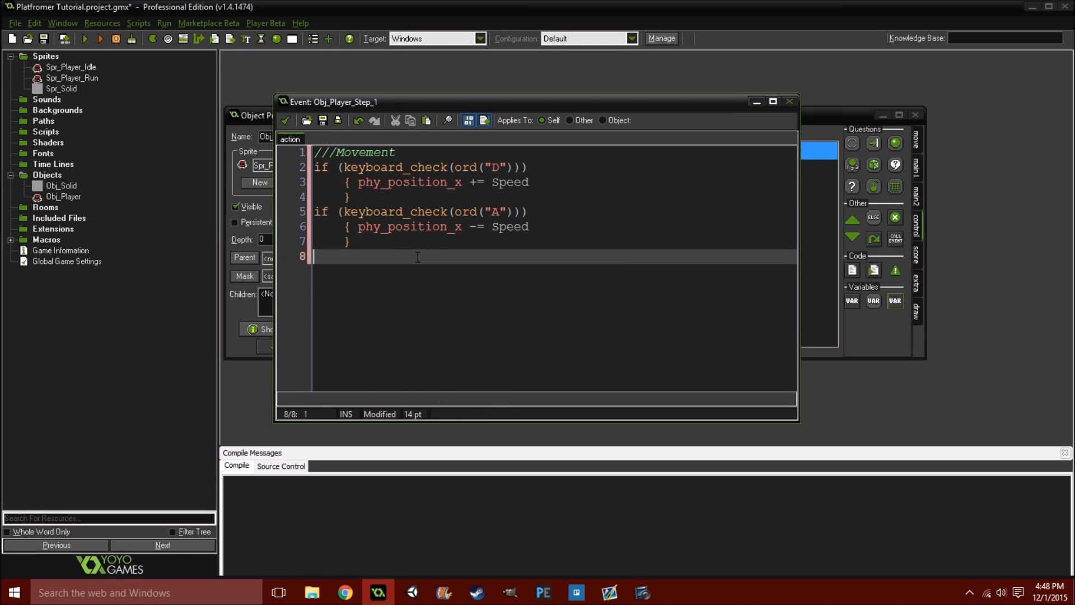
pyautogui.press('Backspace')
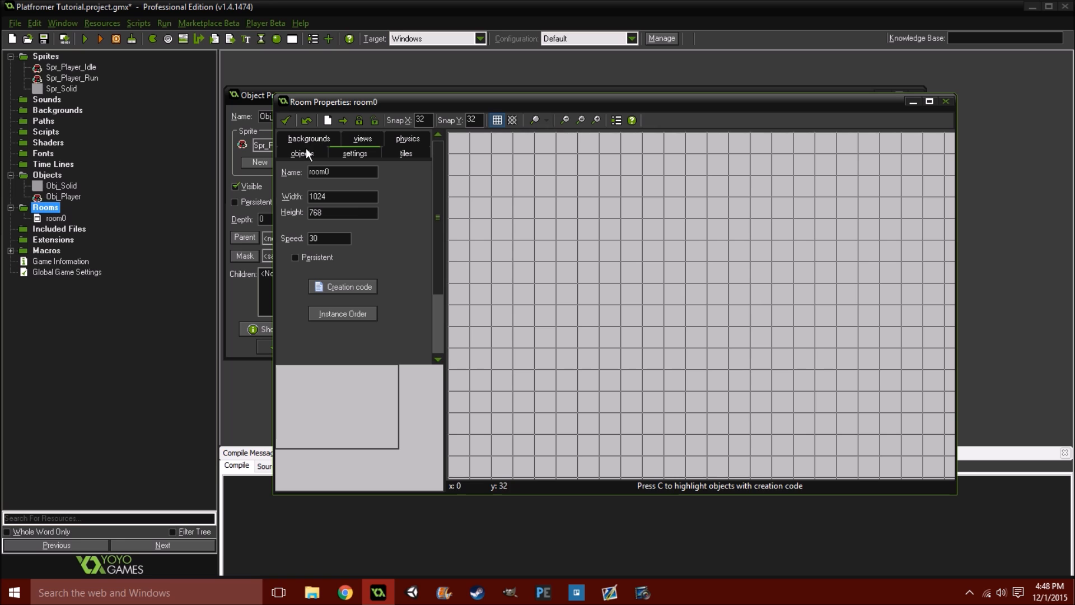
# Enable views for room0 and mark it as a physics world with default gravity 10
pyautogui.click(362, 138)
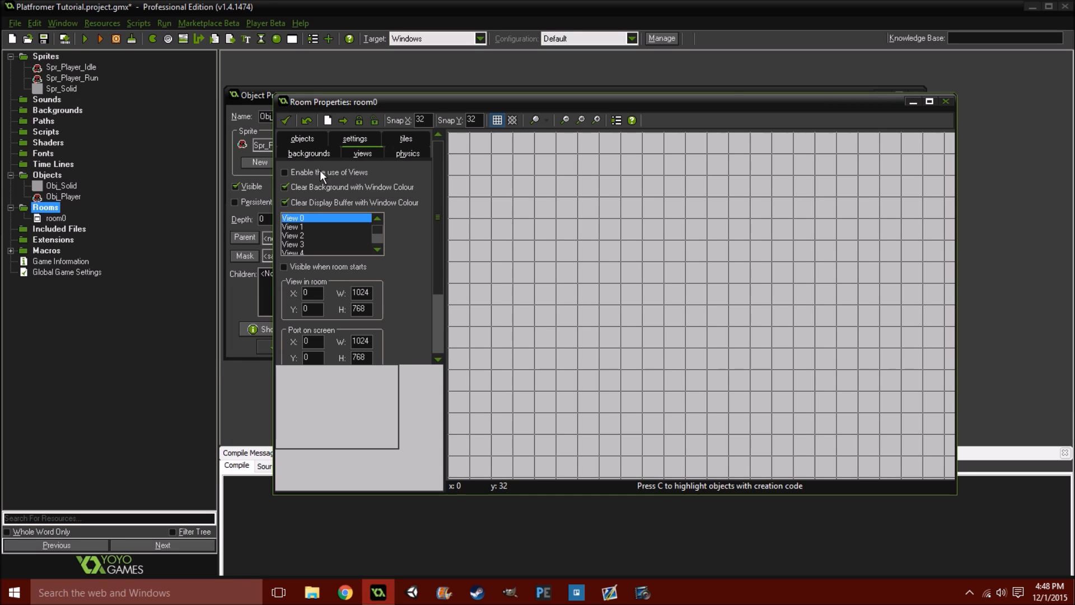
pyautogui.click(285, 172)
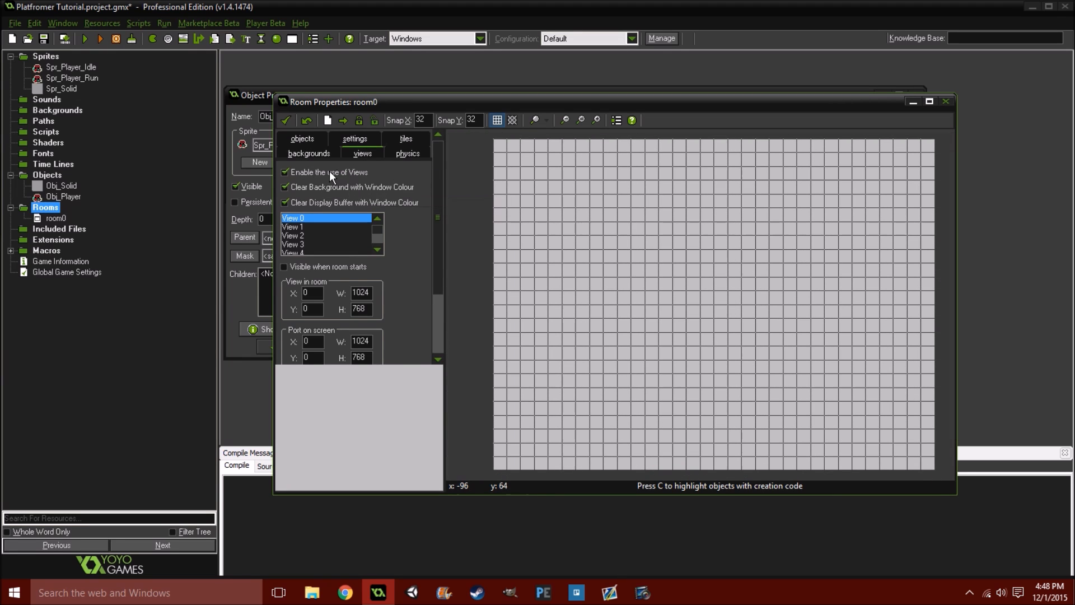
pyautogui.click(354, 138)
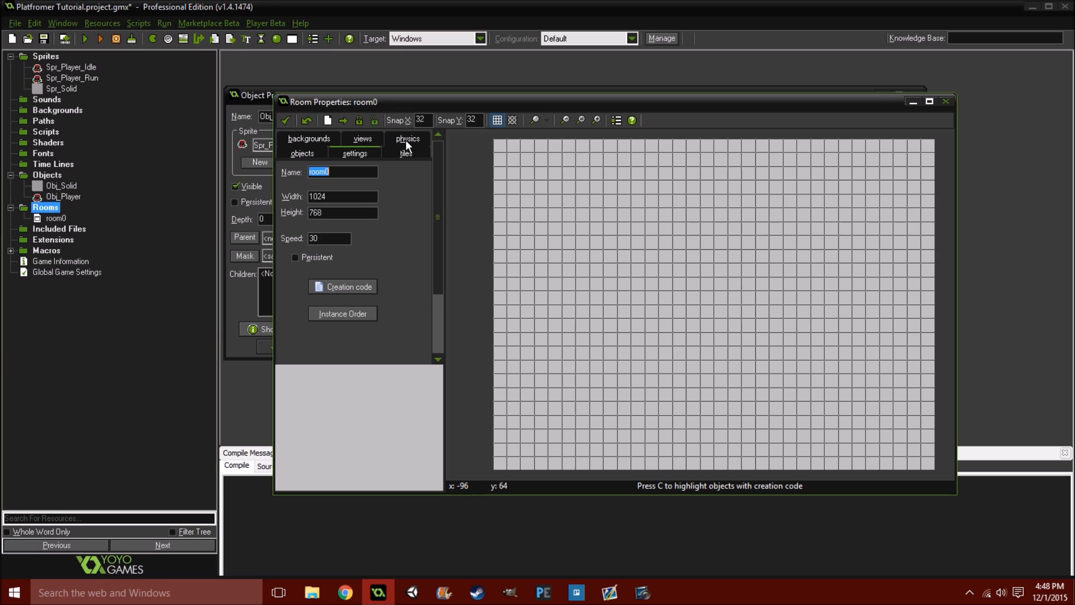
pyautogui.click(407, 138)
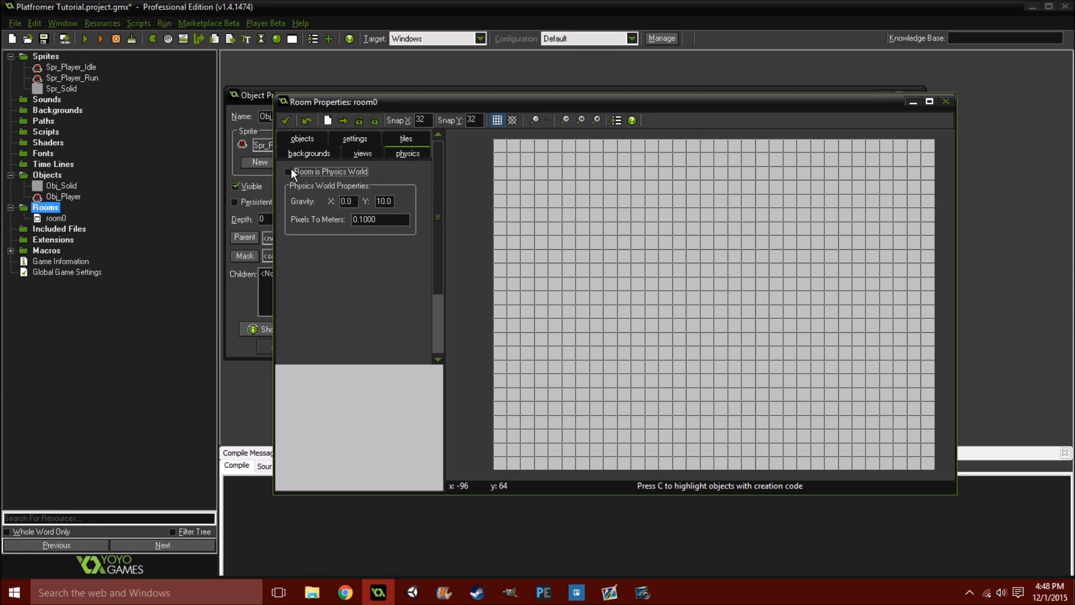
pyautogui.click(289, 172)
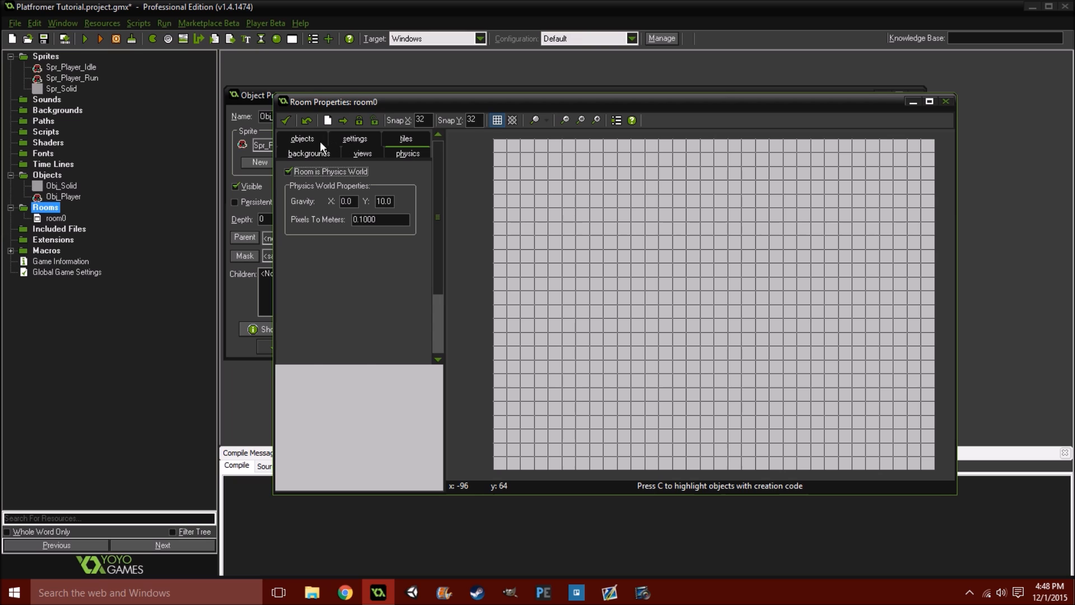
# Place an Obj_Solid instance stretched to a 24×2 scale as a floor platform, then confirm the room
pyautogui.click(302, 138)
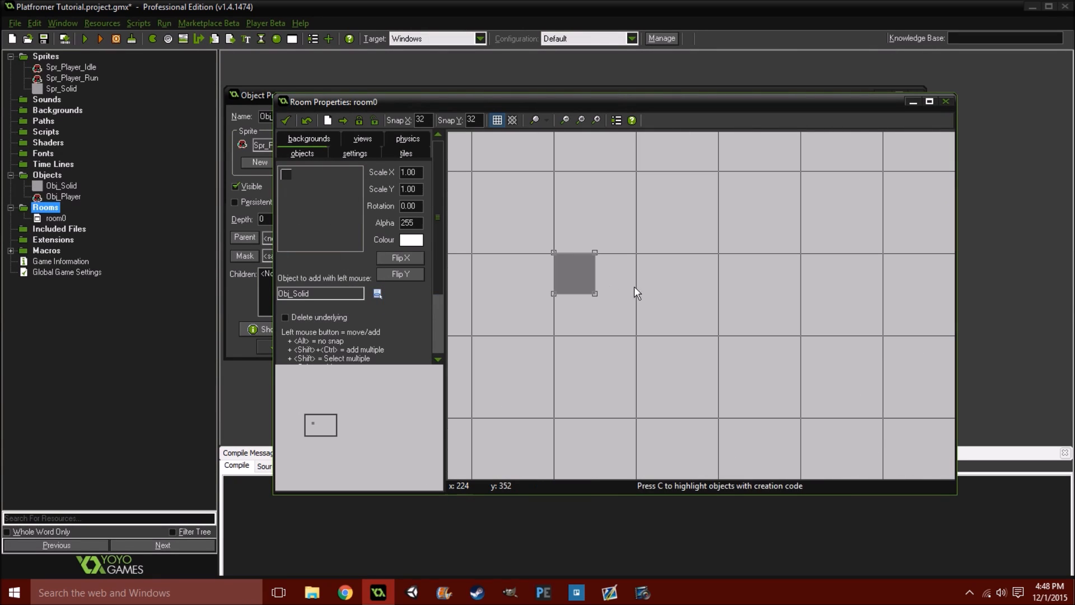
pyautogui.moveTo(572, 273); pyautogui.dragTo(597, 288)
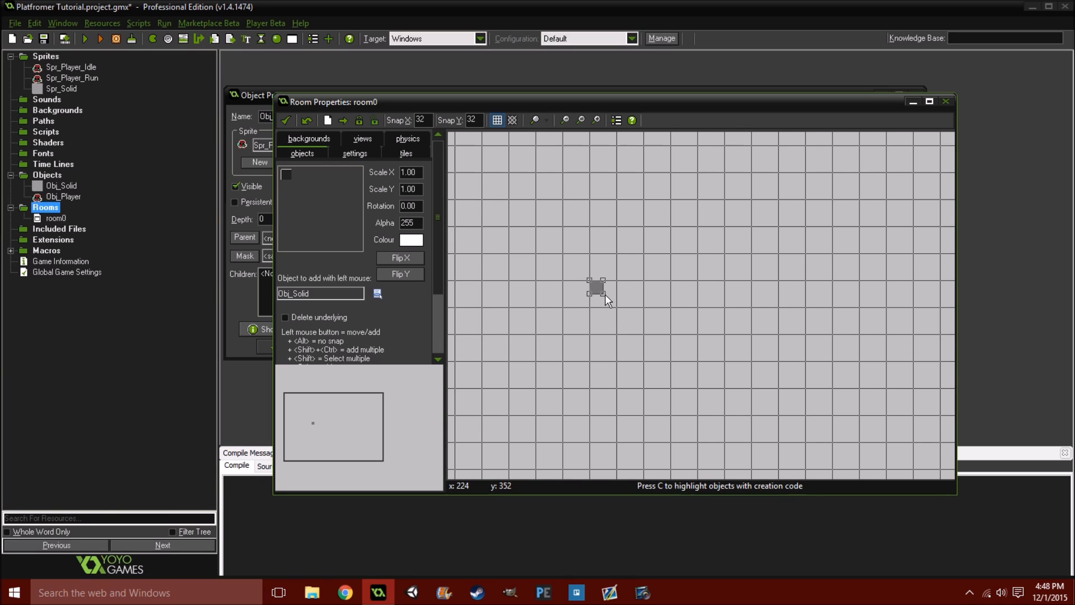
pyautogui.moveTo(597, 287); pyautogui.dragTo(913, 308)
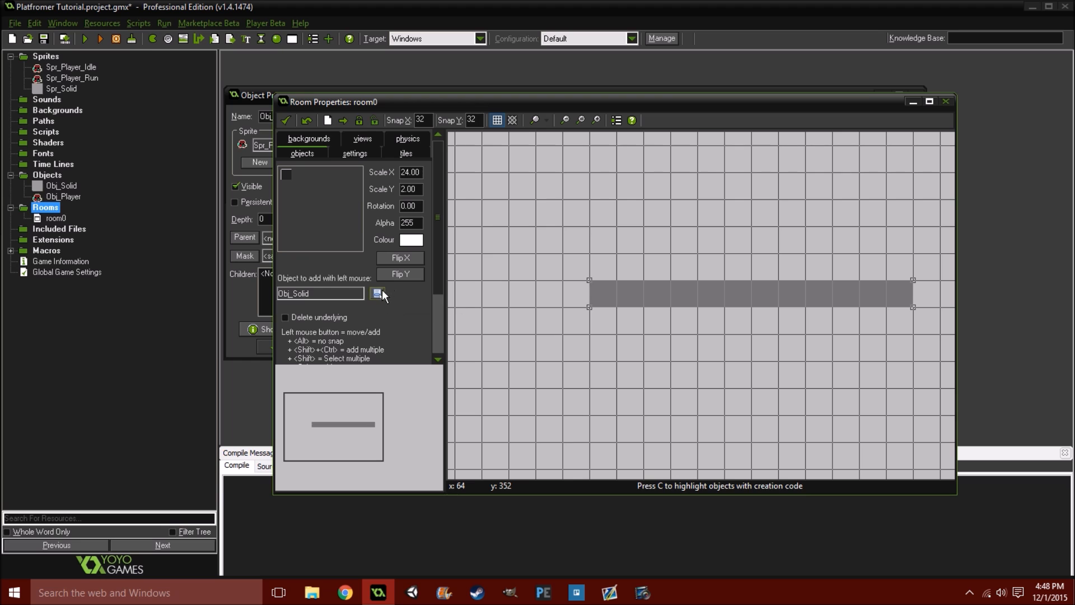
pyautogui.click(377, 294)
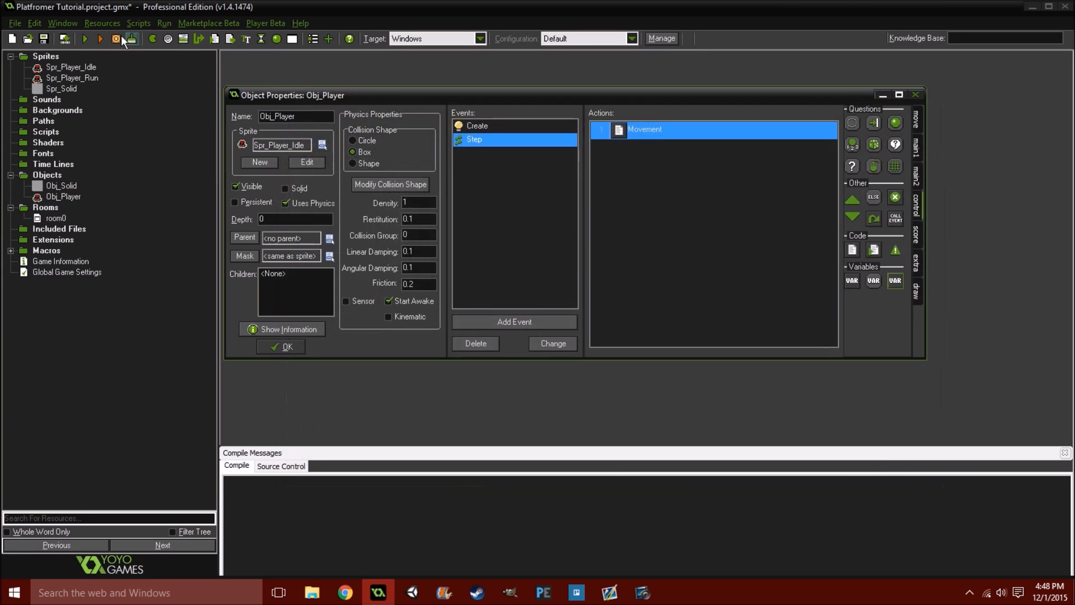
# Run a test build of the game, then move the Obj_Player properties window to the left
pyautogui.click(130, 39)
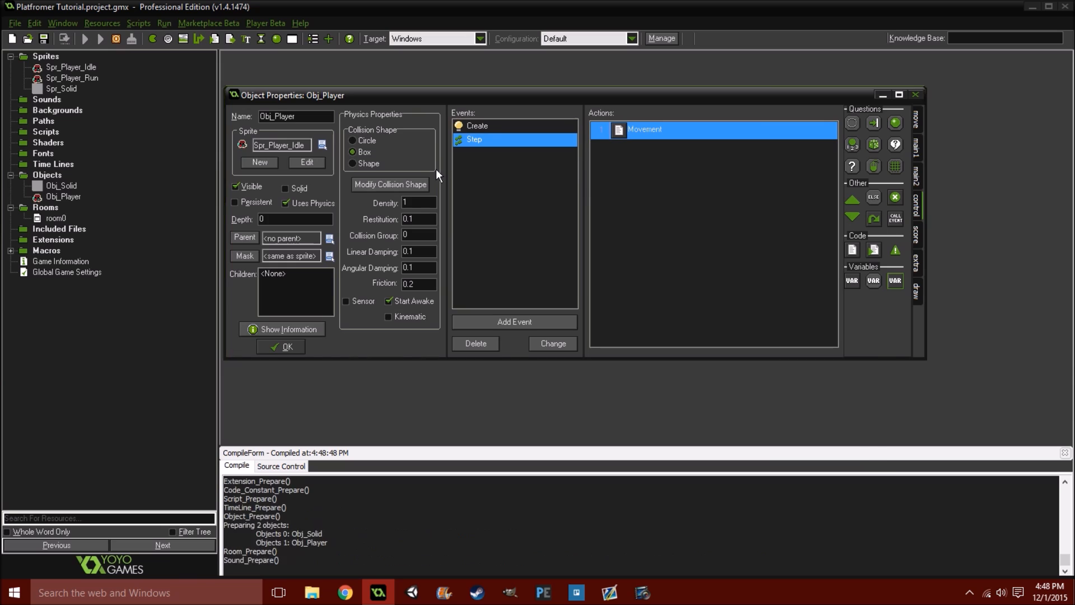
pyautogui.click(85, 38)
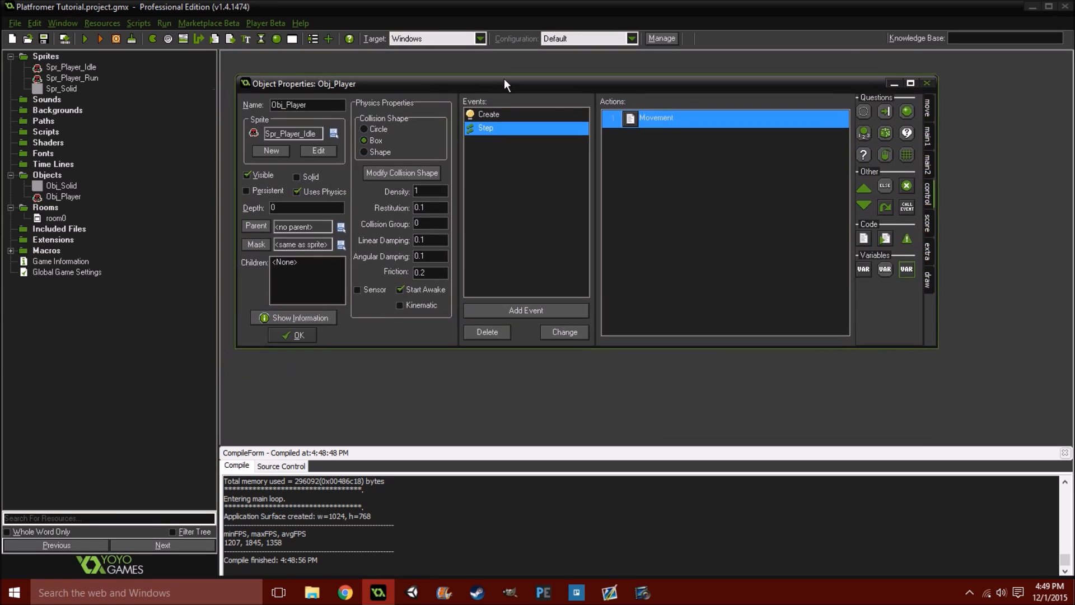
pyautogui.moveTo(504, 83); pyautogui.dragTo(478, 74)
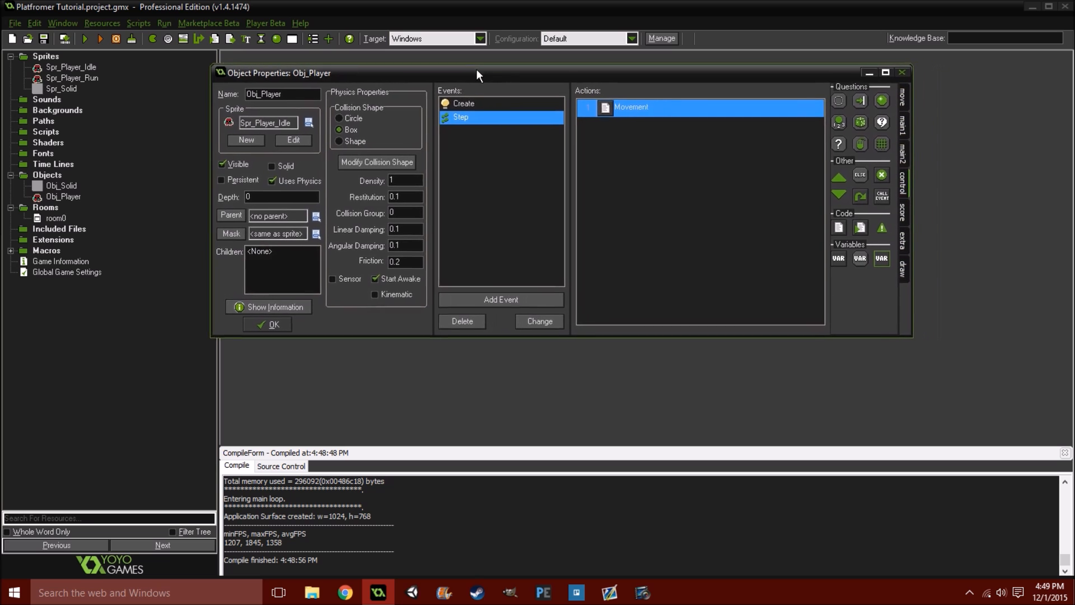
pyautogui.moveTo(477, 73); pyautogui.dragTo(425, 67)
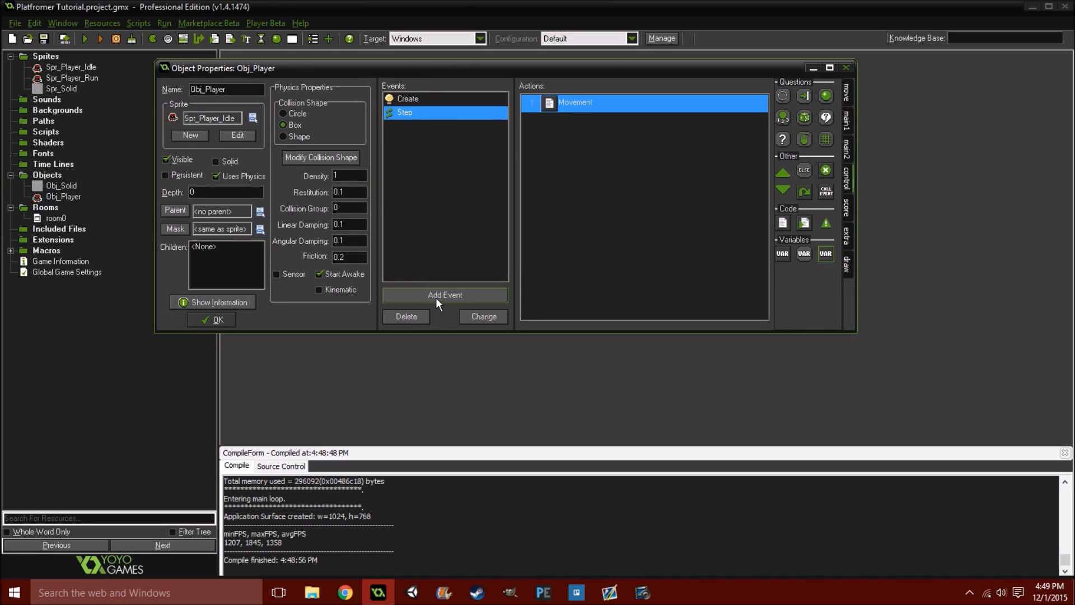
# Add an Obj_Solid collision event to Obj_Player with an Execute Code action
pyautogui.click(444, 294)
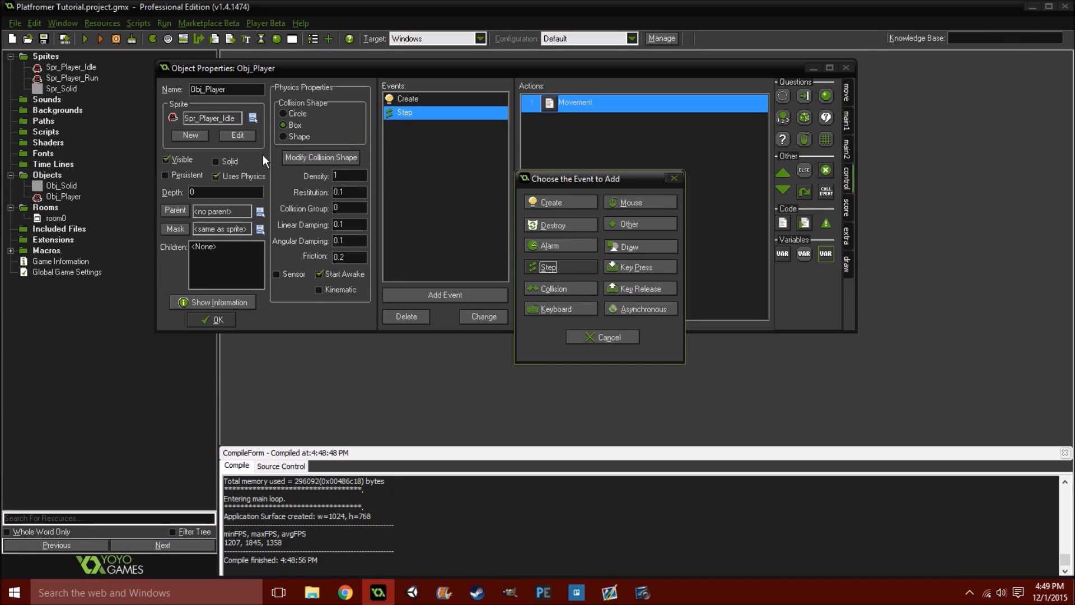
pyautogui.moveTo(560, 245)
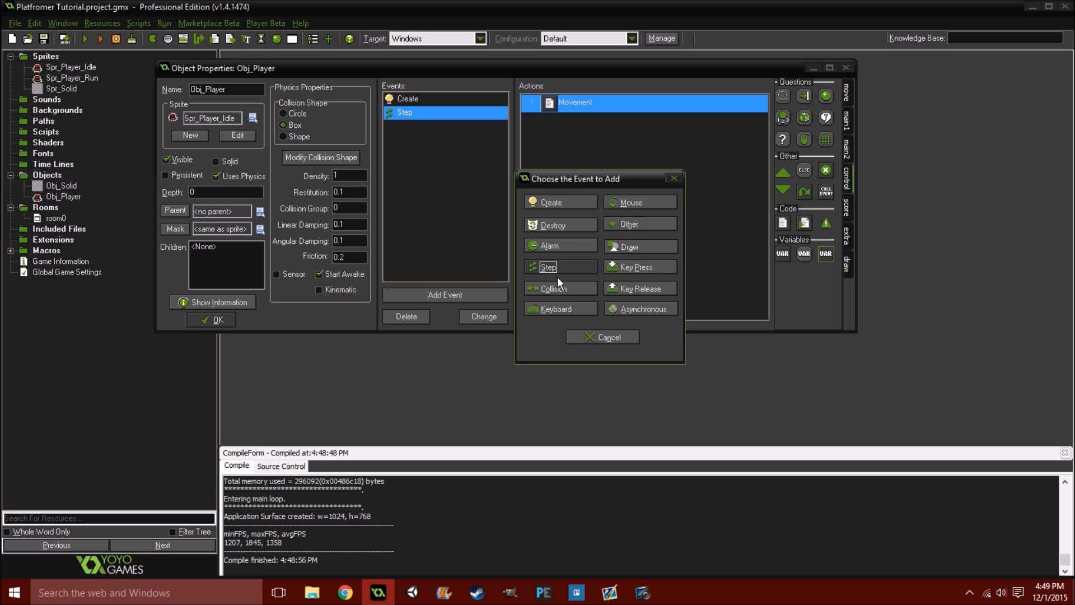
pyautogui.click(556, 288)
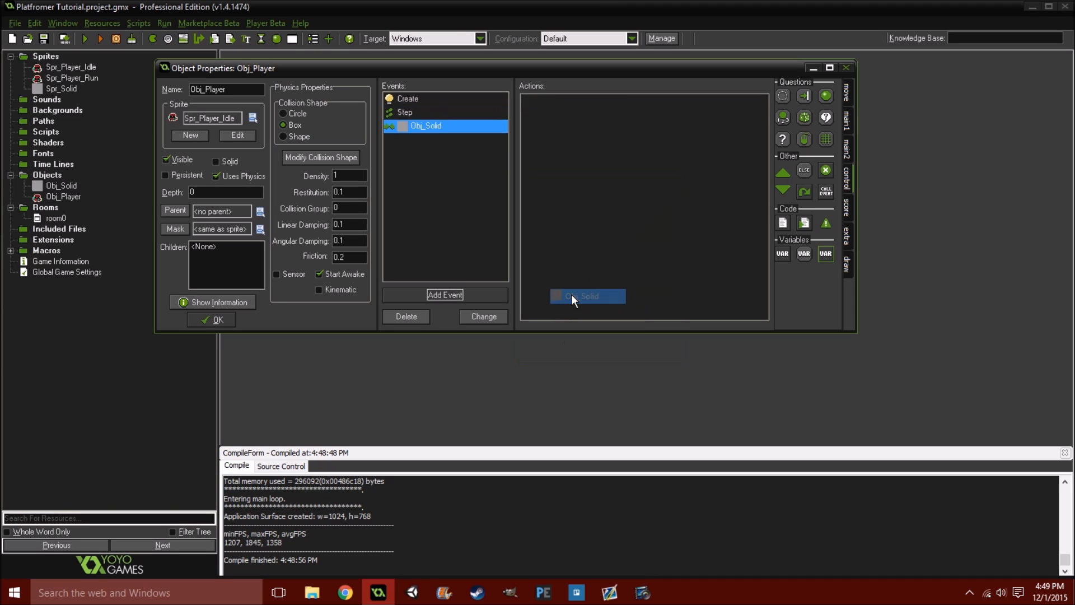
pyautogui.doubleClick(586, 295)
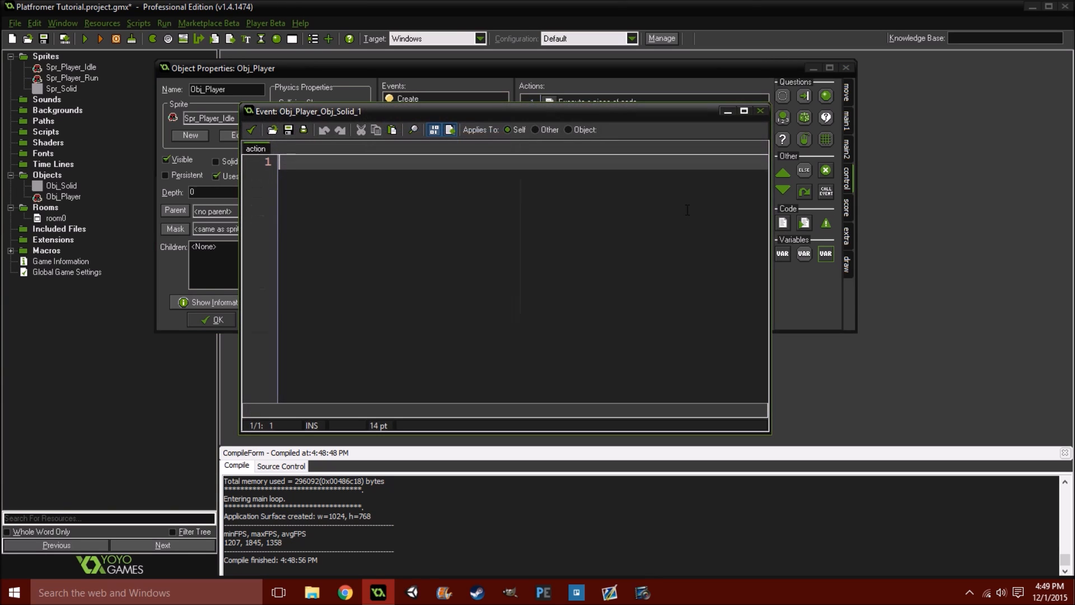
# Write the ///Checking for Collision comment in the code action and run another test build
pyautogui.write('///Checki')
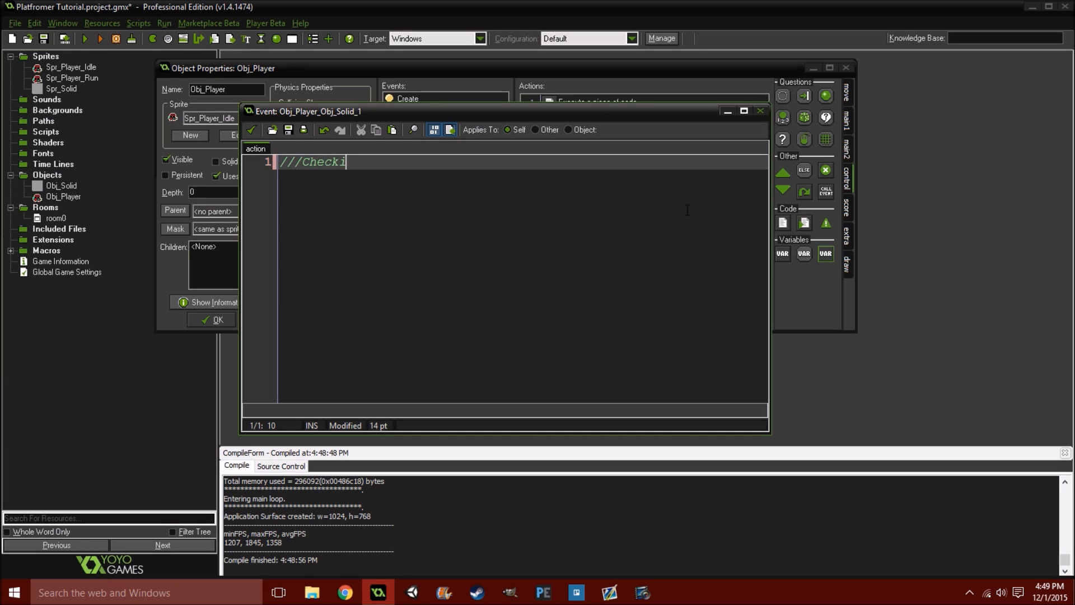
pyautogui.write('ng for C')
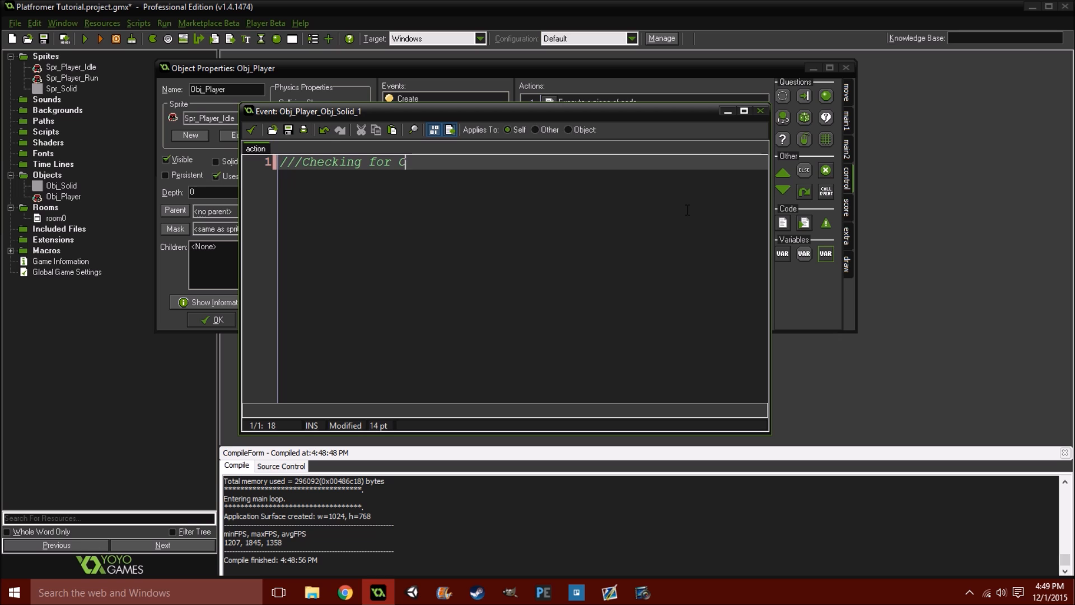
pyautogui.write('ollision')
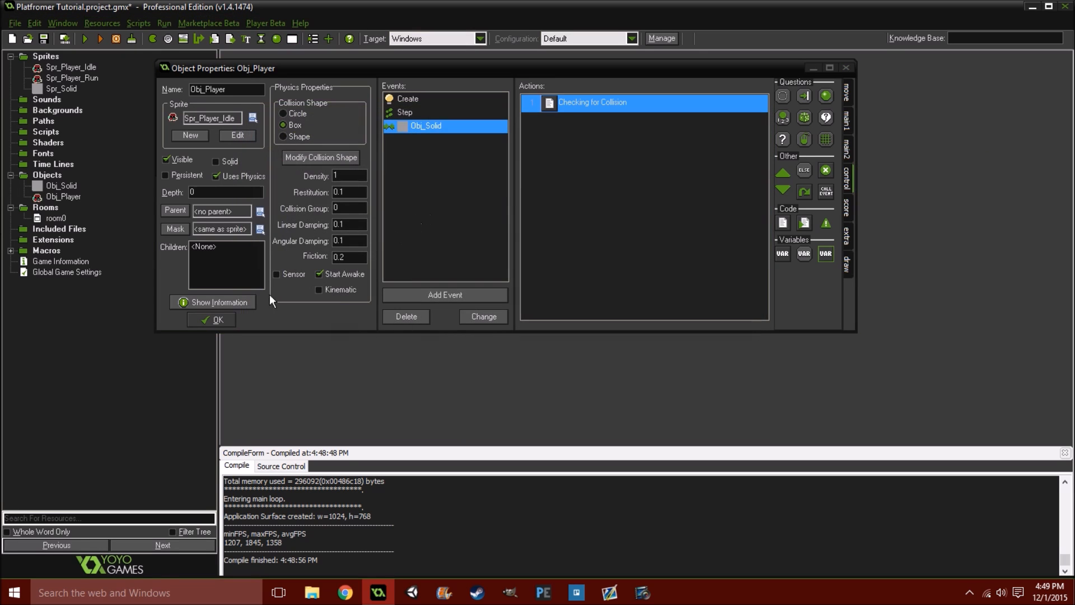
pyautogui.click(216, 319)
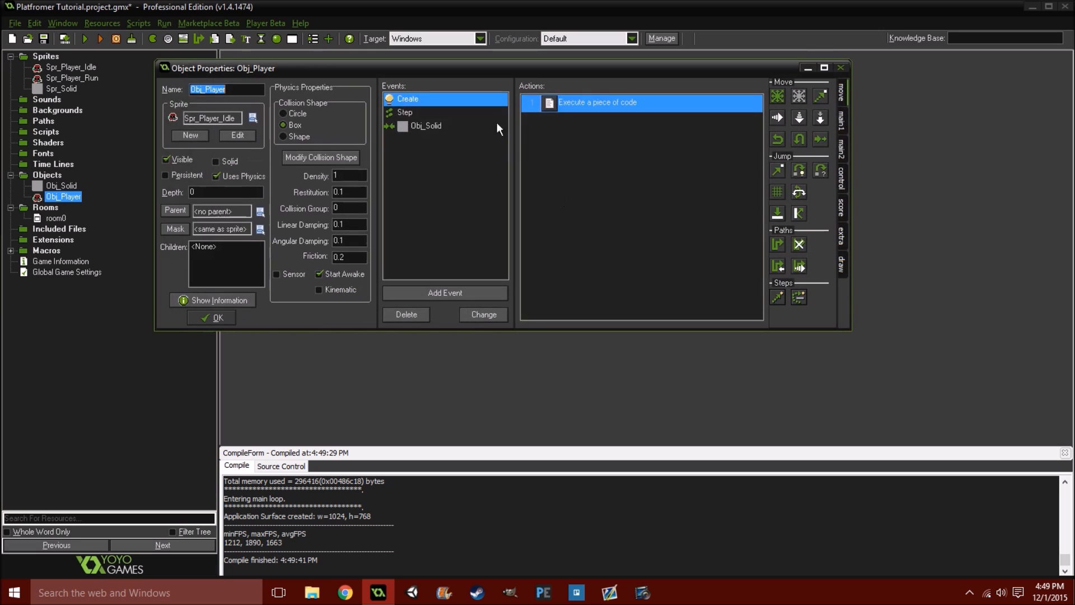
# Review Obj_Player's Create code, close it, and reopen the Step event's Movement code
pyautogui.doubleClick(596, 102)
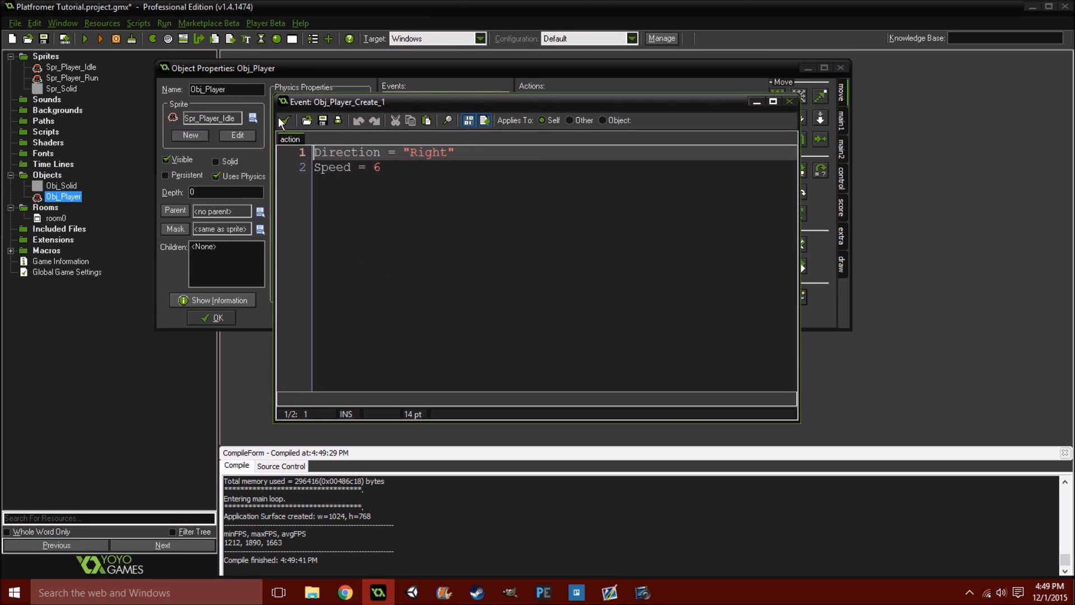
pyautogui.click(789, 101)
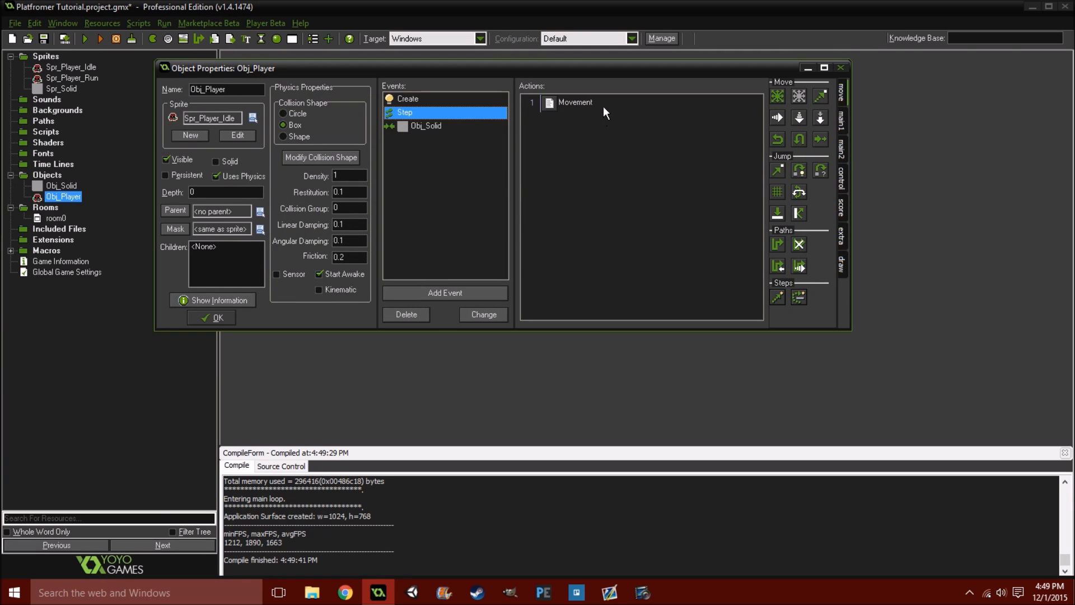
pyautogui.doubleClick(574, 102)
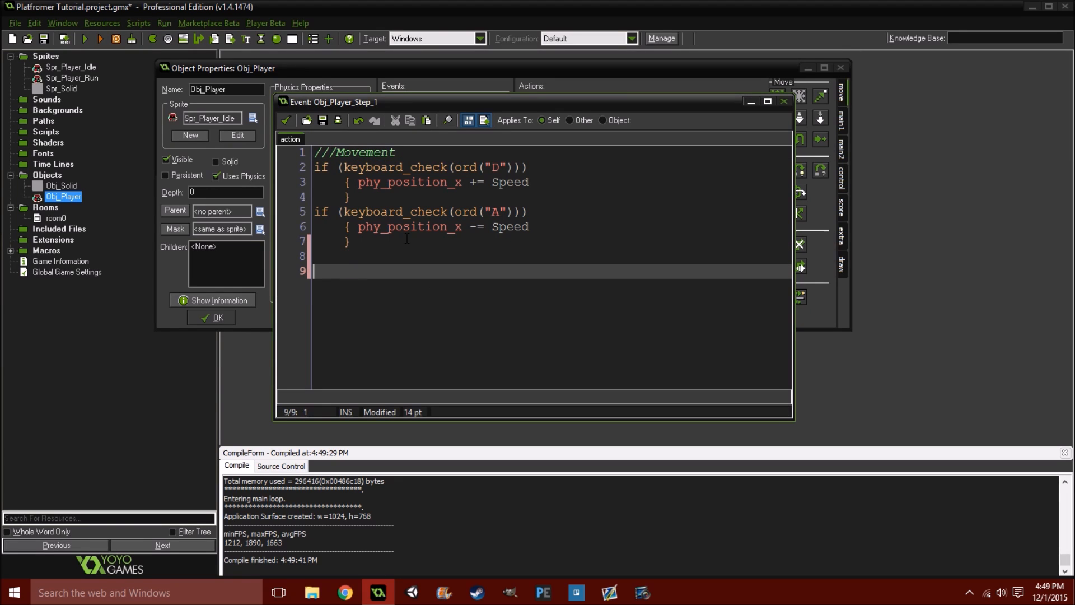
# Add an if keyboard_check(vk_space) condition to the Movement code
pyautogui.write('if (')
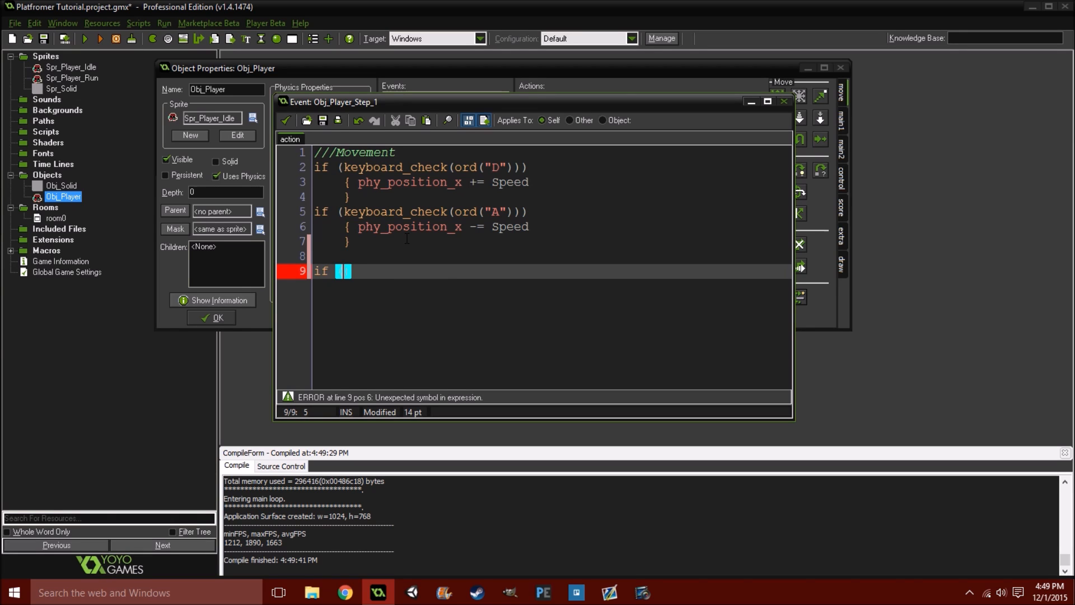
pyautogui.write('k')
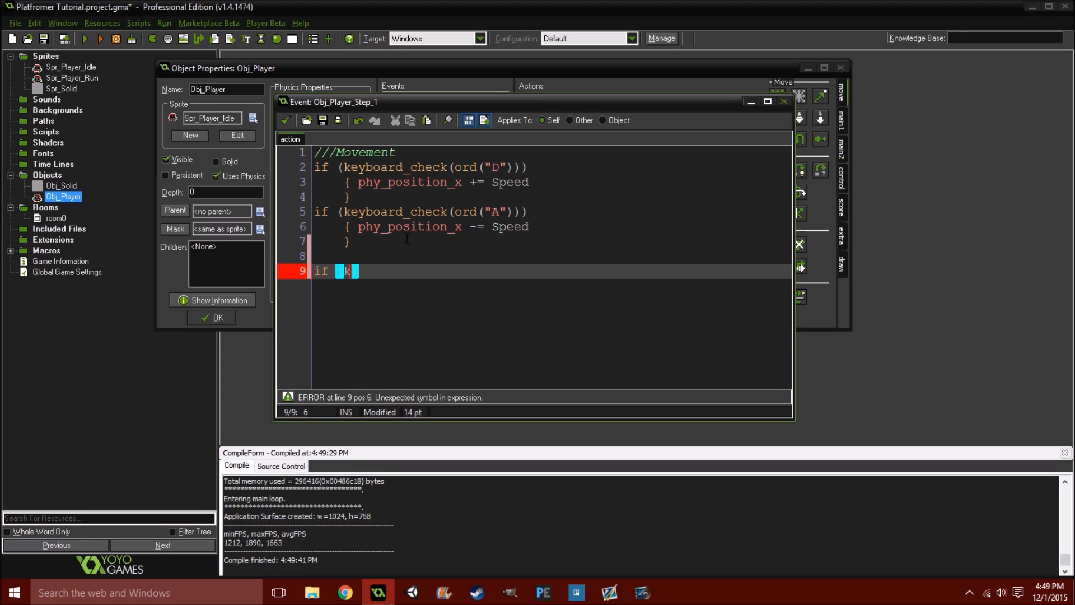
pyautogui.write('eyboard_check(')
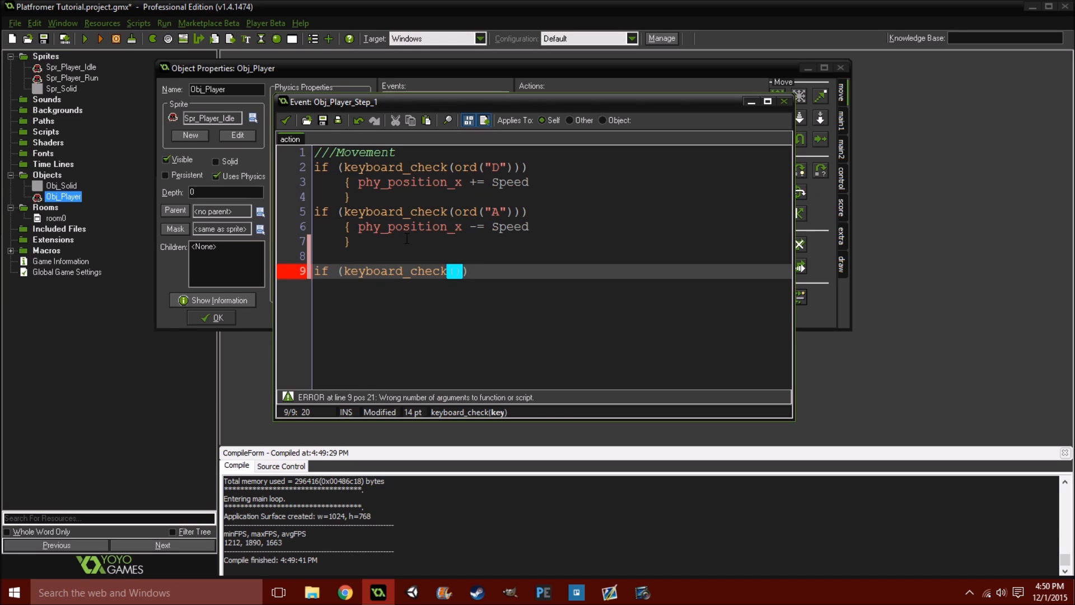
pyautogui.write('vk')
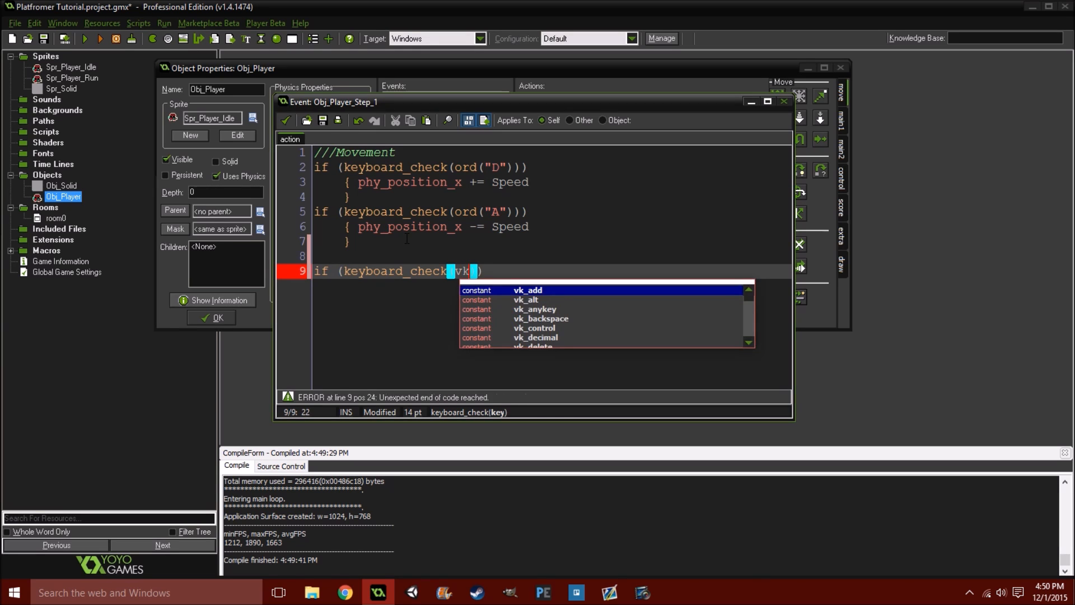
pyautogui.write('_space')
pyautogui.write('{')
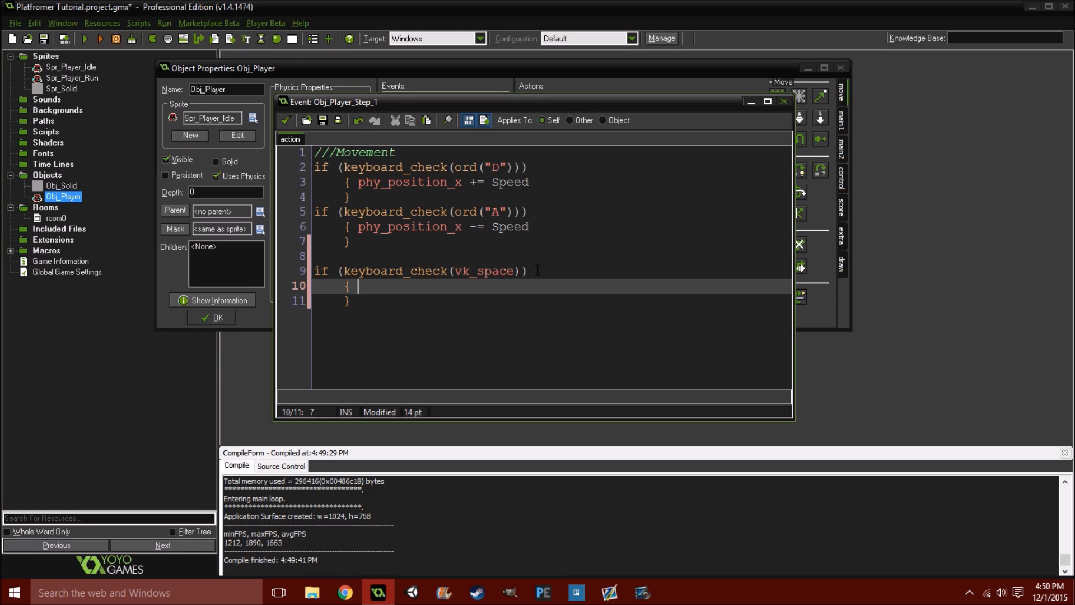
# Make the Space block call physics_apply_impulse(x,y,0,5) and save the Movement code
pyautogui.write('physics_apply_imp')
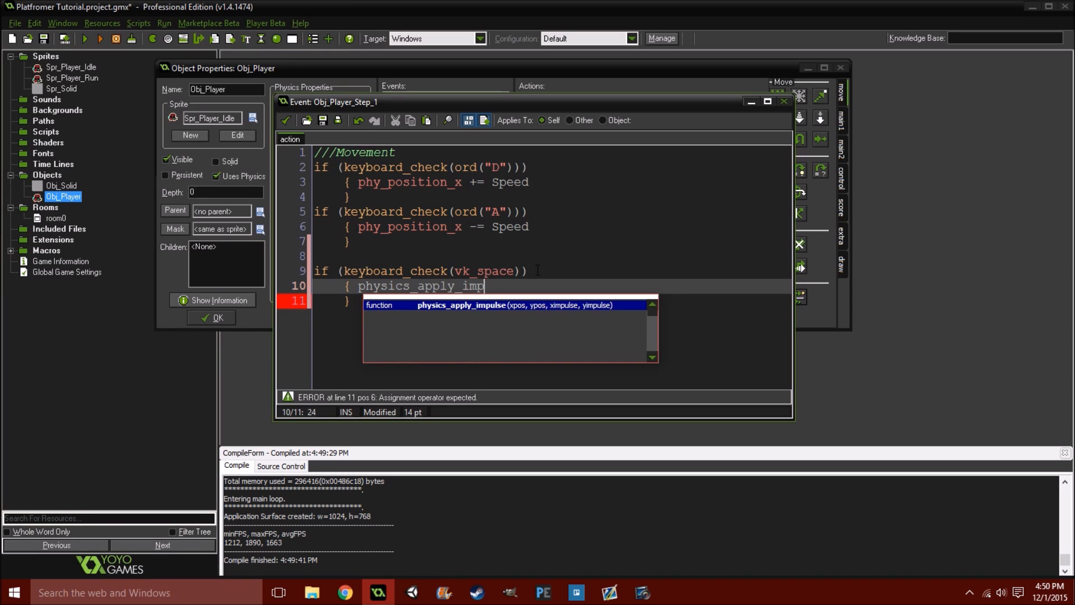
pyautogui.write('ulse')
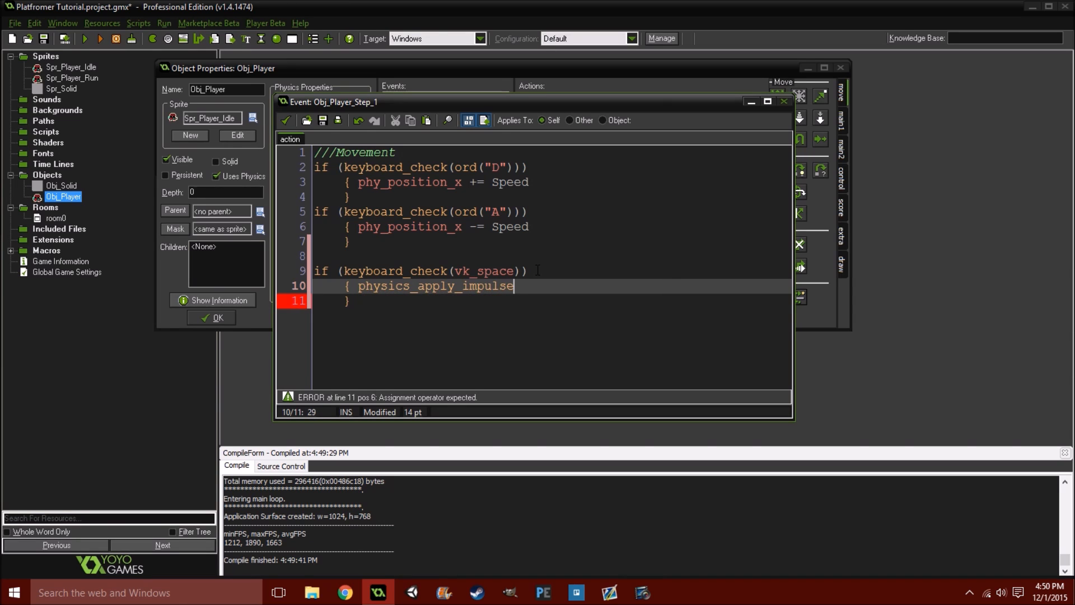
pyautogui.write('()')
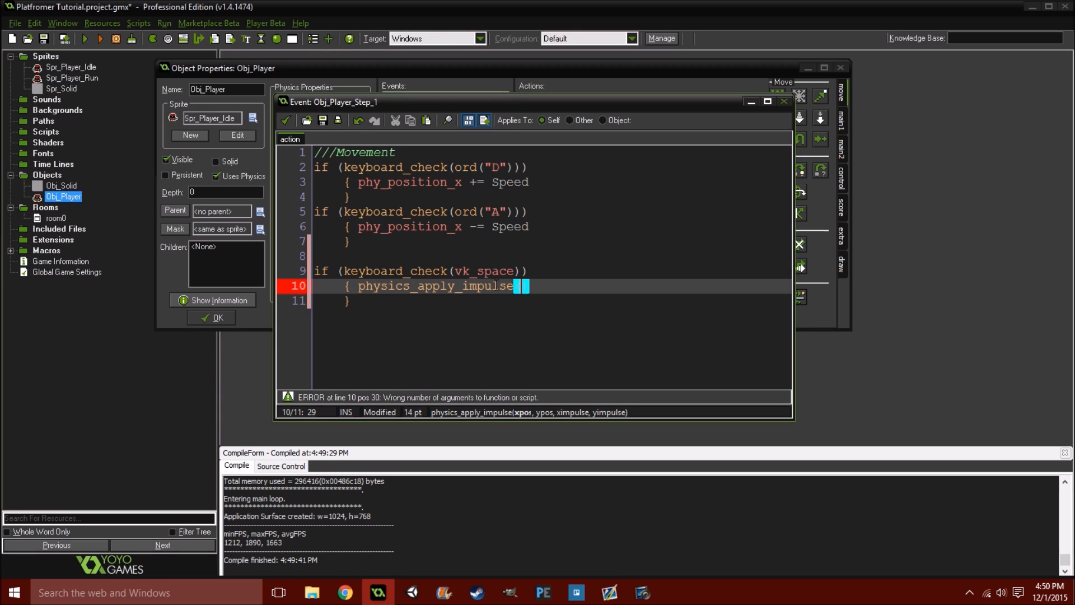
pyautogui.write('x,')
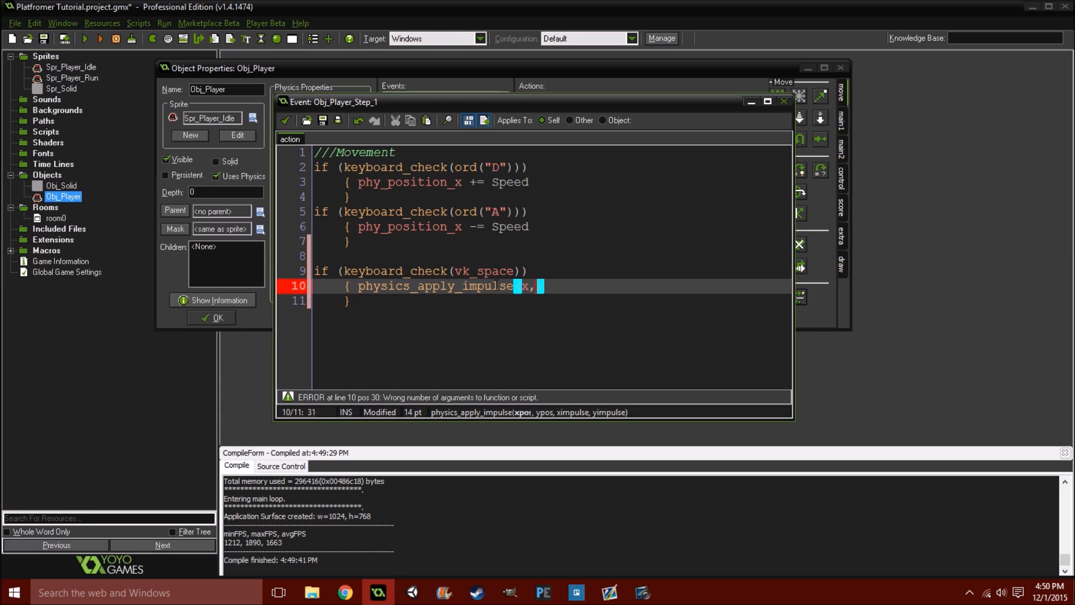
pyautogui.write('y')
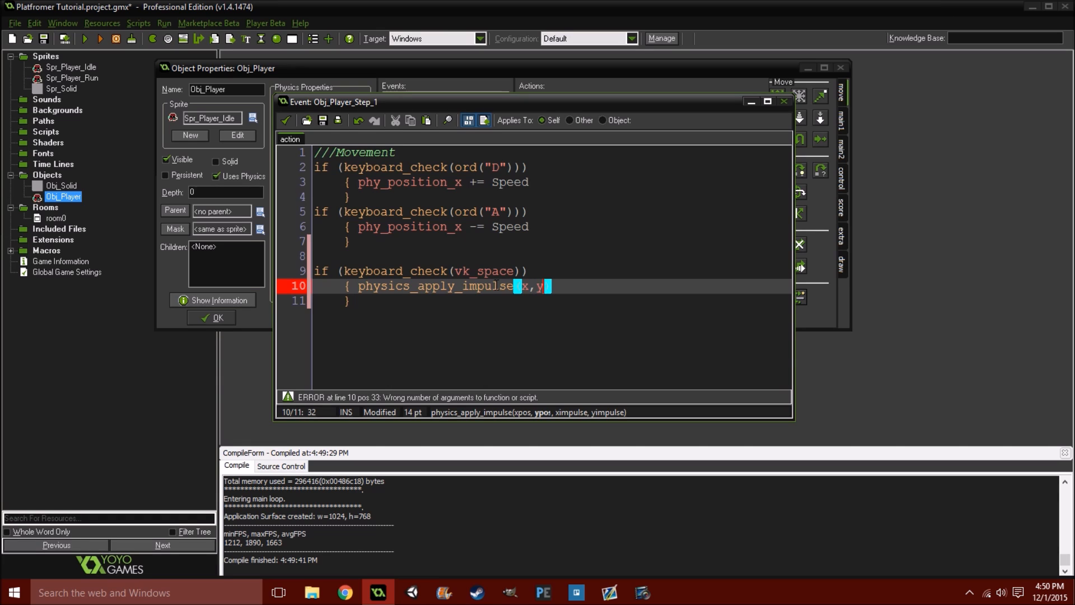
pyautogui.write(',')
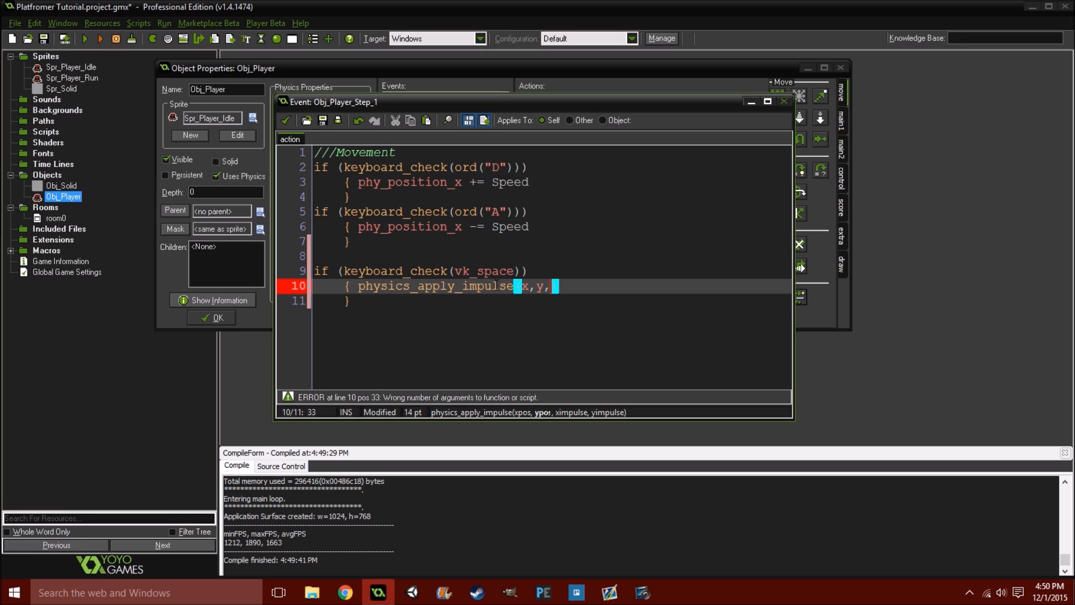
pyautogui.write('0')
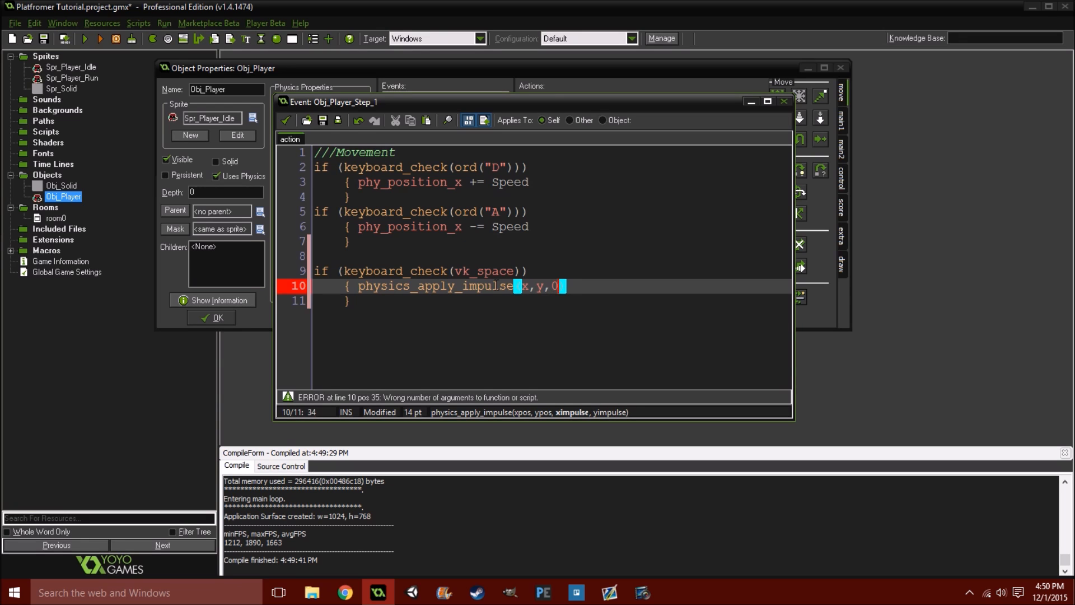
pyautogui.write(',')
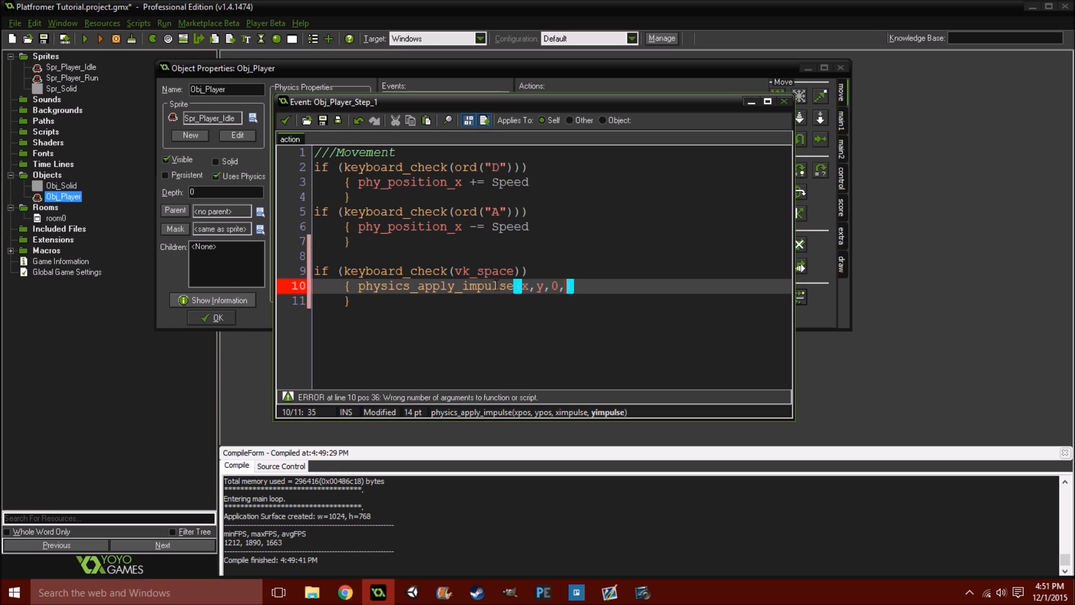
pyautogui.write('5')
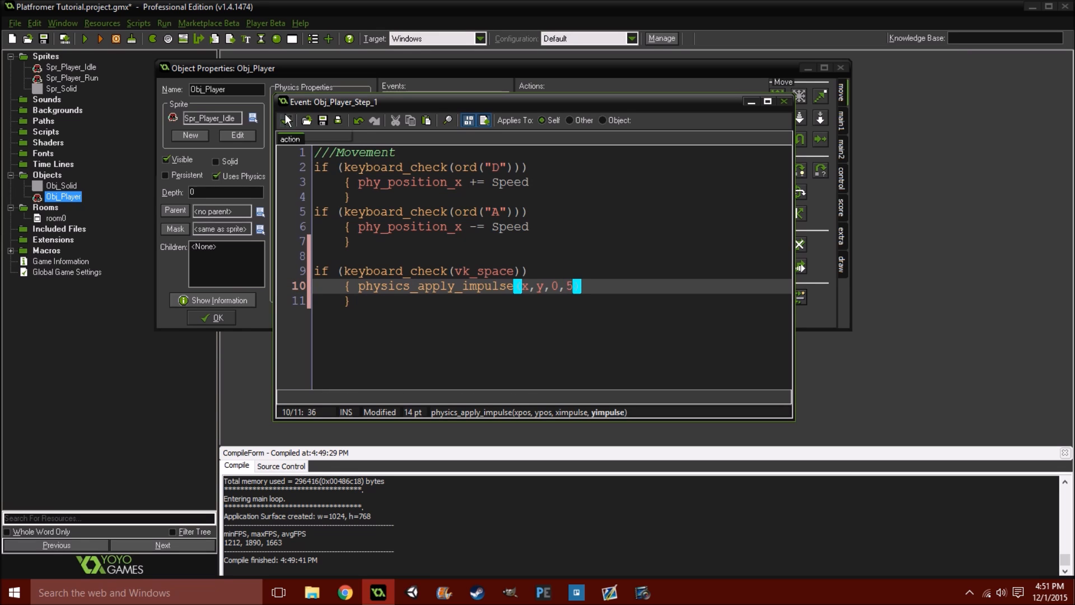
pyautogui.click(783, 101)
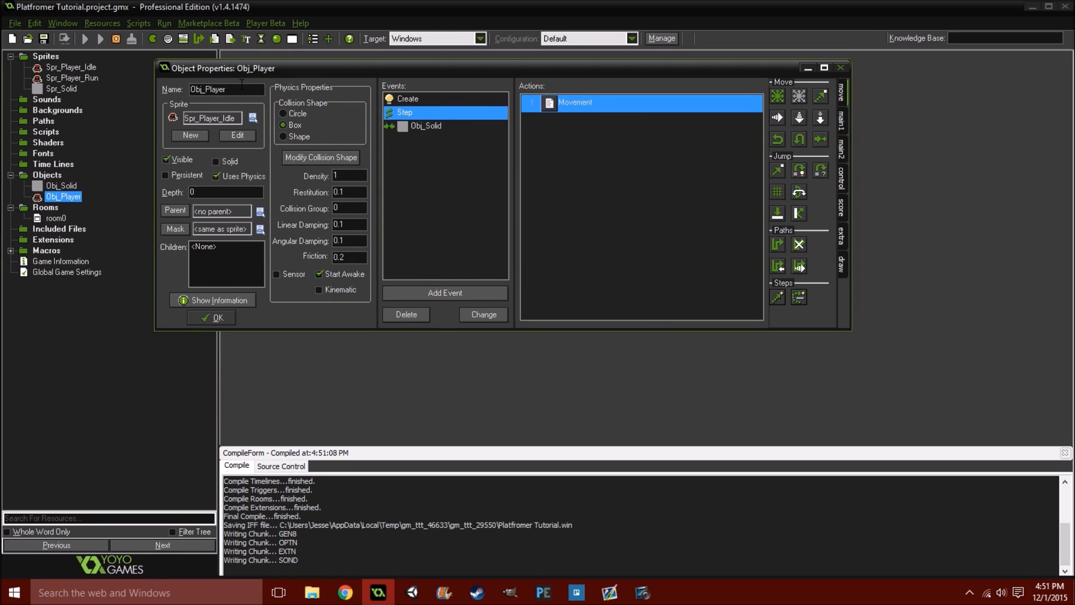
# Run and stop a test, then change the jump impulse to -5 so the player is pushed upward
pyautogui.click(85, 38)
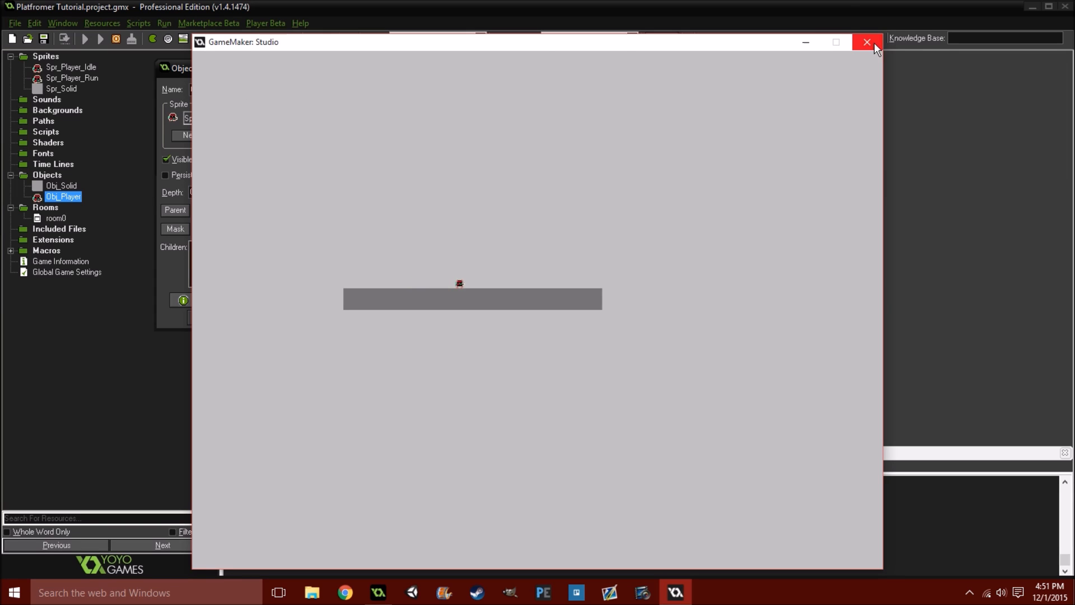
pyautogui.click(867, 42)
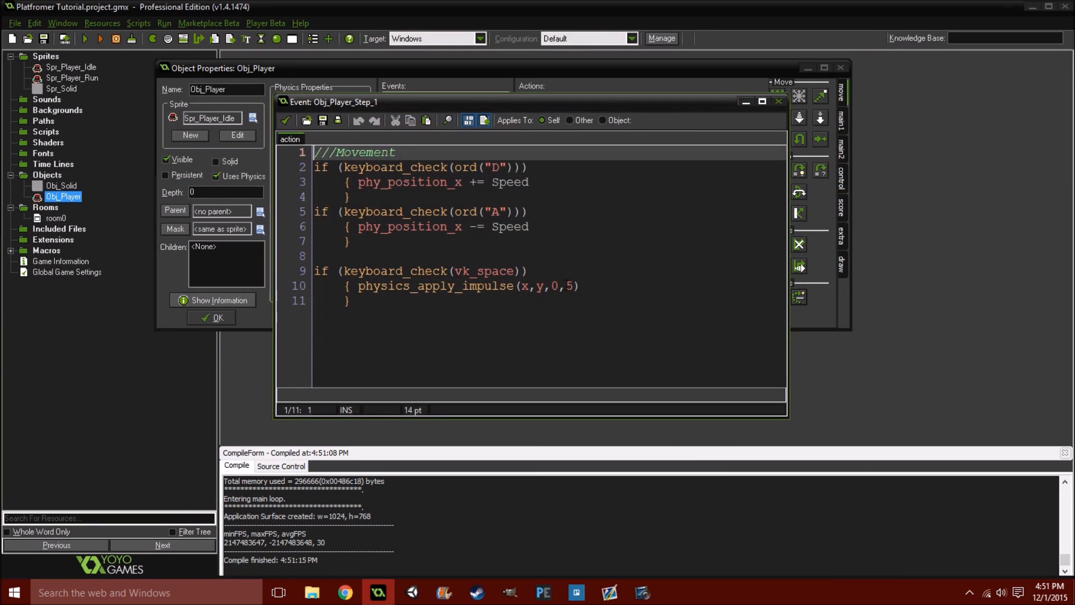
pyautogui.write('-')
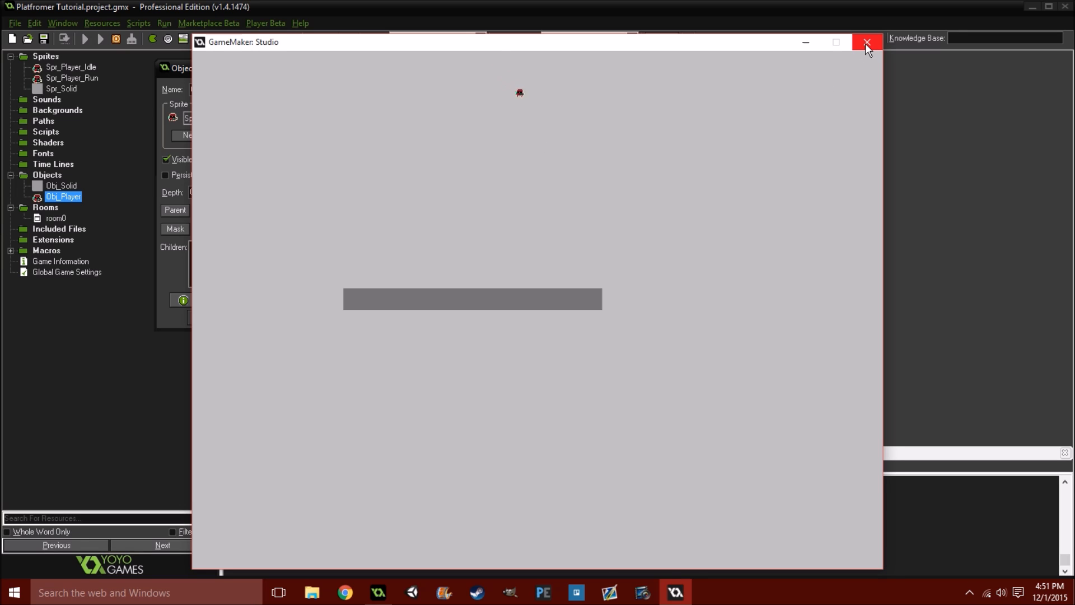
pyautogui.moveTo(865, 46)
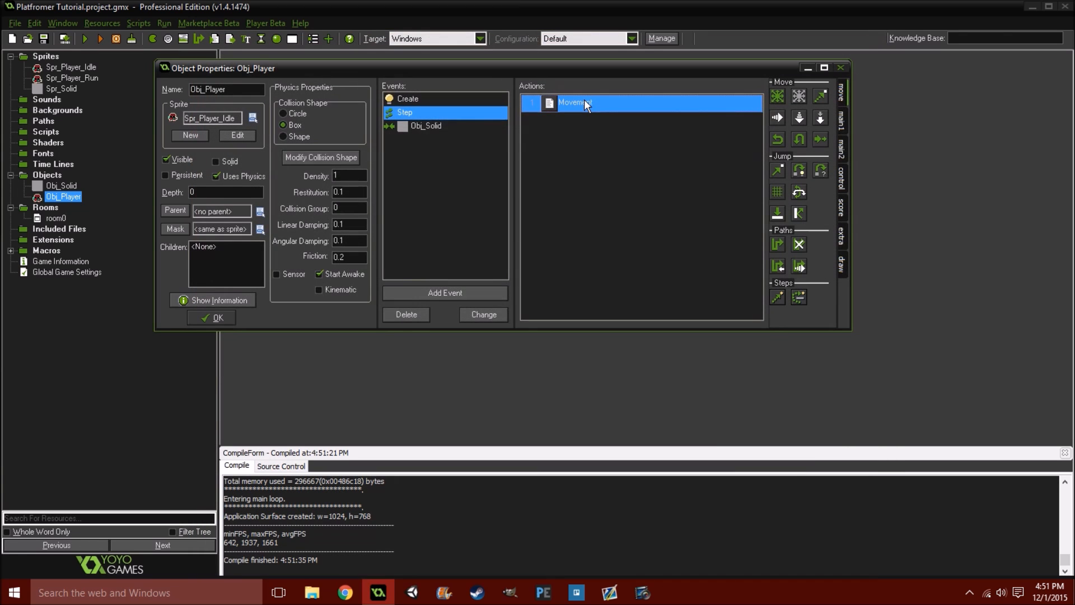
# Add Jumping = false and image_speed = 0.5 to Obj_Player's Create code
pyautogui.doubleClick(572, 102)
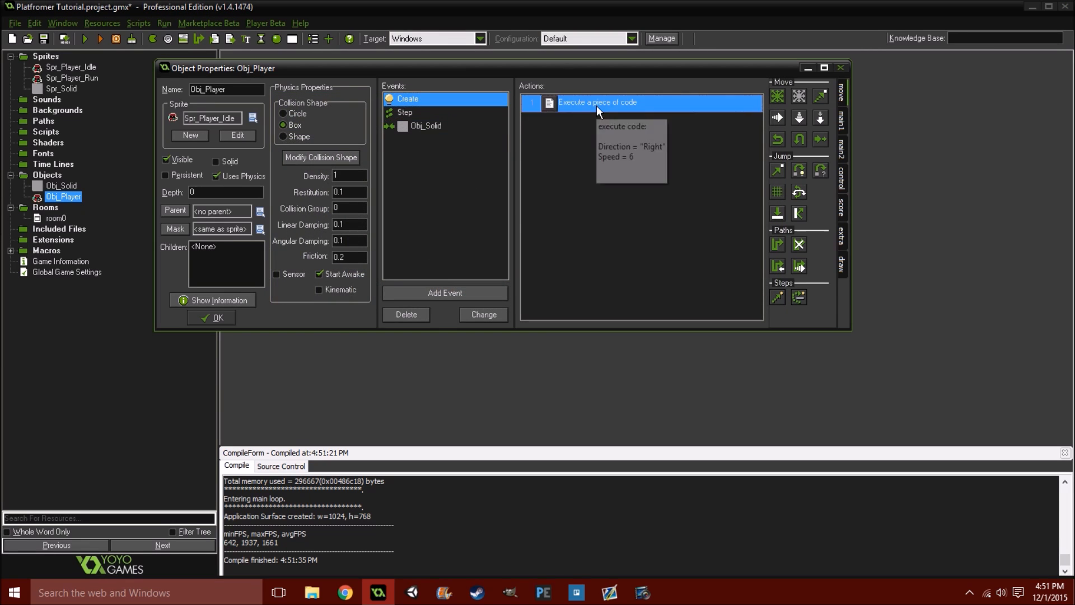
pyautogui.doubleClick(596, 102)
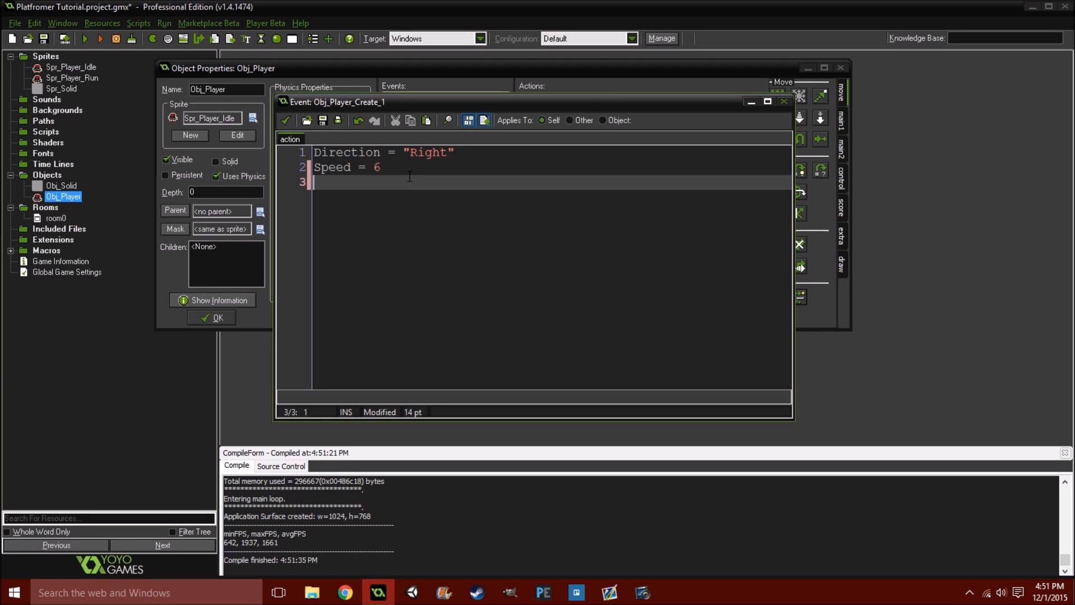
pyautogui.write('Jumping')
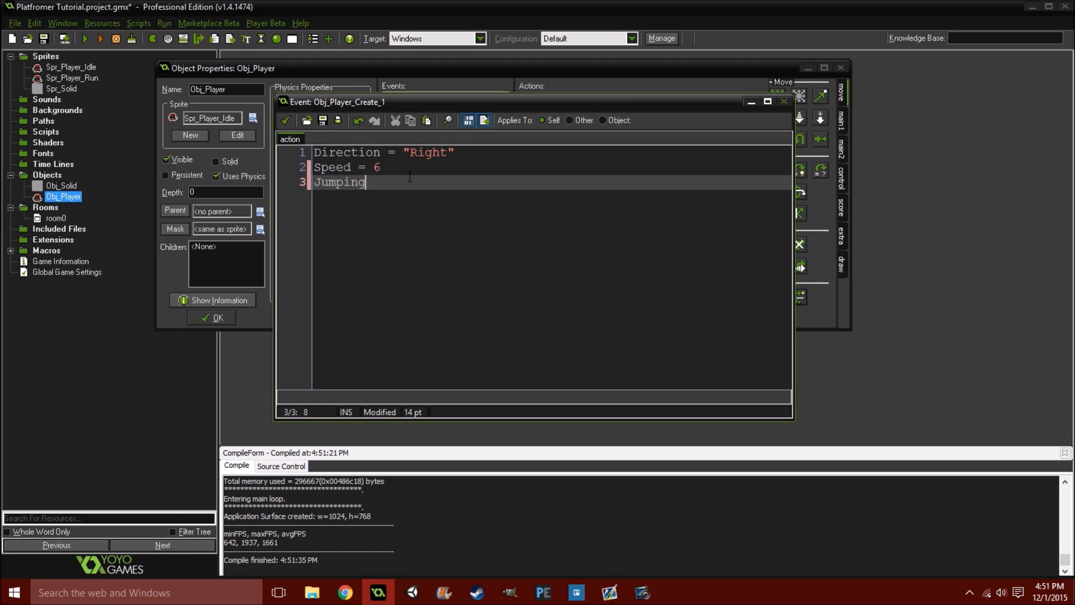
pyautogui.write('= false')
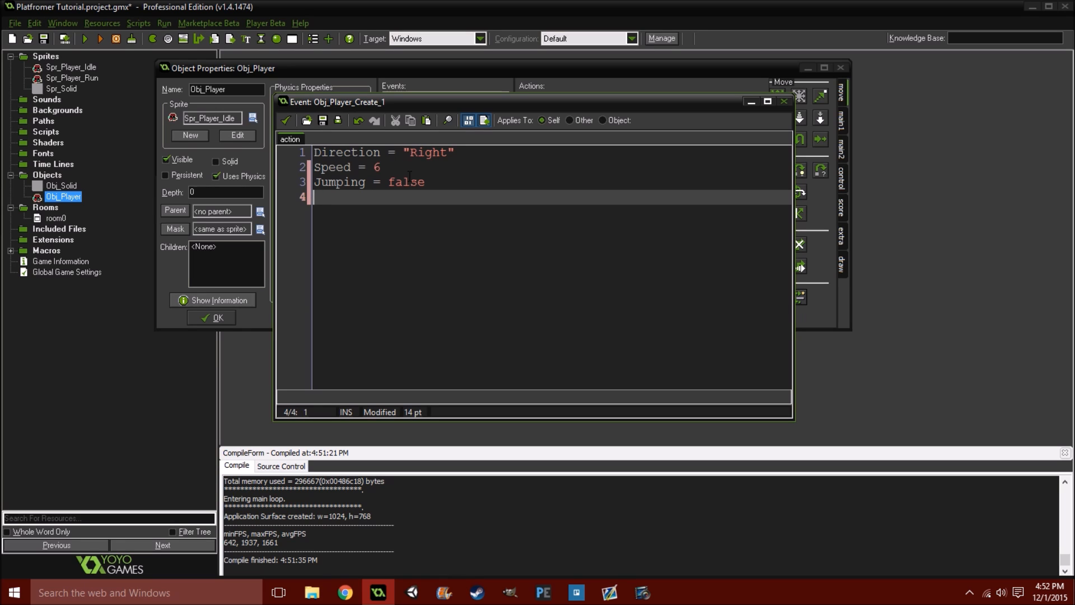
pyautogui.write('image')
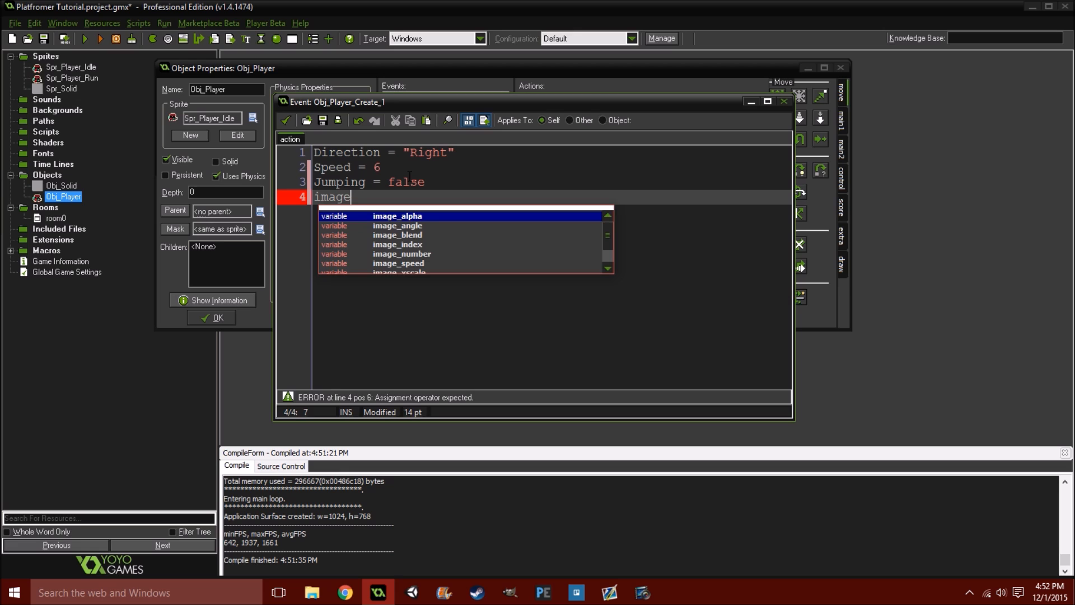
pyautogui.write('_speed')
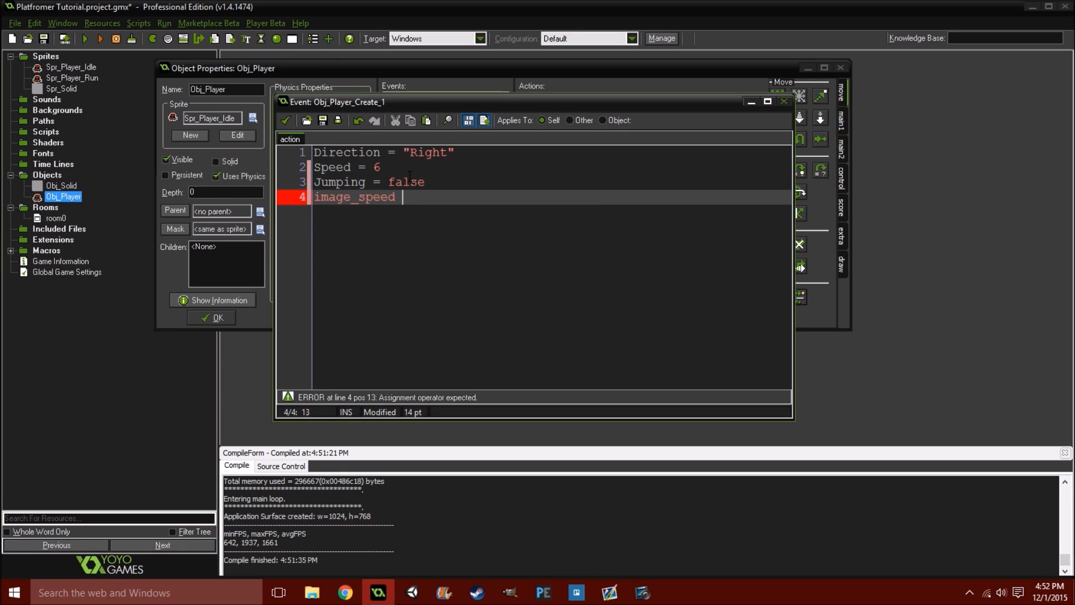
pyautogui.write('= 0.5')
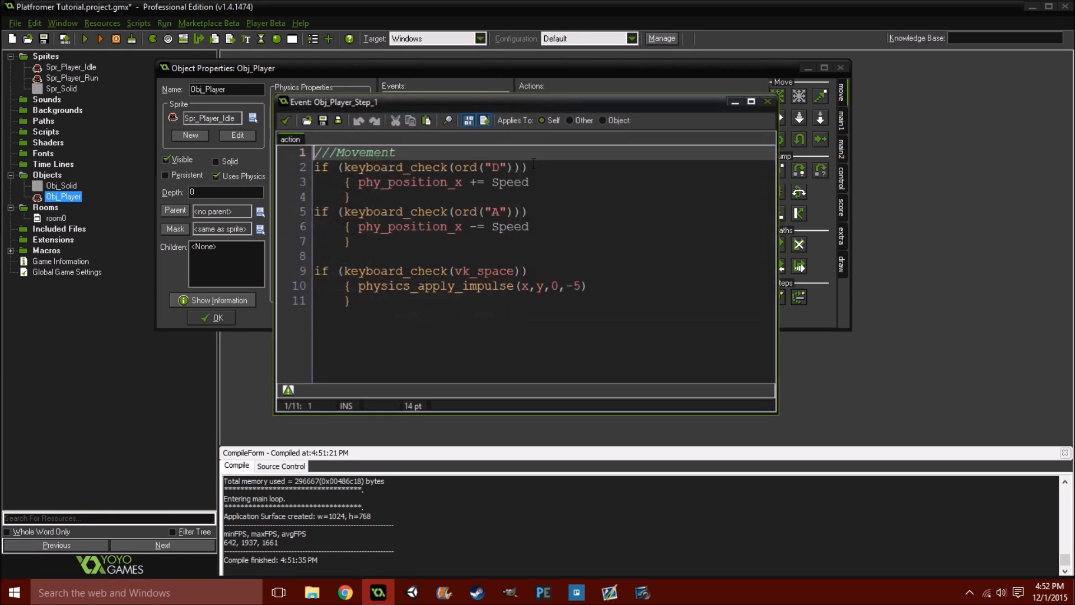
# Extend the Space condition with && Jumping = false so jumps only start on the ground
pyautogui.click(535, 270)
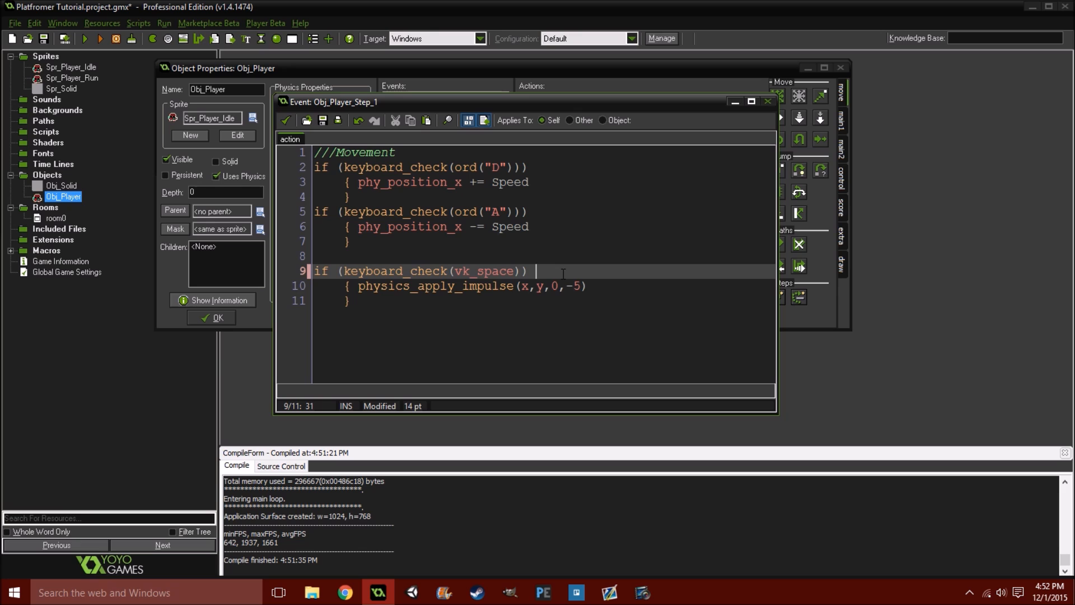
pyautogui.write('&&')
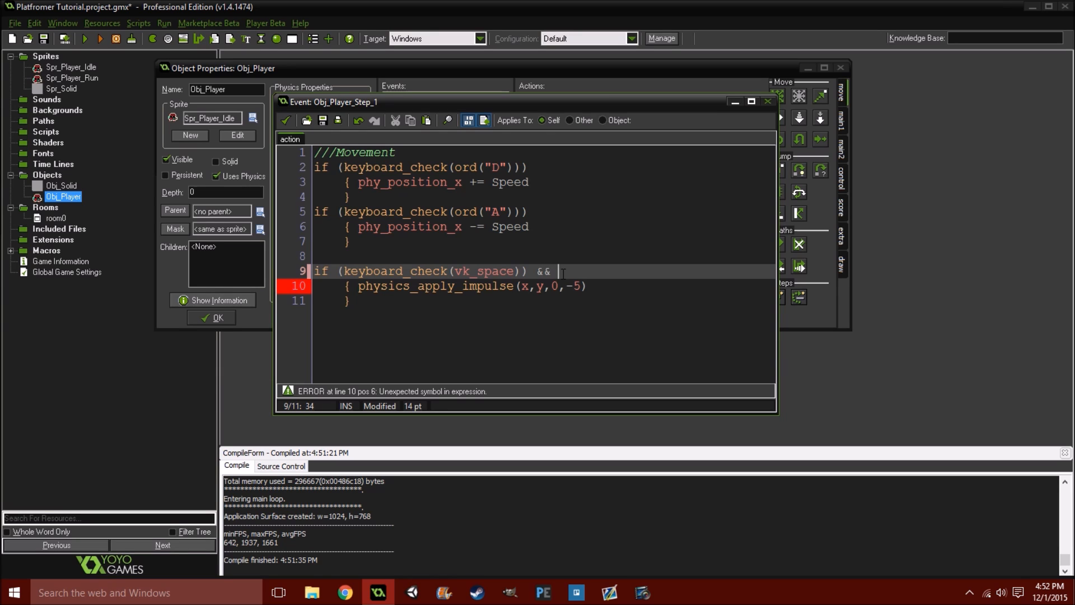
pyautogui.write('Jump')
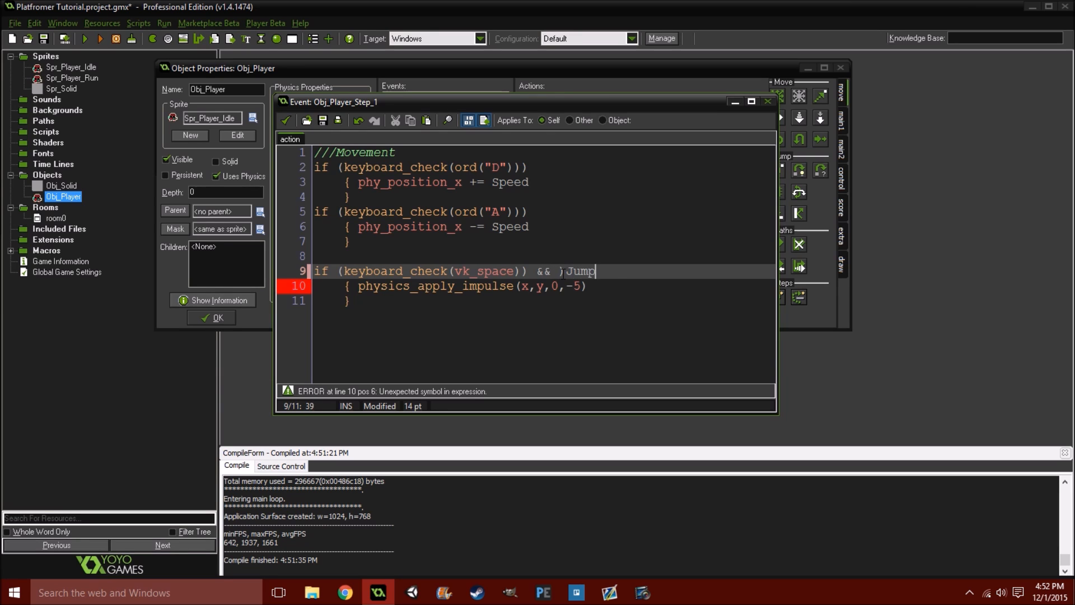
pyautogui.write('ing =')
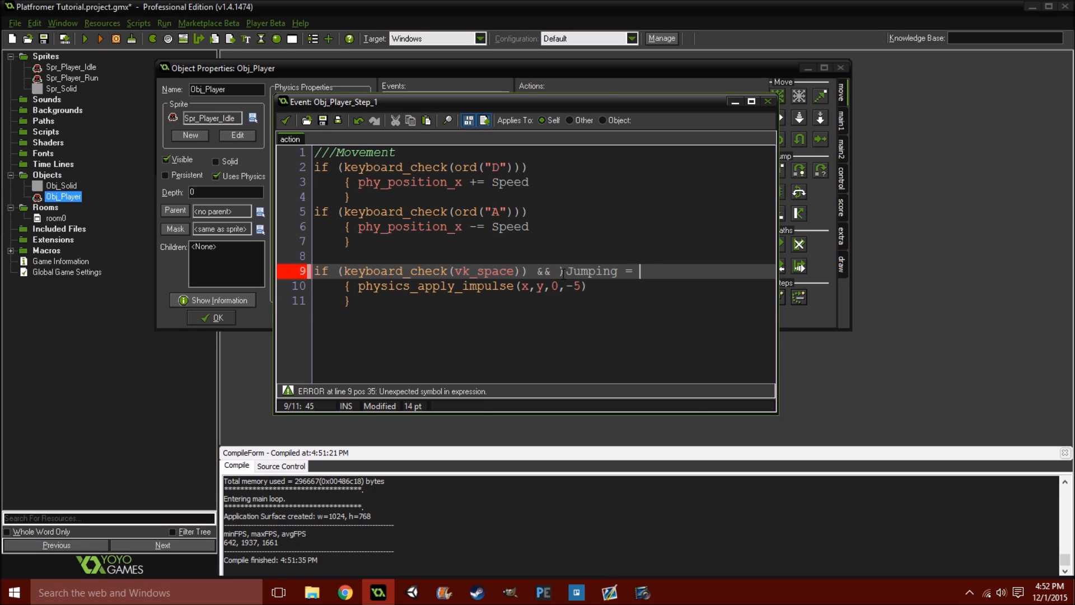
pyautogui.write('false)')
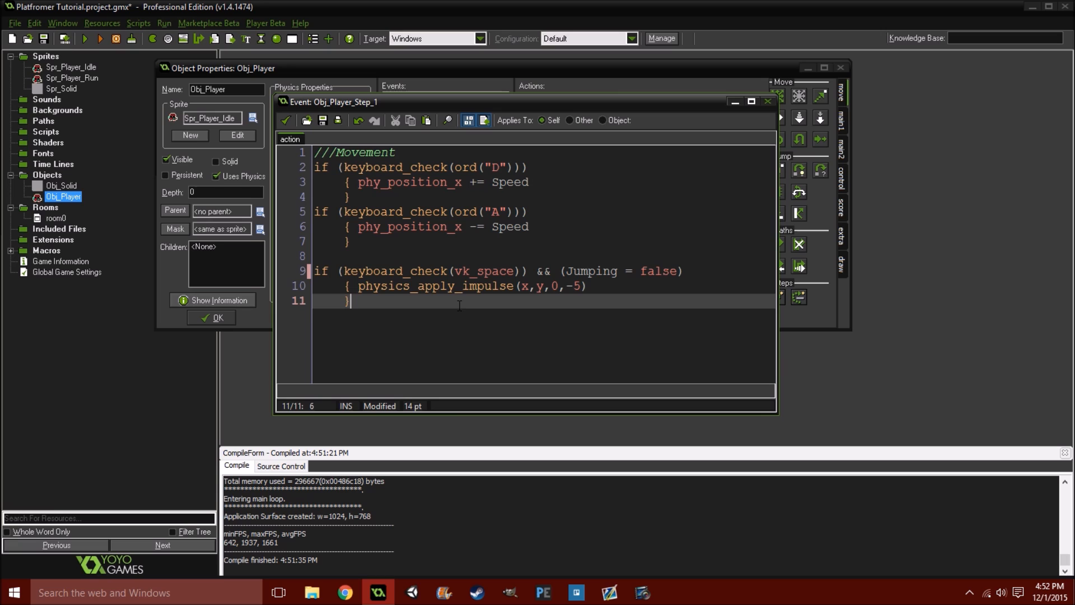
# Add an if place_meeting(x,y+1,Obj_Solid) block resetting Jumping, and set Jumping = true after a jump
pyautogui.write('if ()')
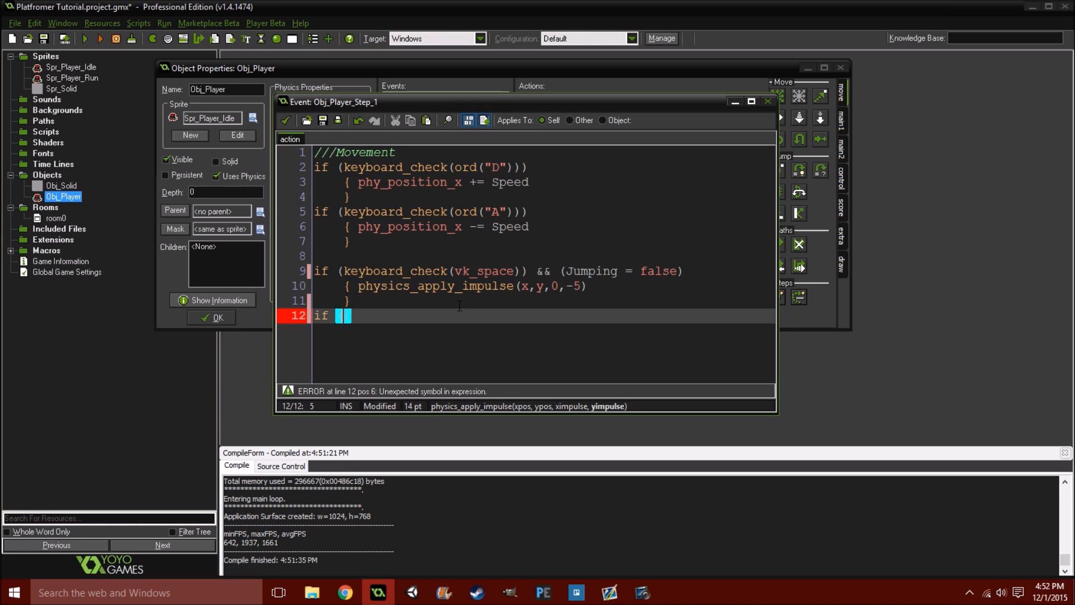
pyautogui.write('o')
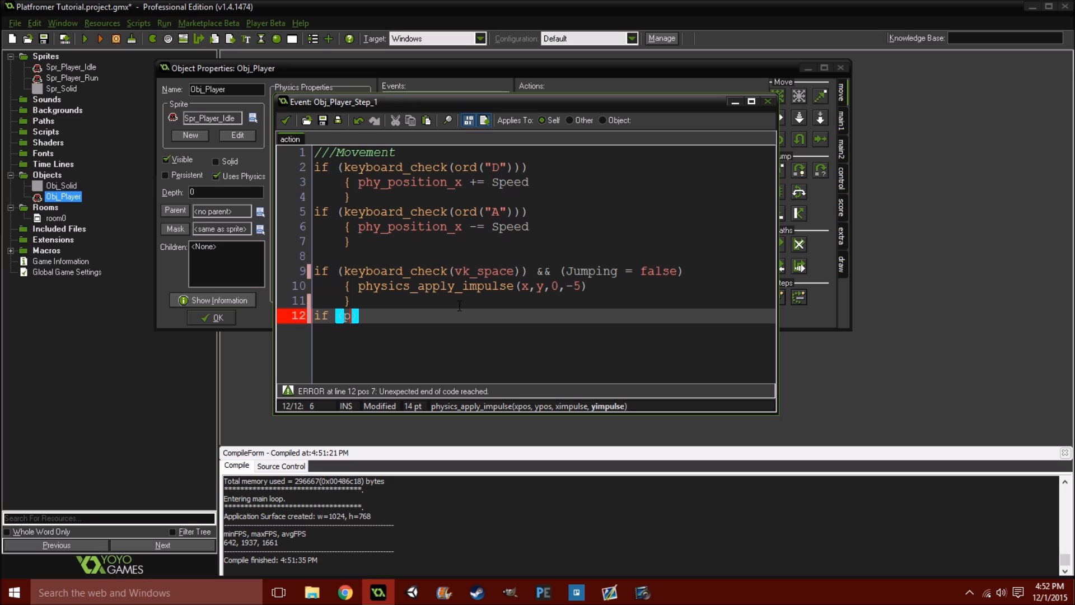
pyautogui.write('lace_')
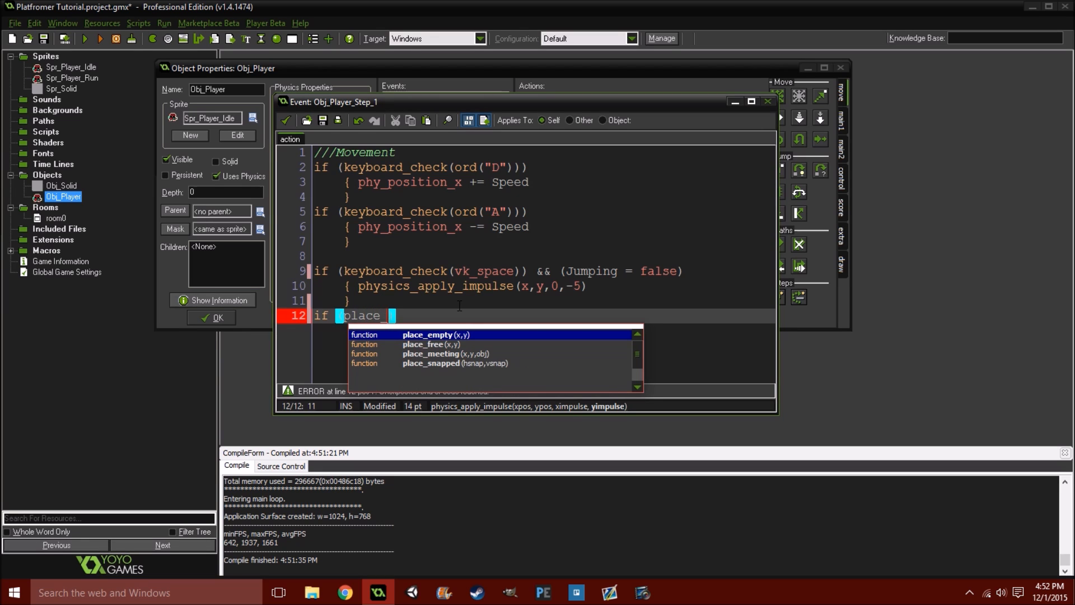
pyautogui.write('meeting(')
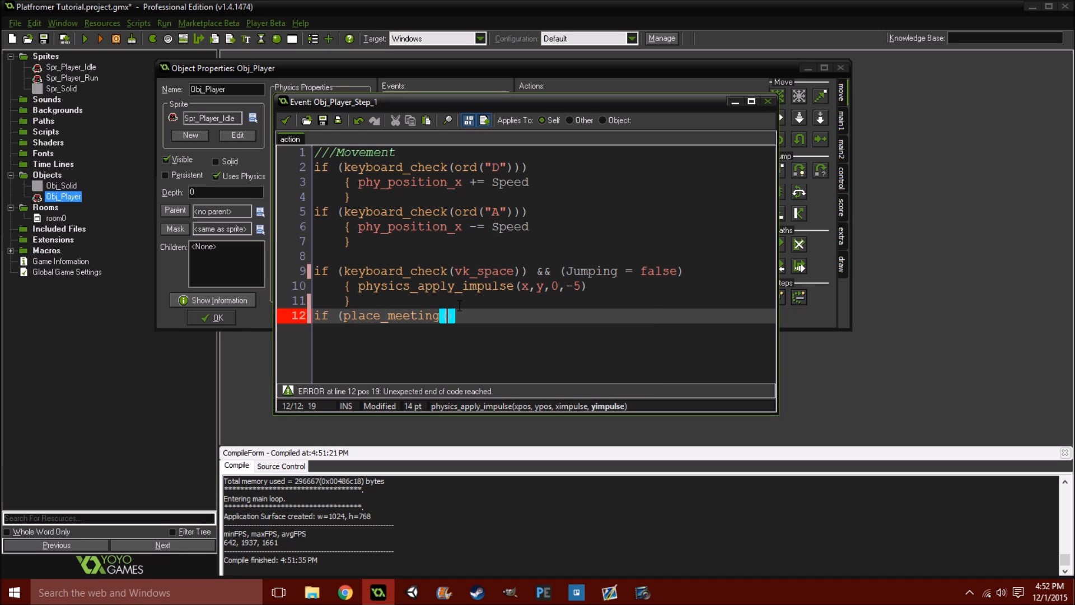
pyautogui.write('x,')
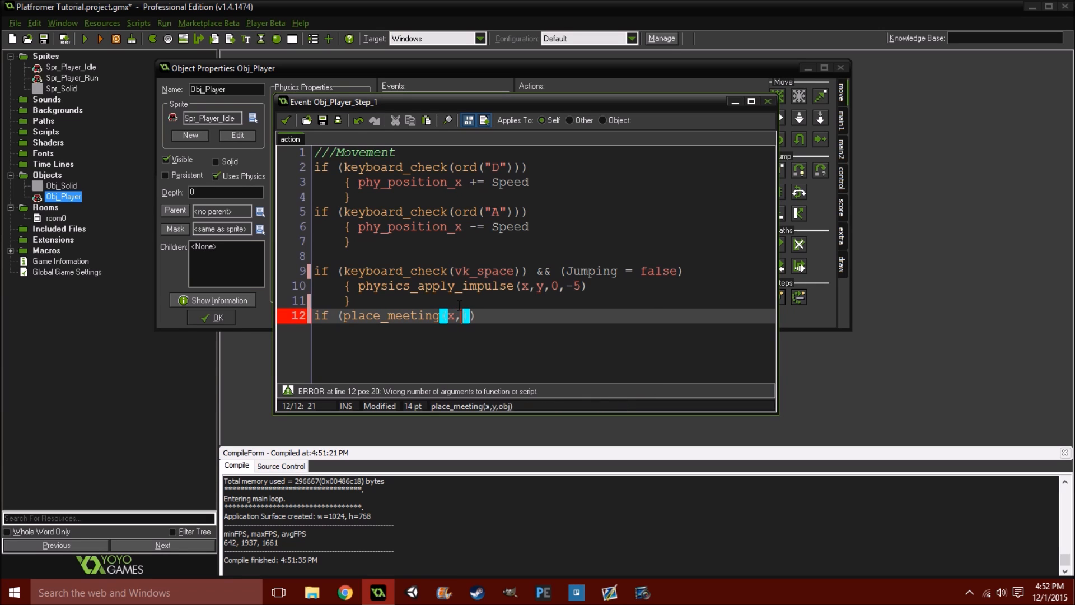
pyautogui.write('y+')
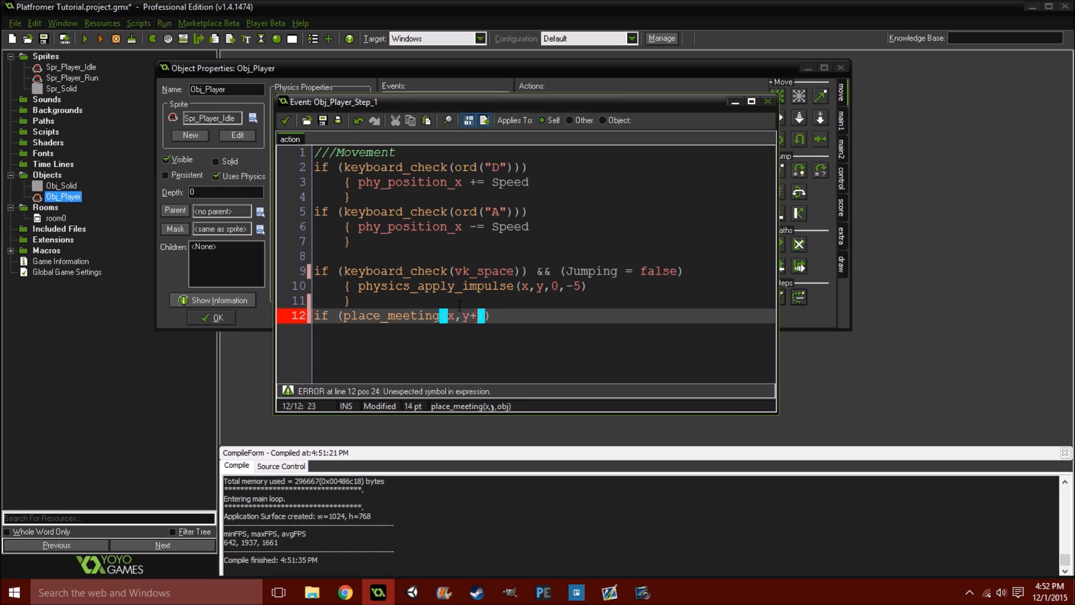
pyautogui.write('1')
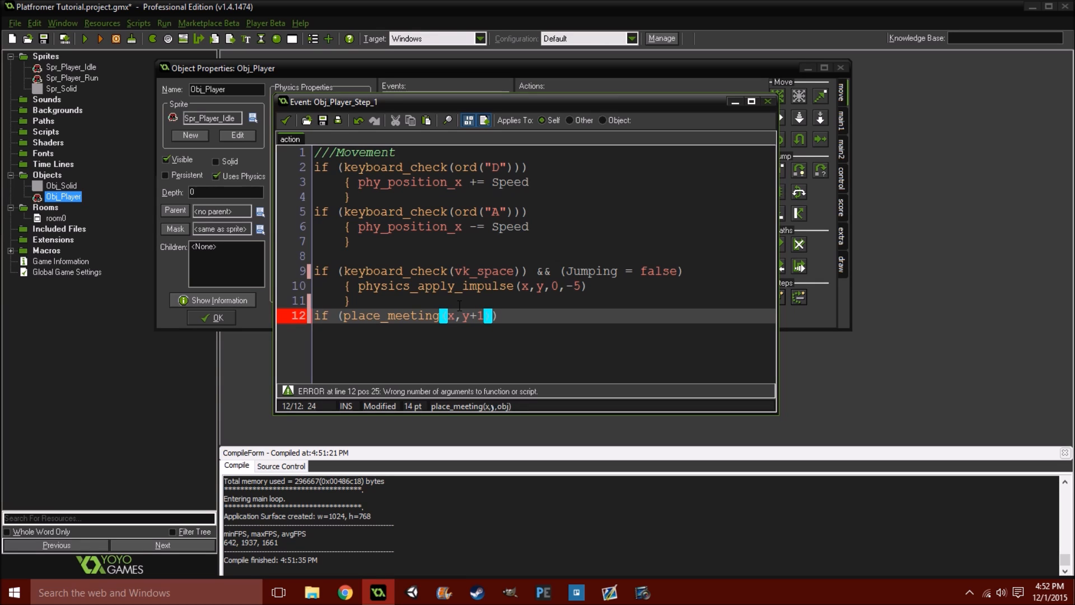
pyautogui.write('Obj_Solid')
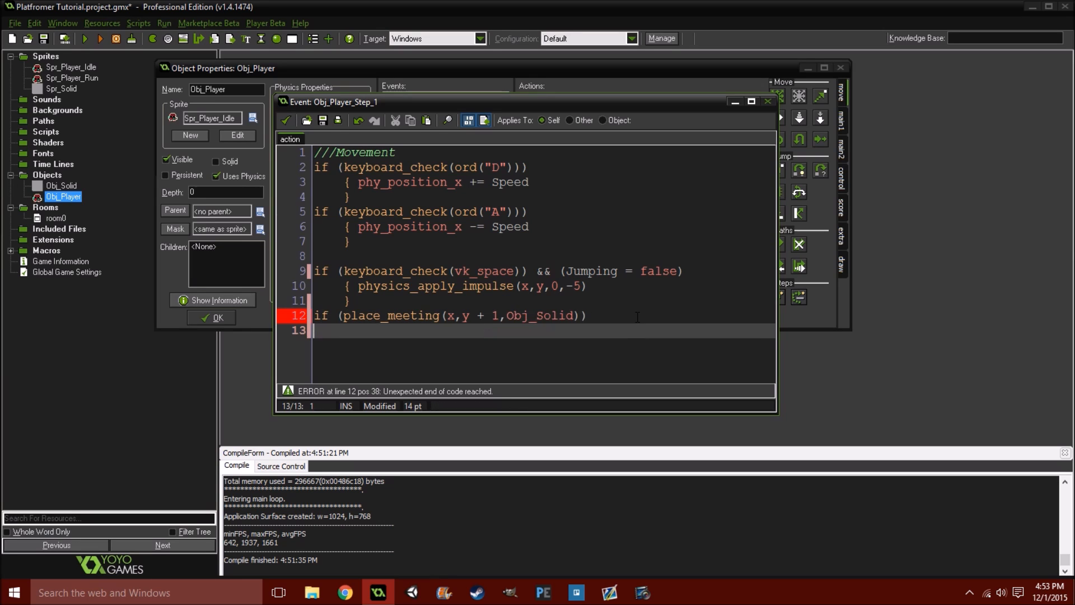
pyautogui.write('{')
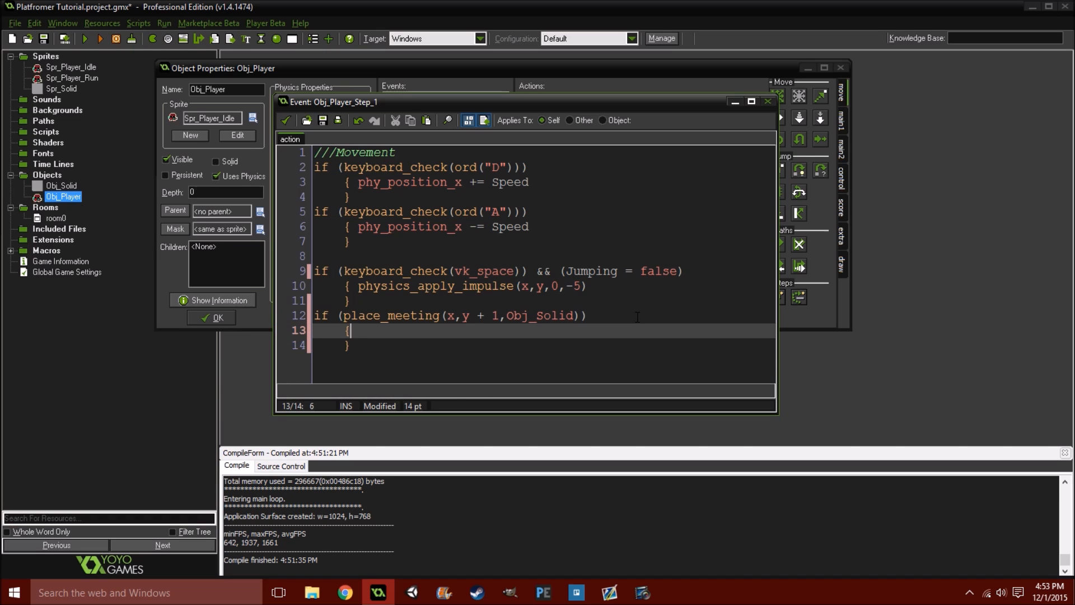
pyautogui.write('Jumping = false')
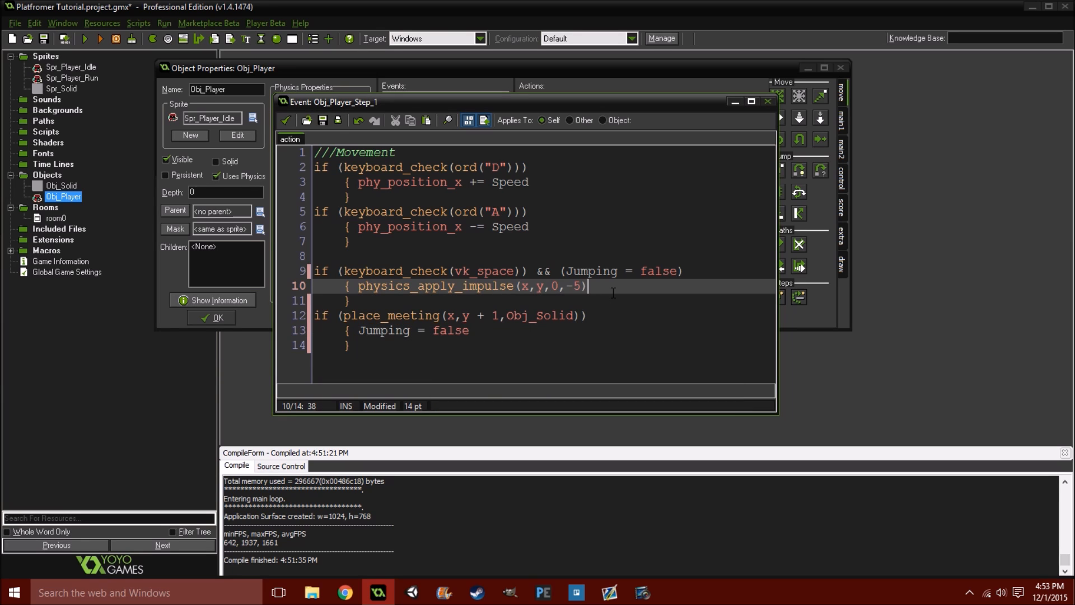
pyautogui.write('Jumping = true')
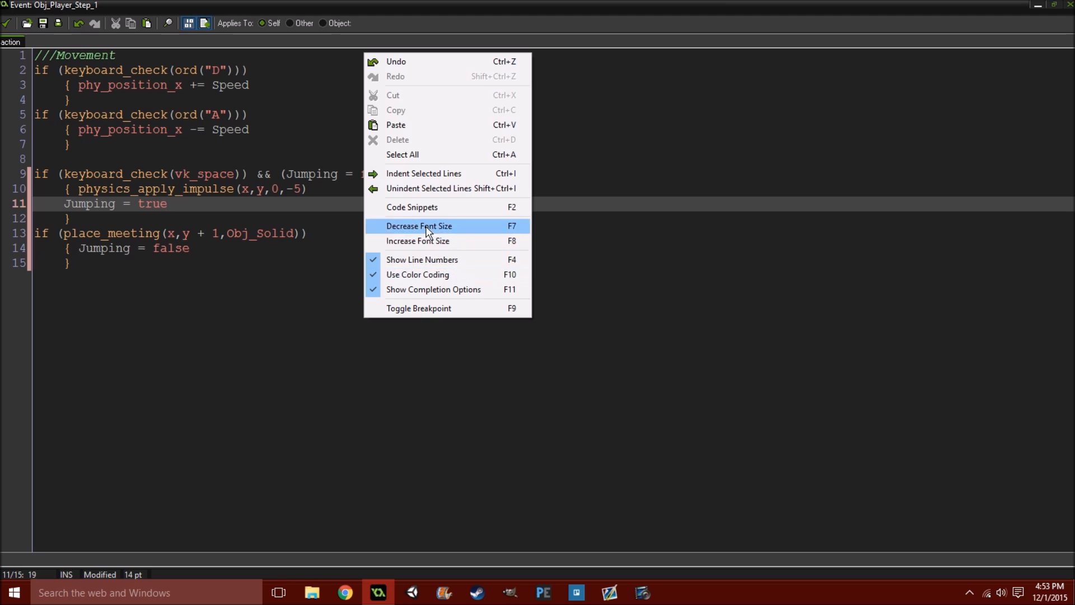
# Increase the code editor font size twice and run a test build of the jump
pyautogui.click(417, 241)
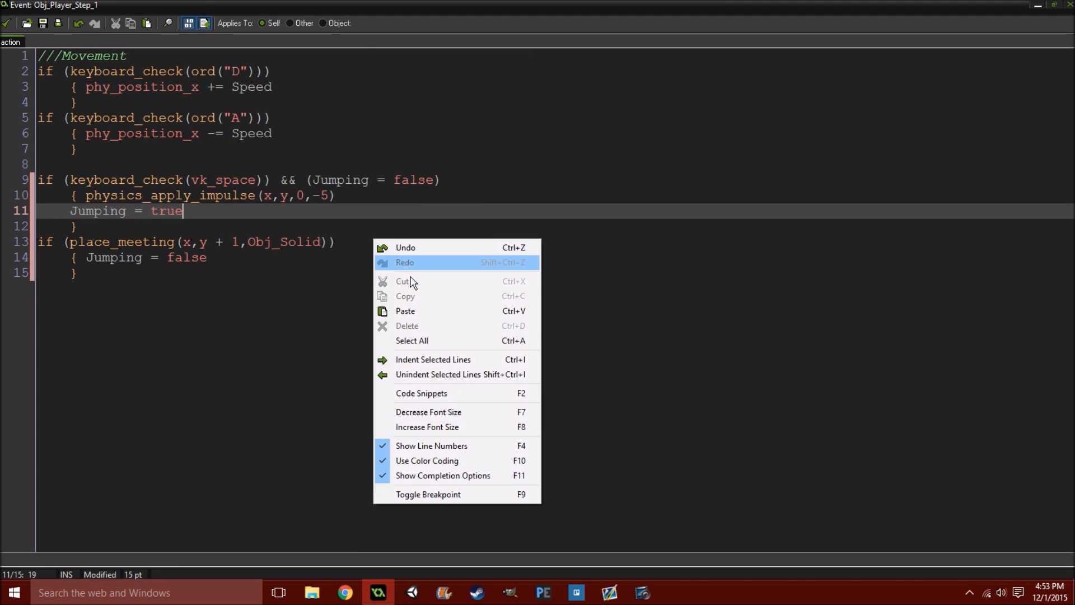
pyautogui.click(426, 426)
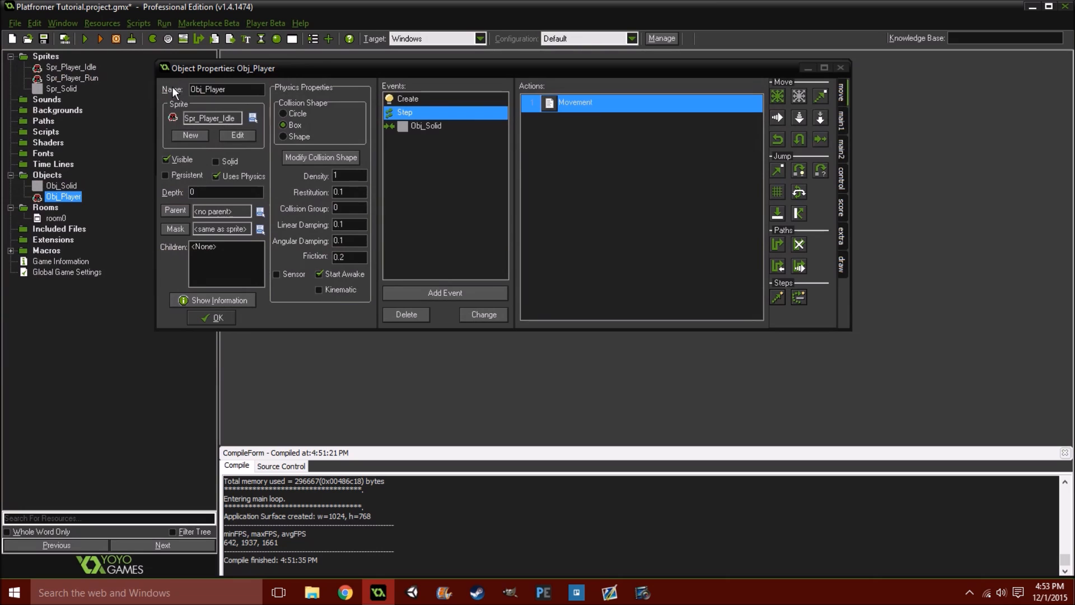
pyautogui.click(85, 39)
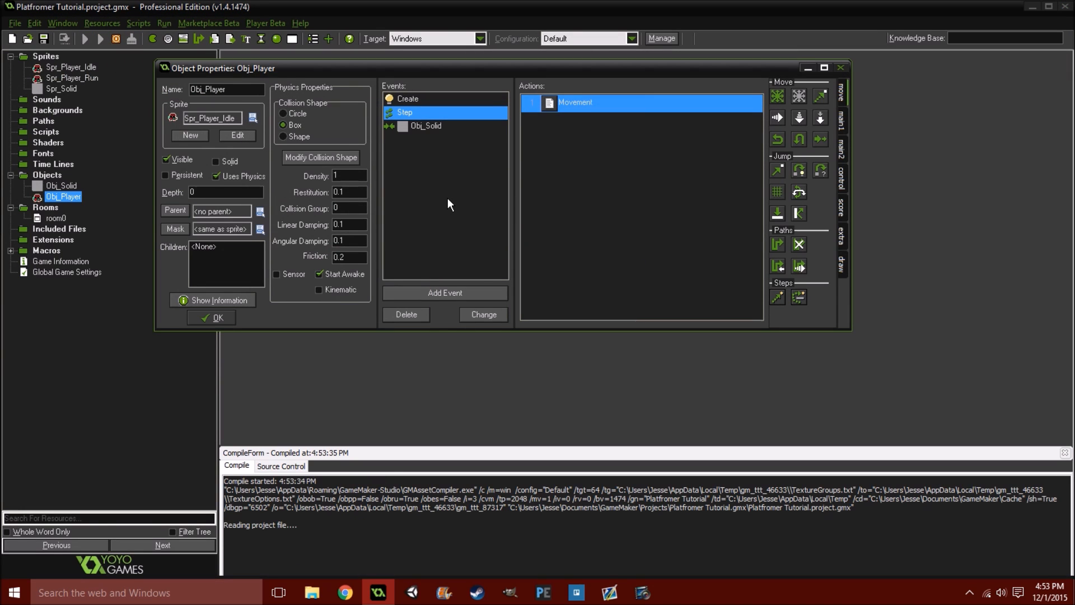
pyautogui.click(83, 39)
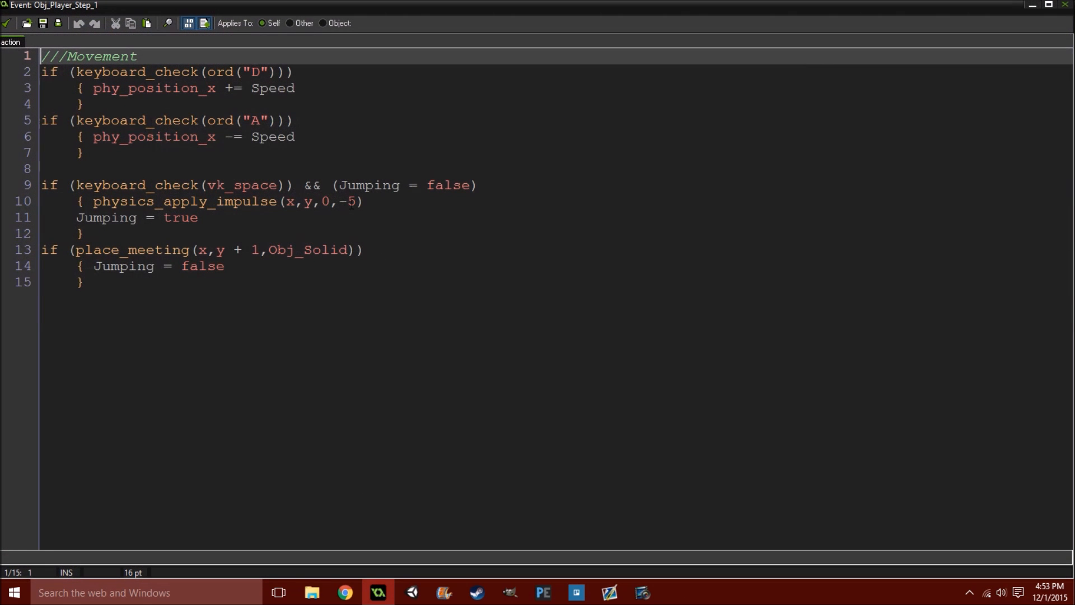
# Raise the upward jump impulse in physics_apply_impulse from -5 to -8
pyautogui.click(350, 202)
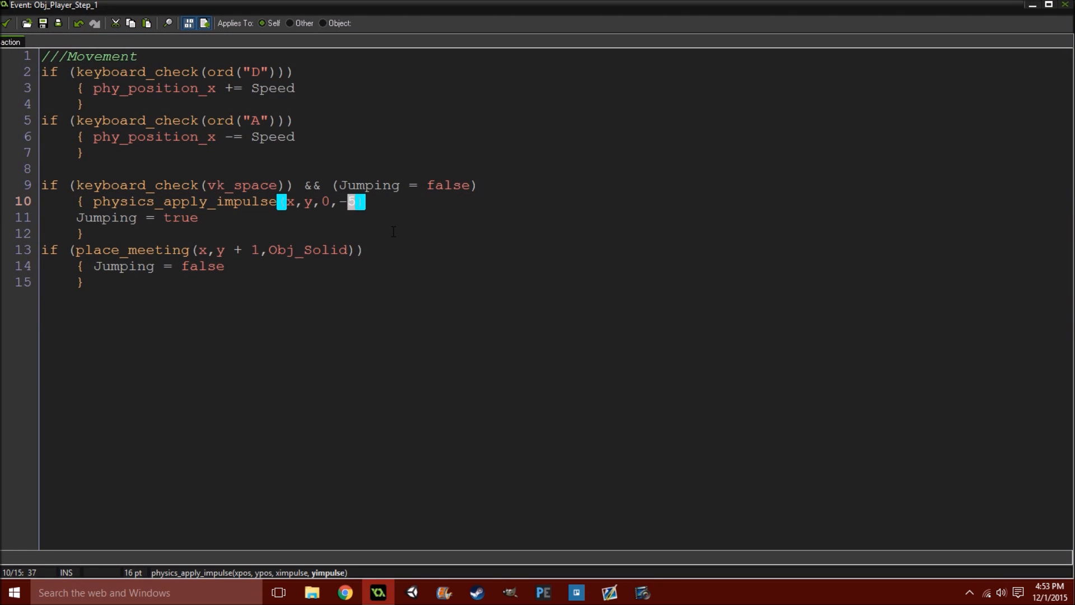
pyautogui.write('8')
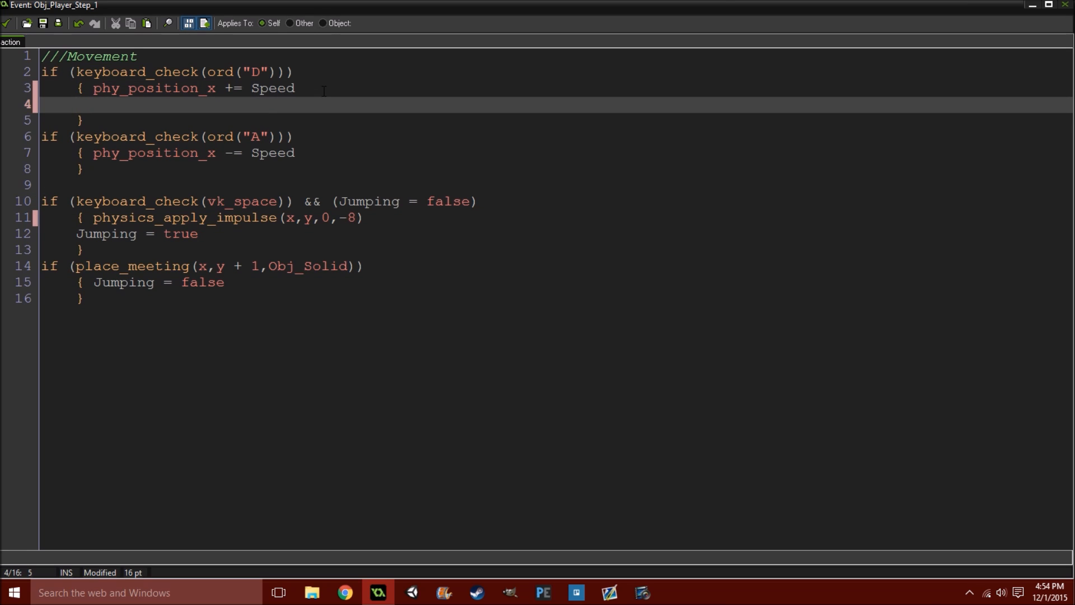
# Set sprite_index = Spr_Player_Run in both the D and A movement blocks
pyautogui.write('sprit')
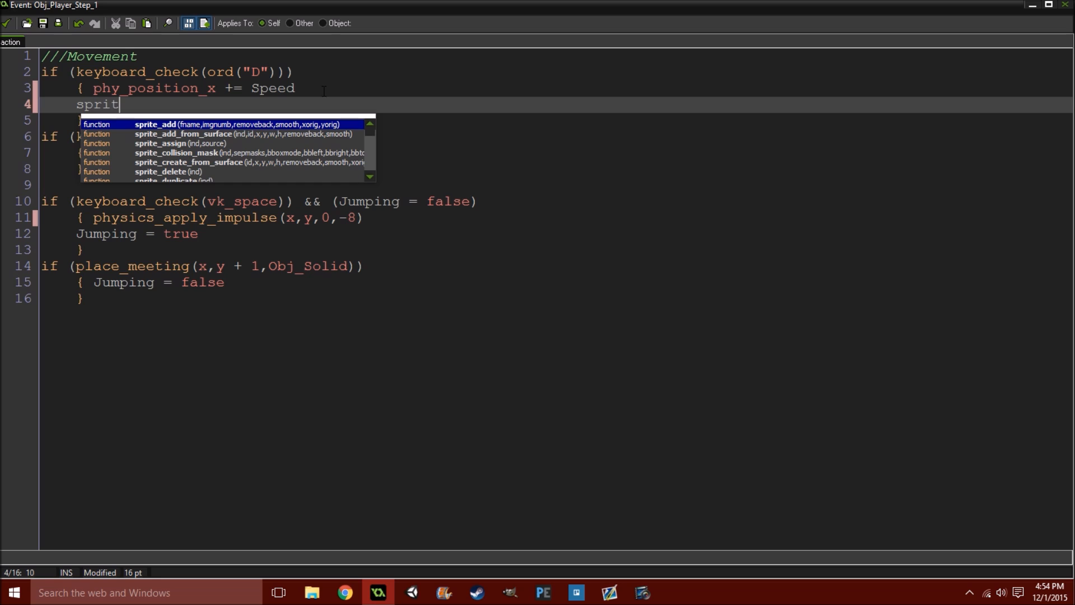
pyautogui.write('e_index')
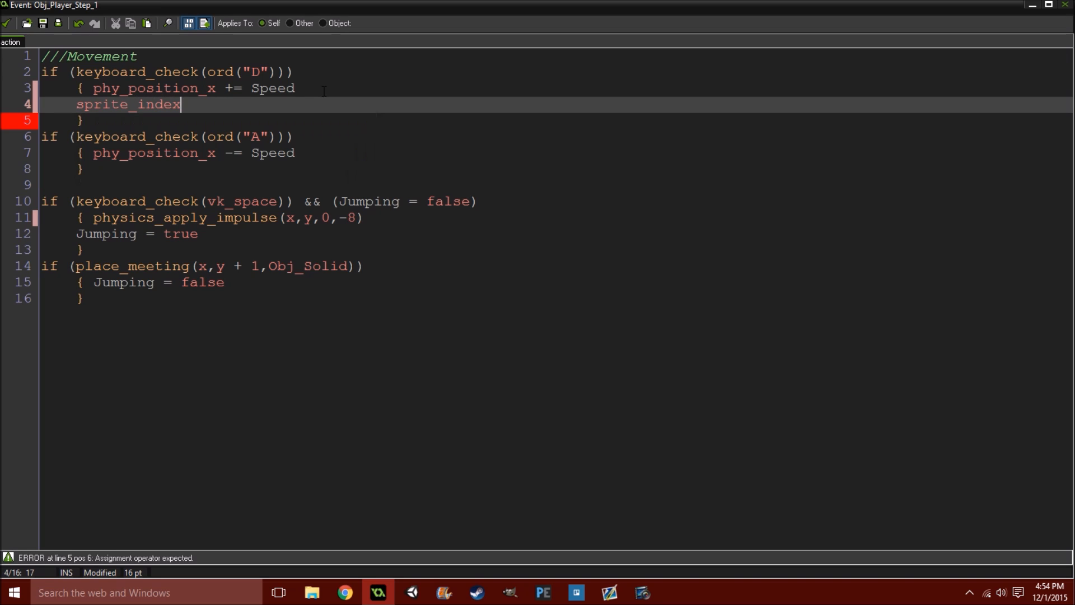
pyautogui.doubleClick(128, 104)
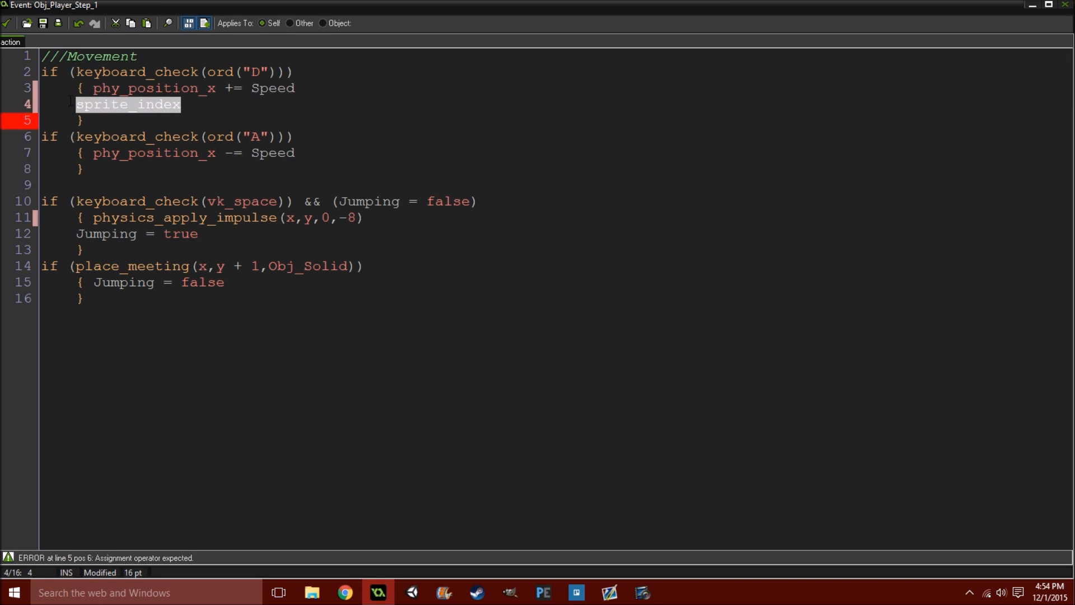
pyautogui.click(194, 114)
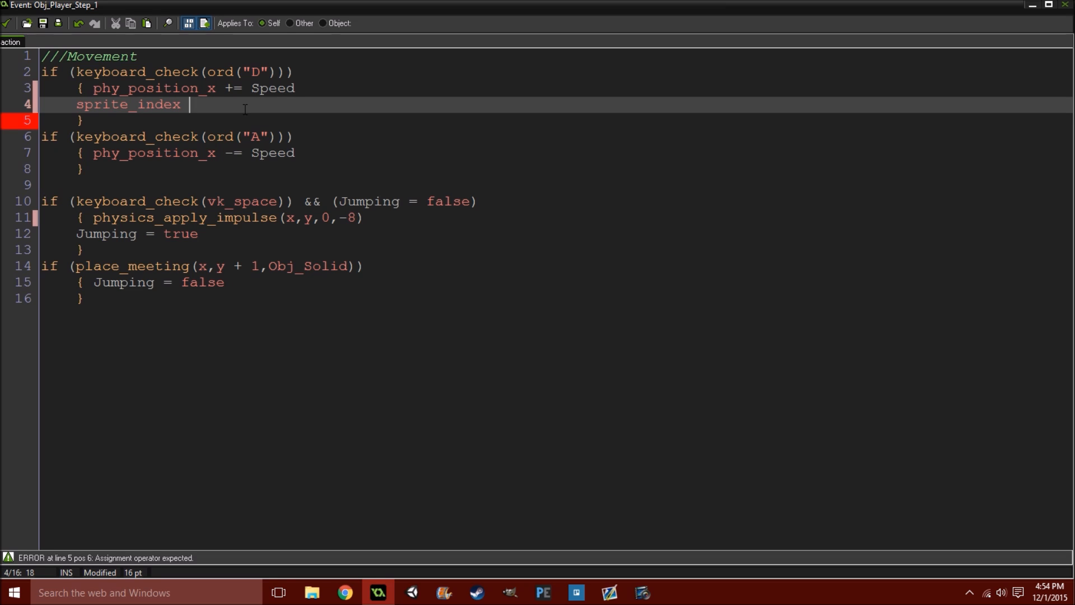
pyautogui.write('=Spr')
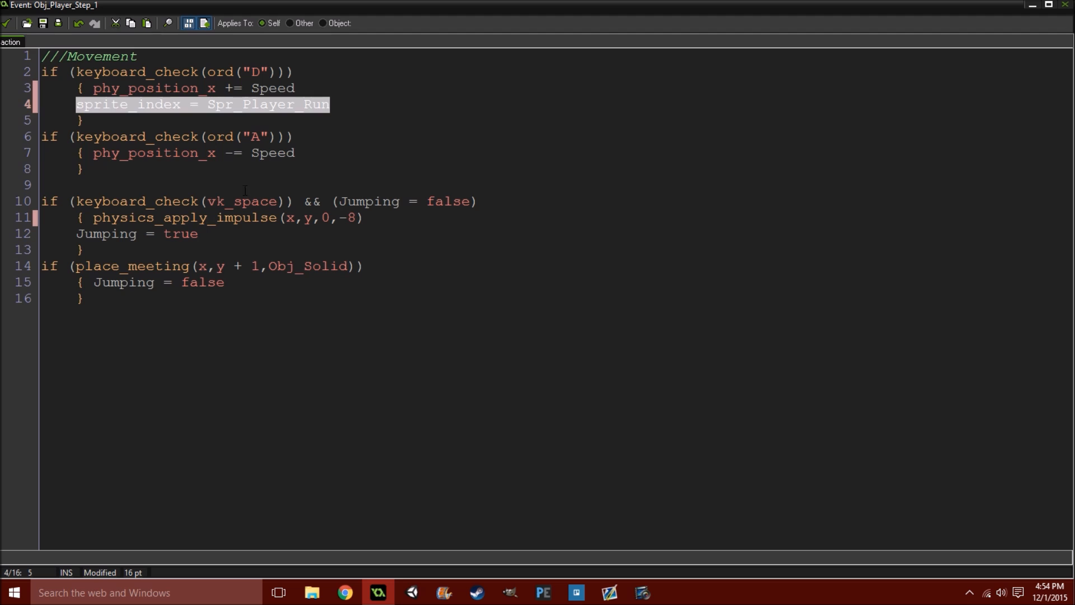
pyautogui.write('sprite_index = Spr_Player_Run')
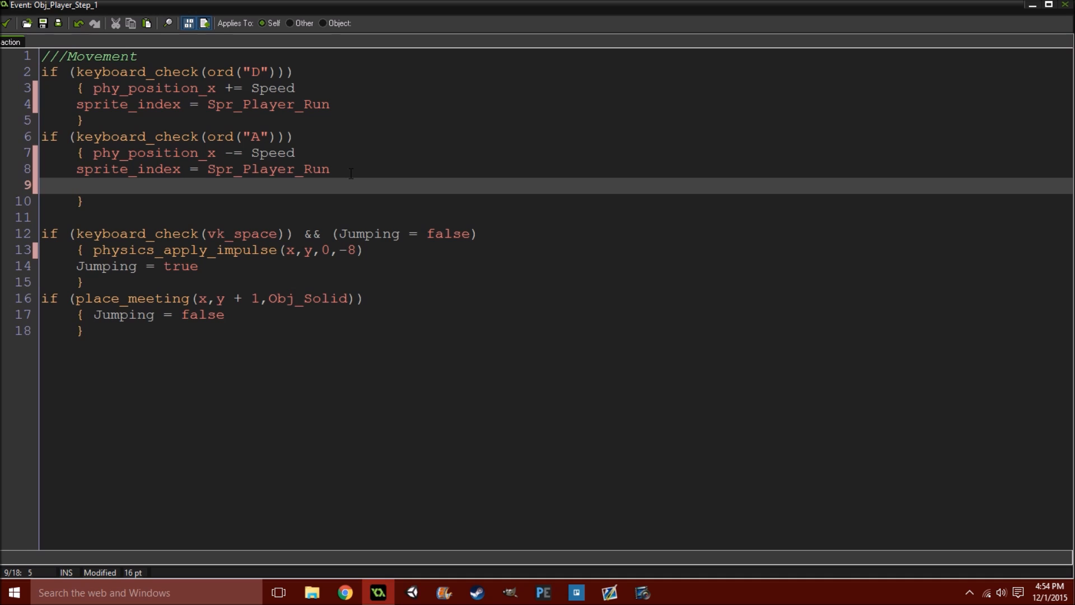
# Set image_xscale = -1 in the A block and image_xscale = 1 in the D block
pyautogui.write('image')
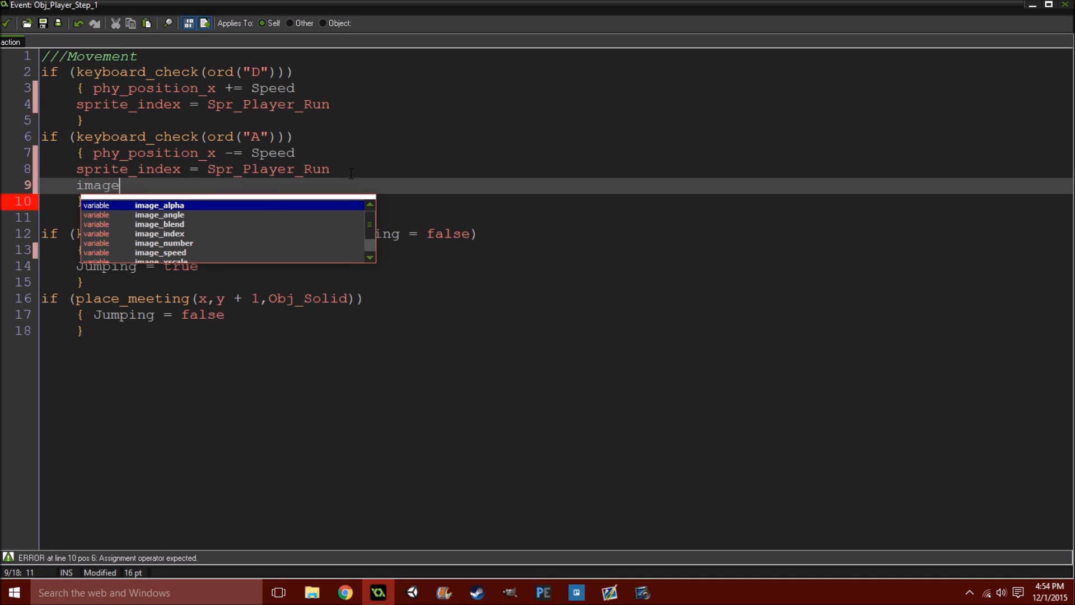
pyautogui.write('_xscale =')
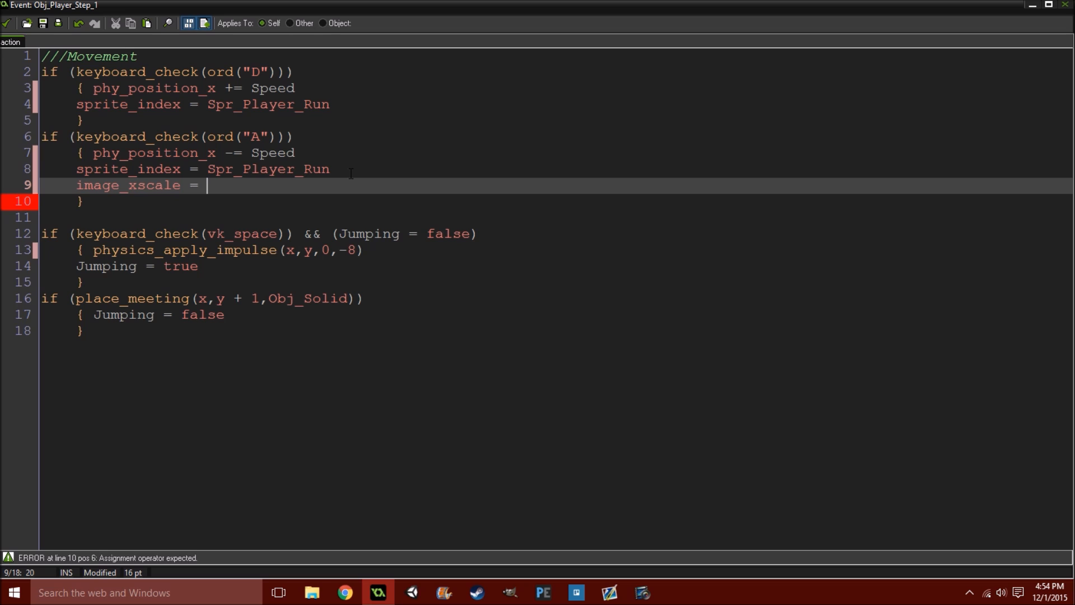
pyautogui.write('-1')
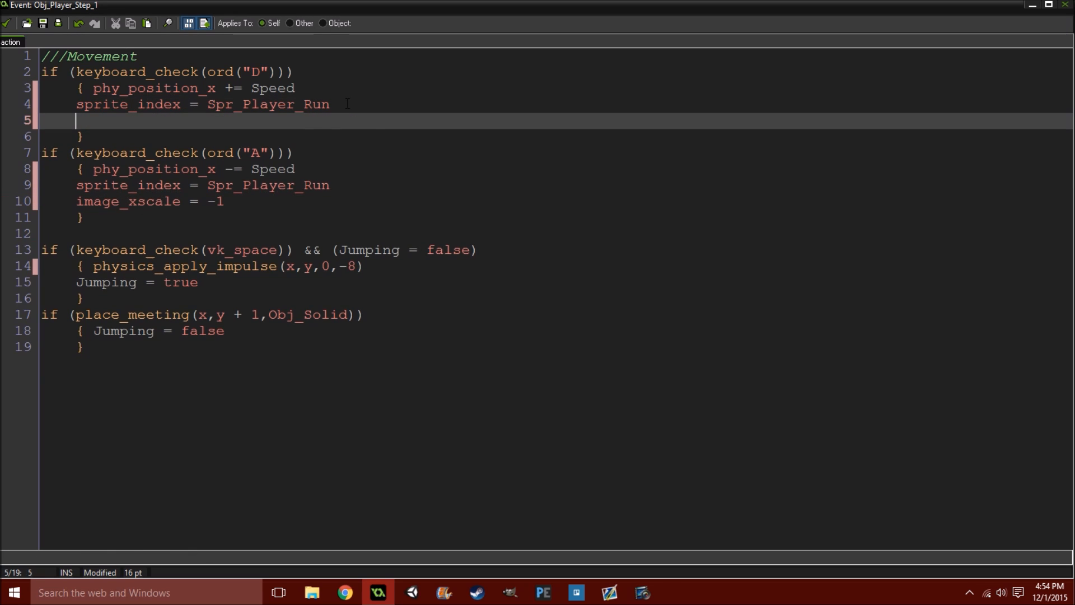
pyautogui.write('image')
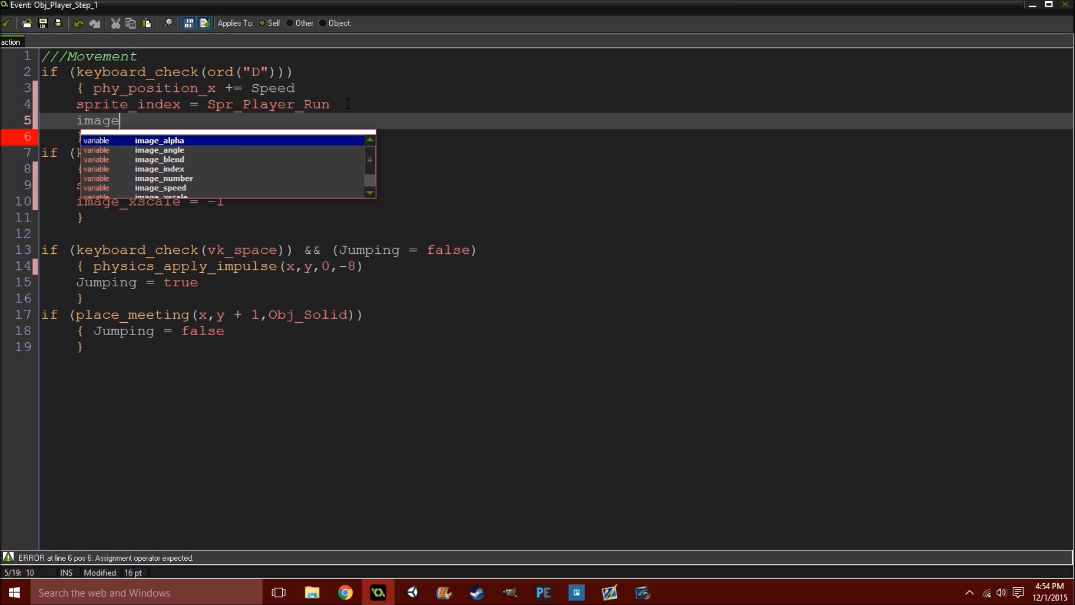
pyautogui.write('_xscale')
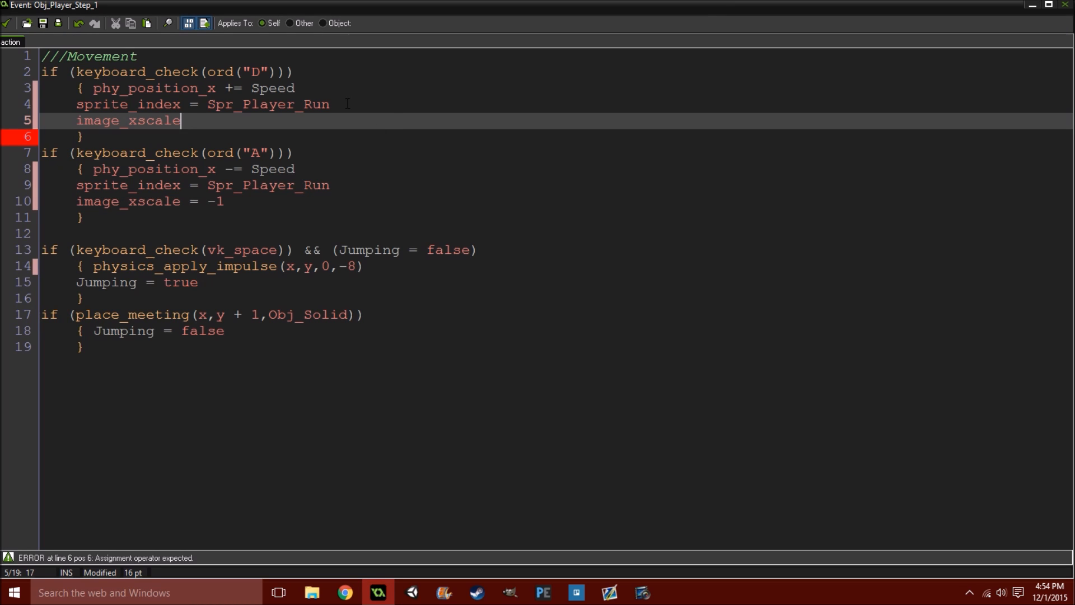
pyautogui.write('= 1')
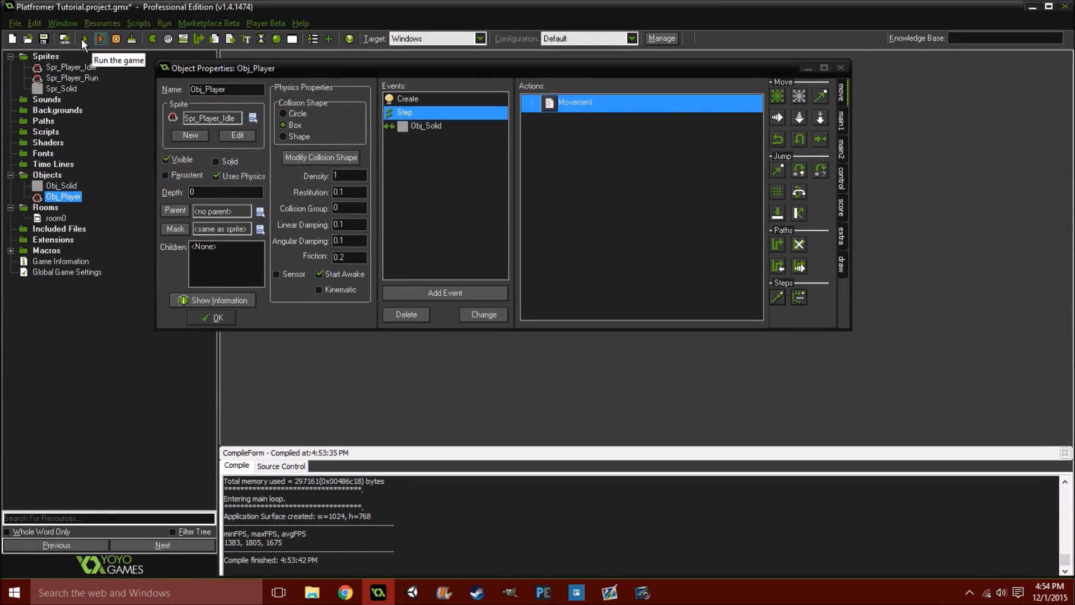
pyautogui.click(100, 39)
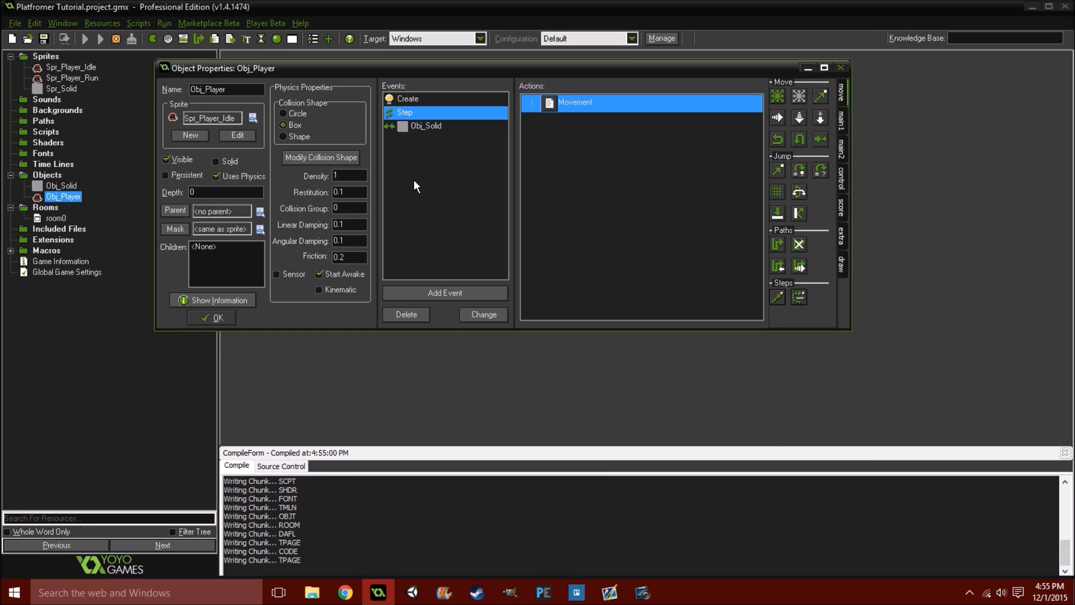
pyautogui.click(85, 39)
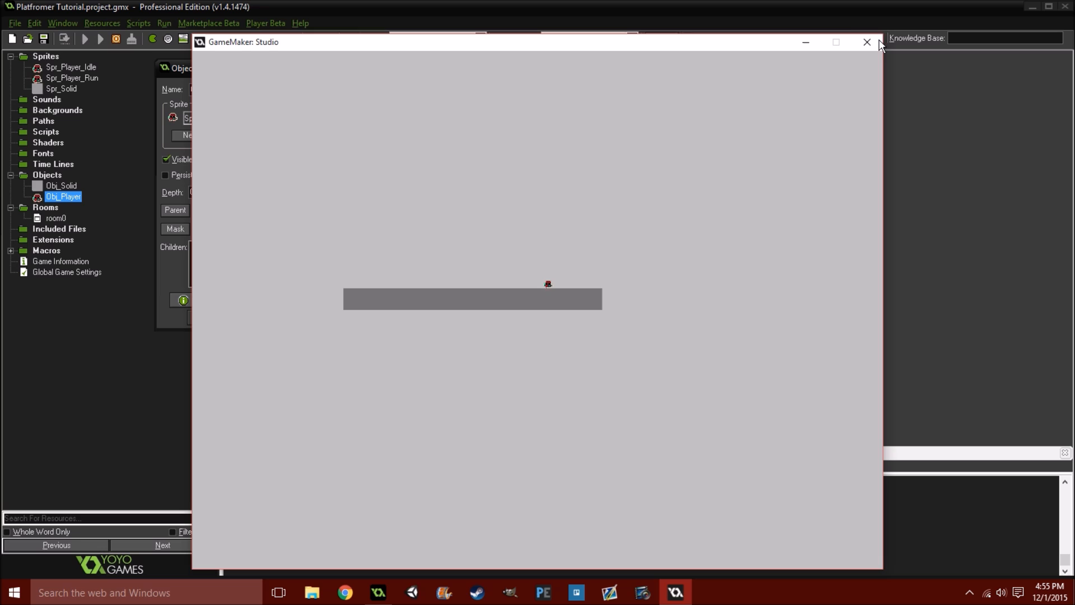
pyautogui.moveTo(867, 42)
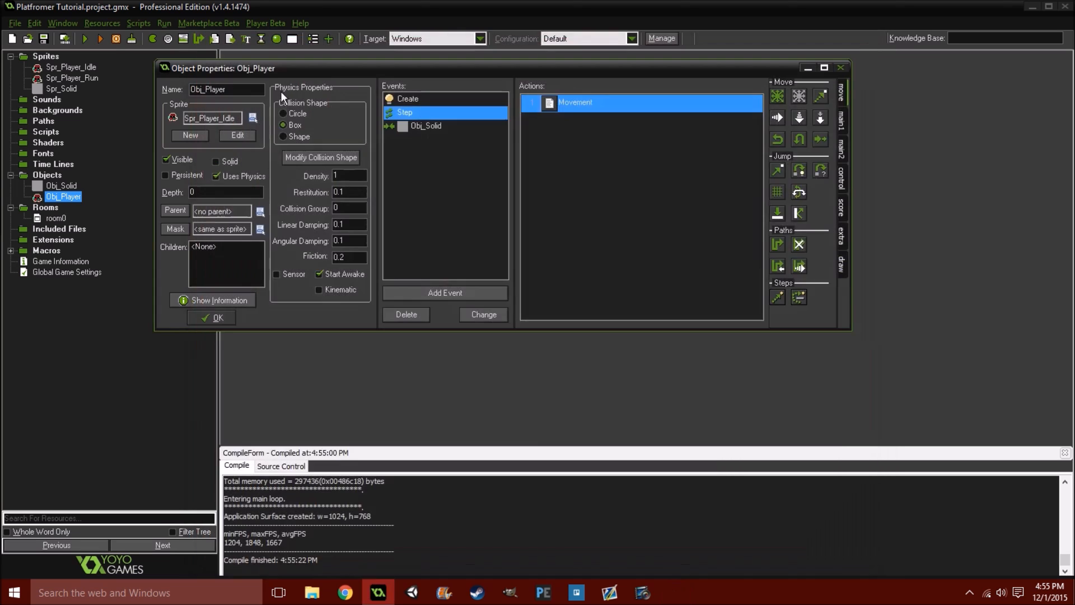
# Add a phy_fixed_rotation line after image_speed in Obj_Player's Create code and correct its name and value
pyautogui.doubleClick(575, 102)
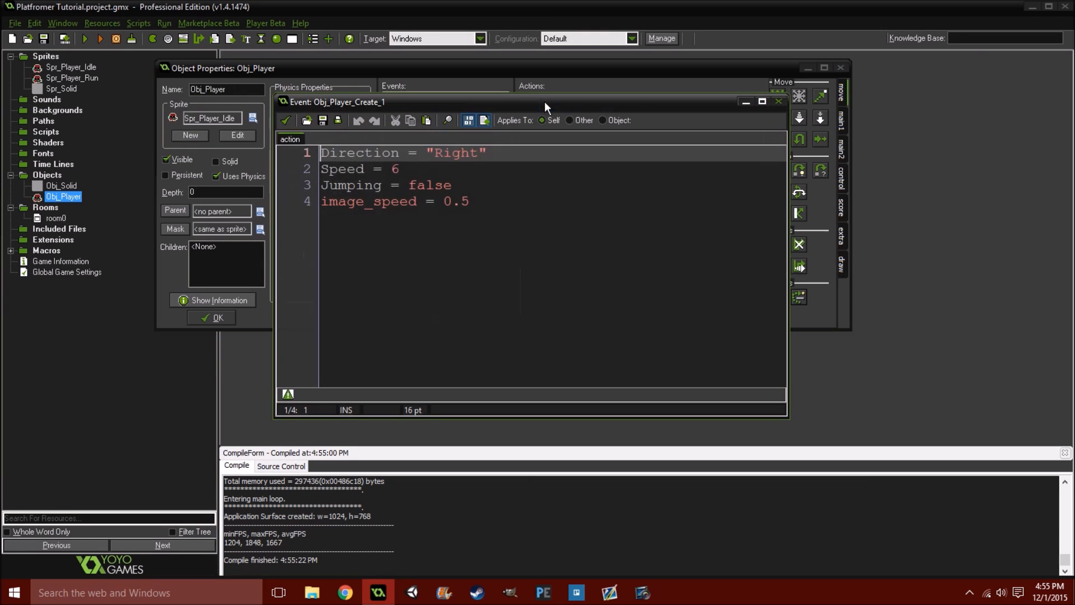
pyautogui.click(470, 201)
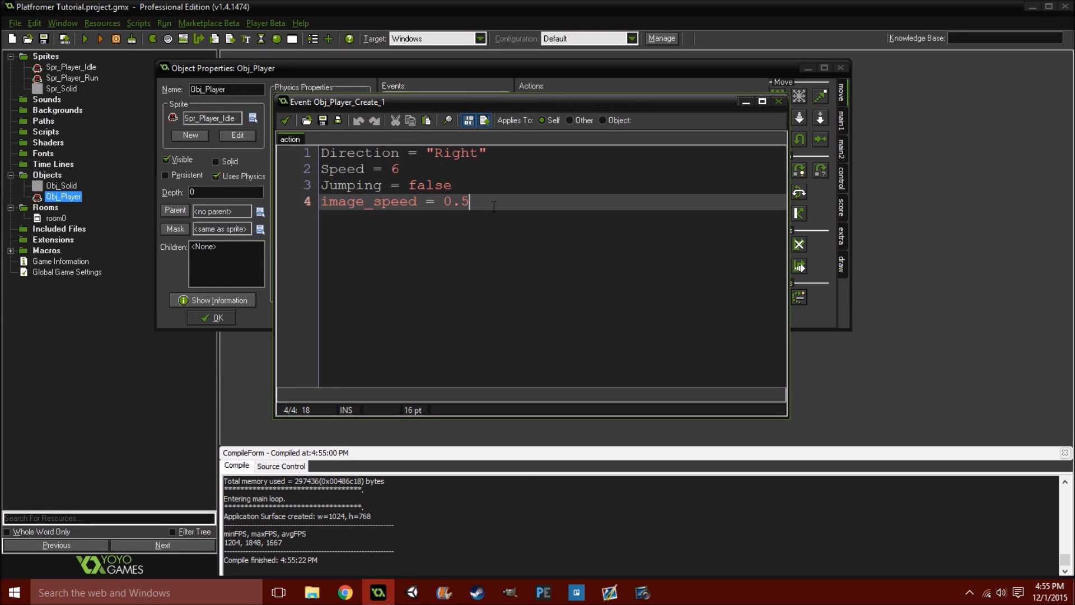
pyautogui.write('phy_')
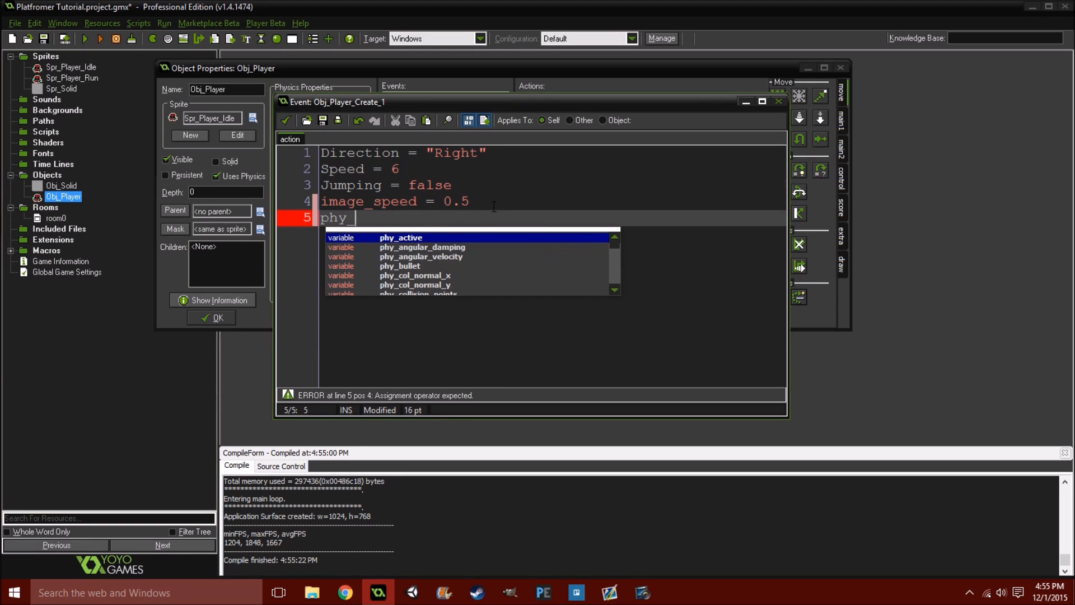
pyautogui.write('rotation')
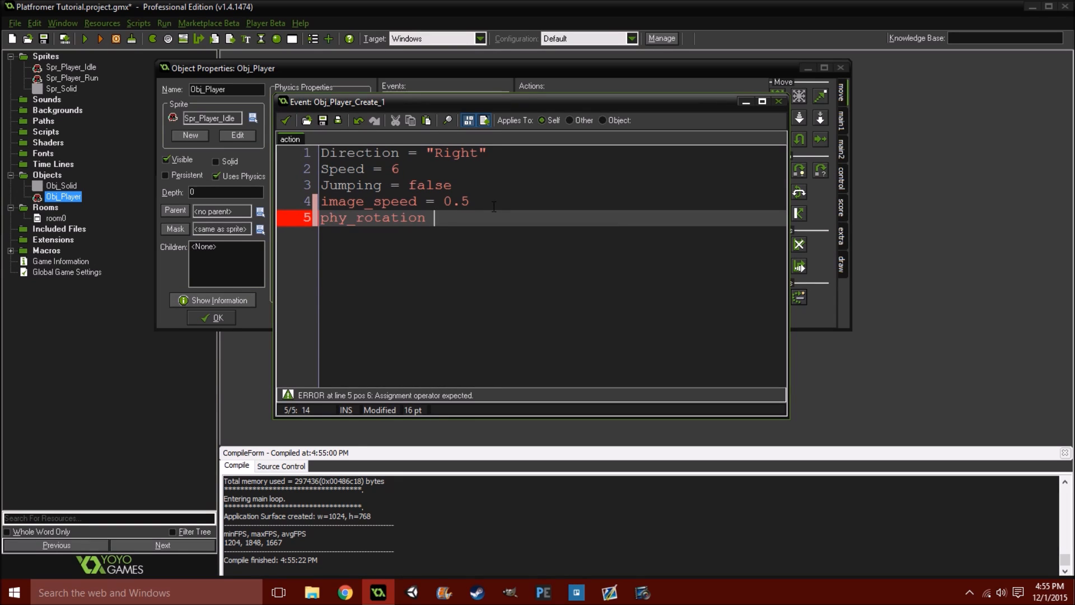
pyautogui.write('= false')
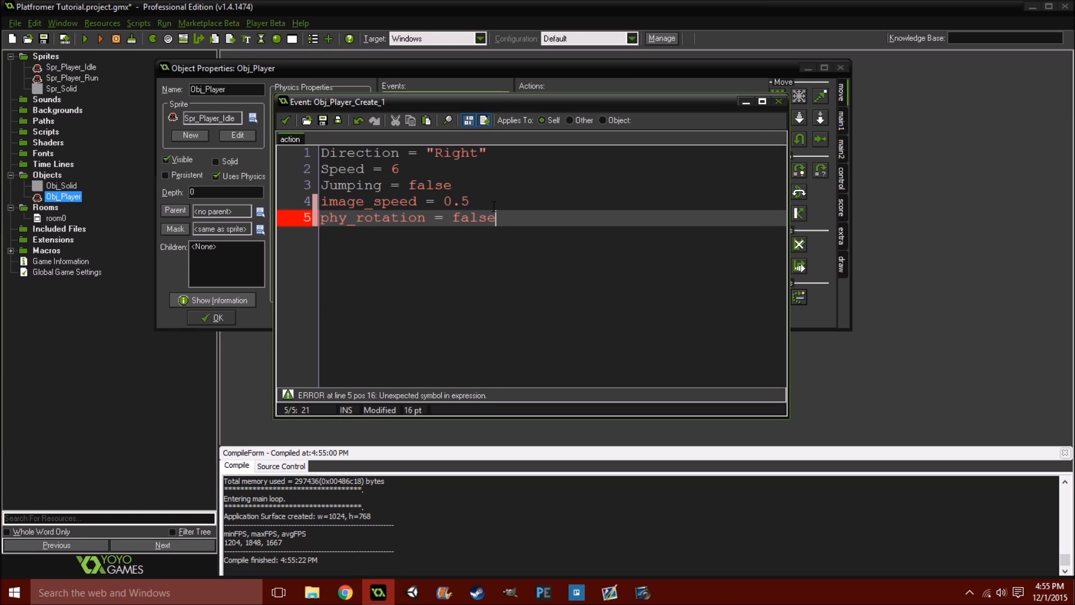
pyautogui.click(285, 119)
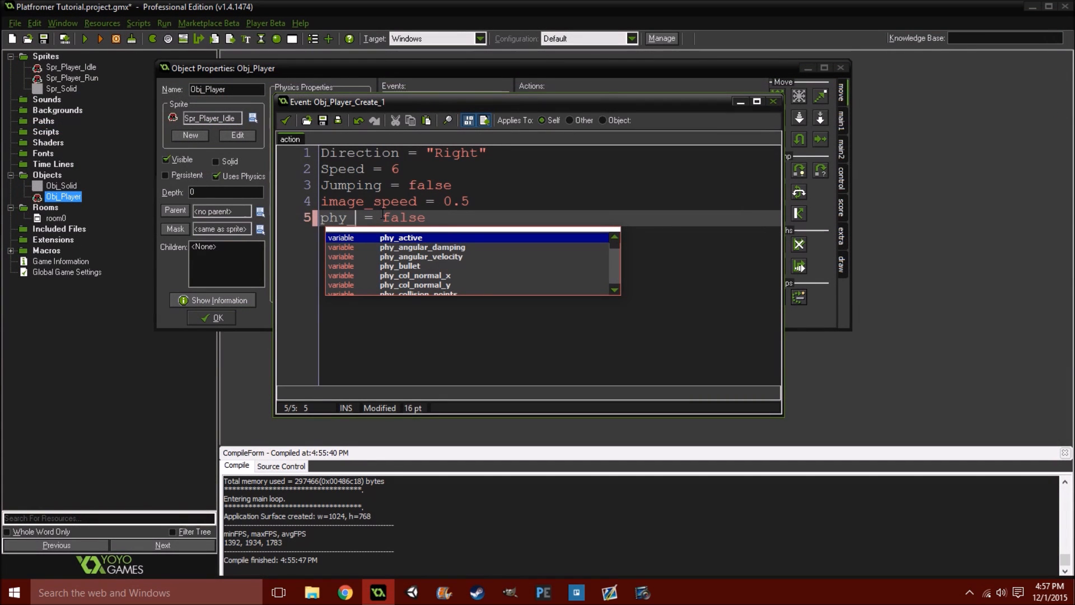
pyautogui.write('fixed_rotation')
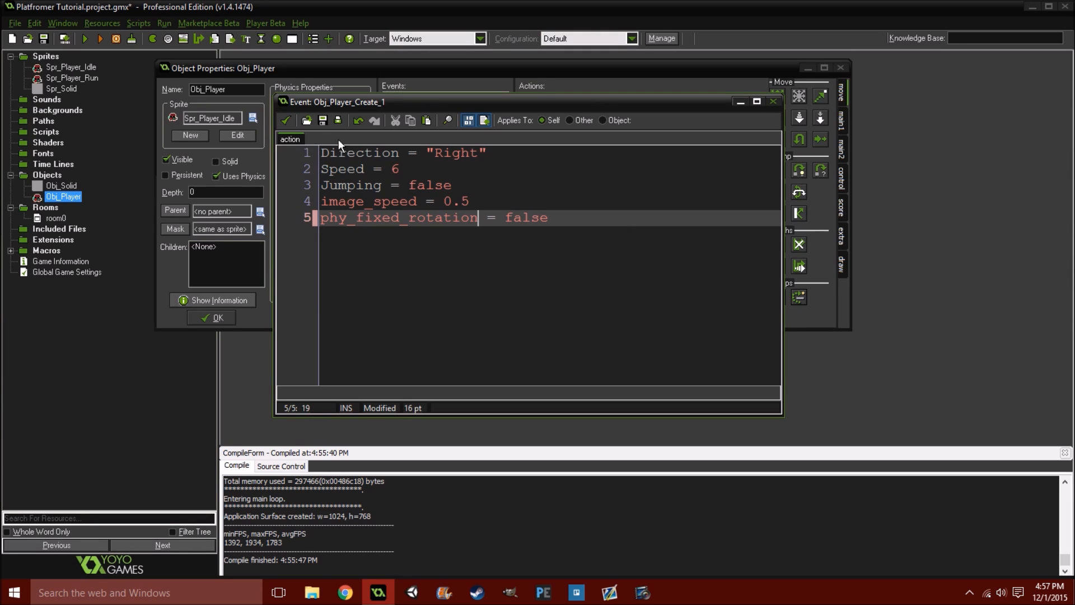
pyautogui.write('true')
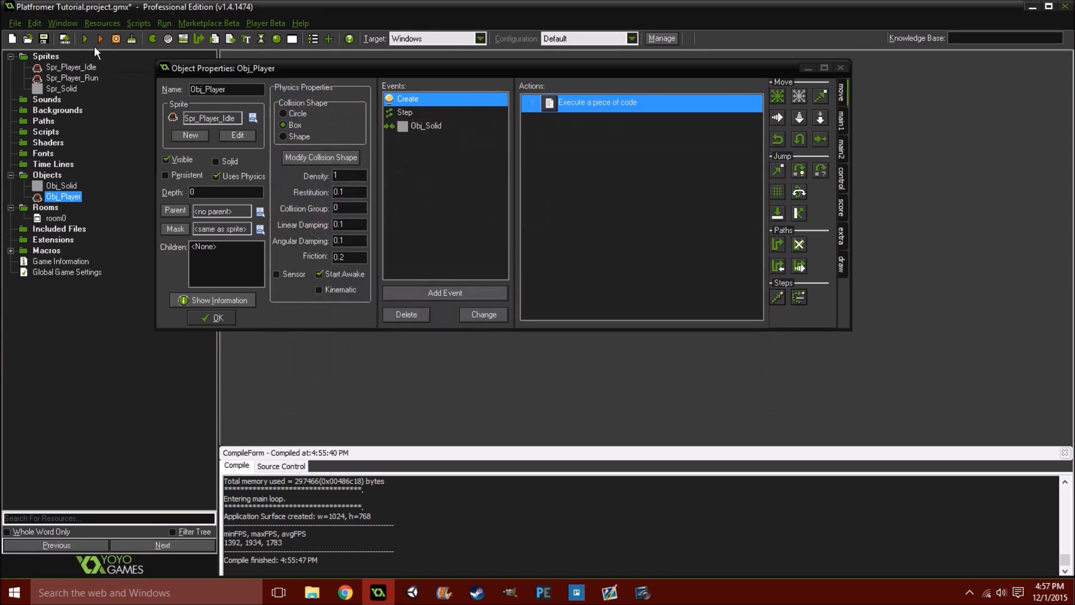
pyautogui.click(99, 38)
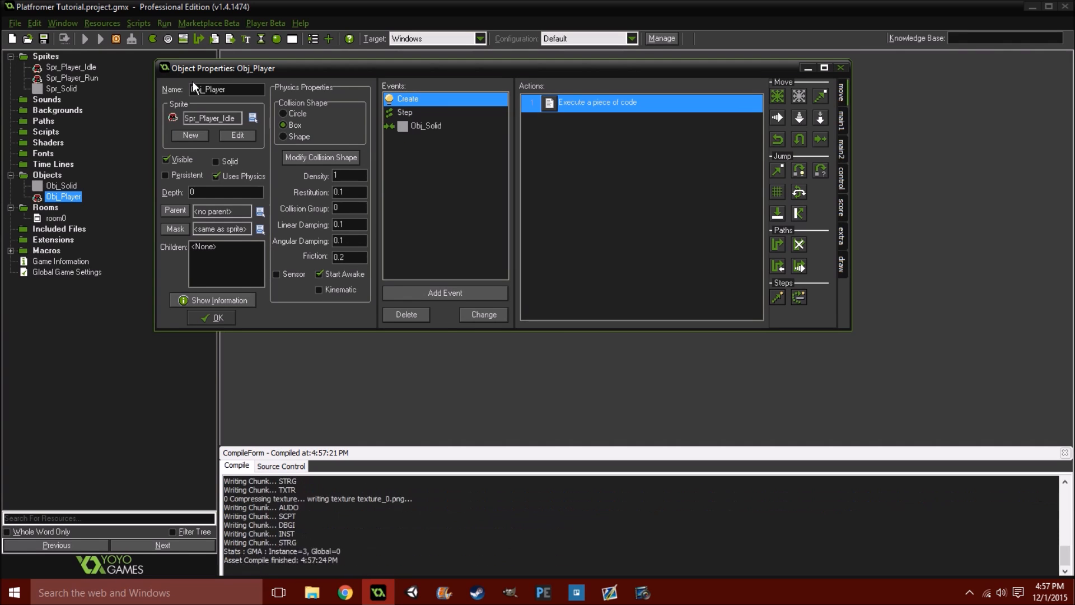
pyautogui.click(85, 38)
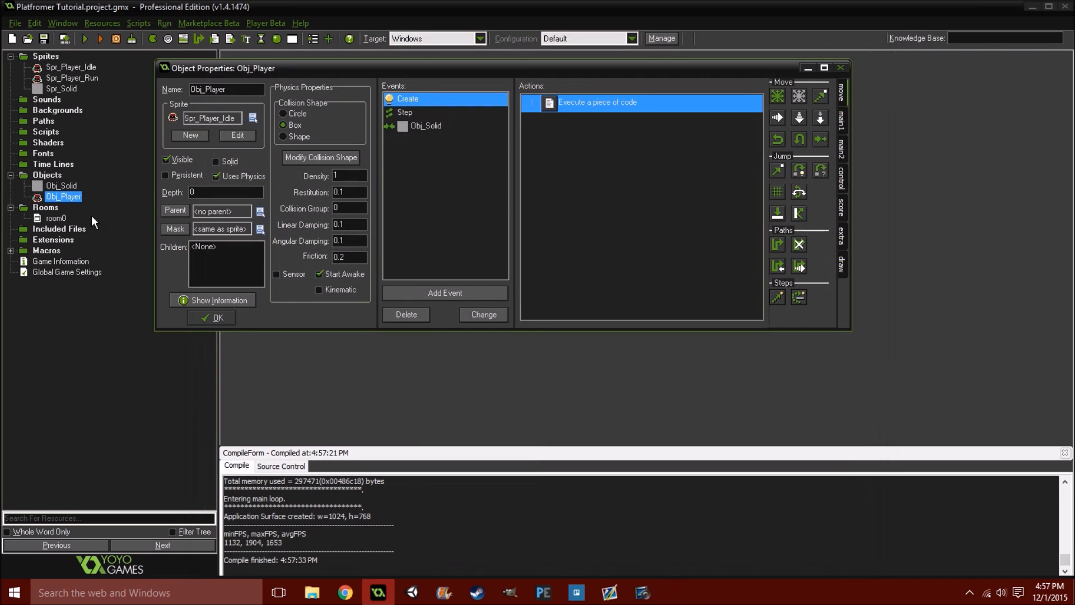
# Set room0's physics Gravity Y to 20.0
pyautogui.doubleClick(56, 217)
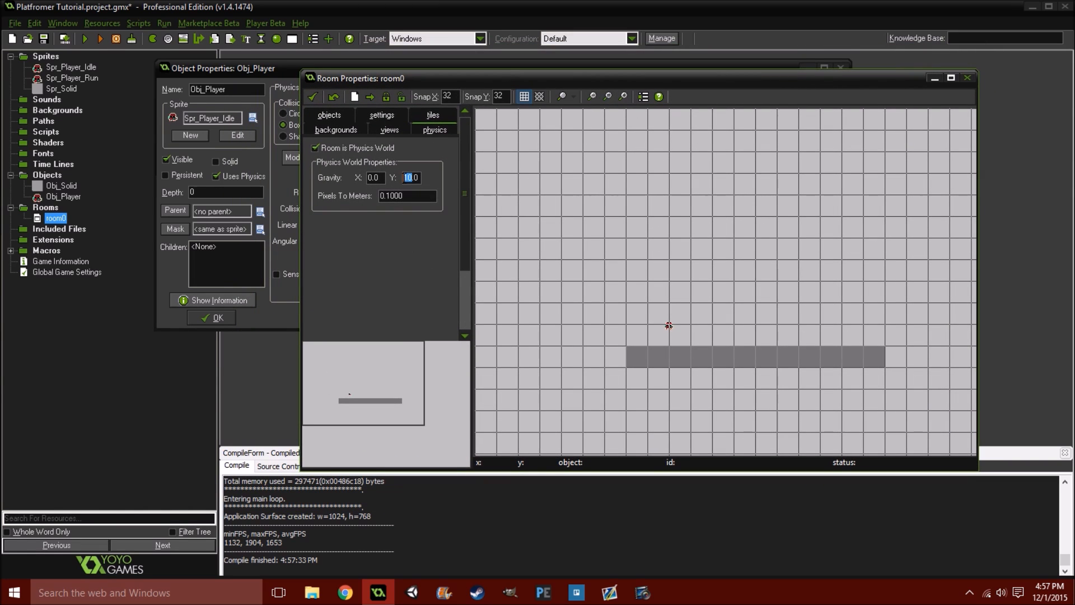
pyautogui.write('20.0')
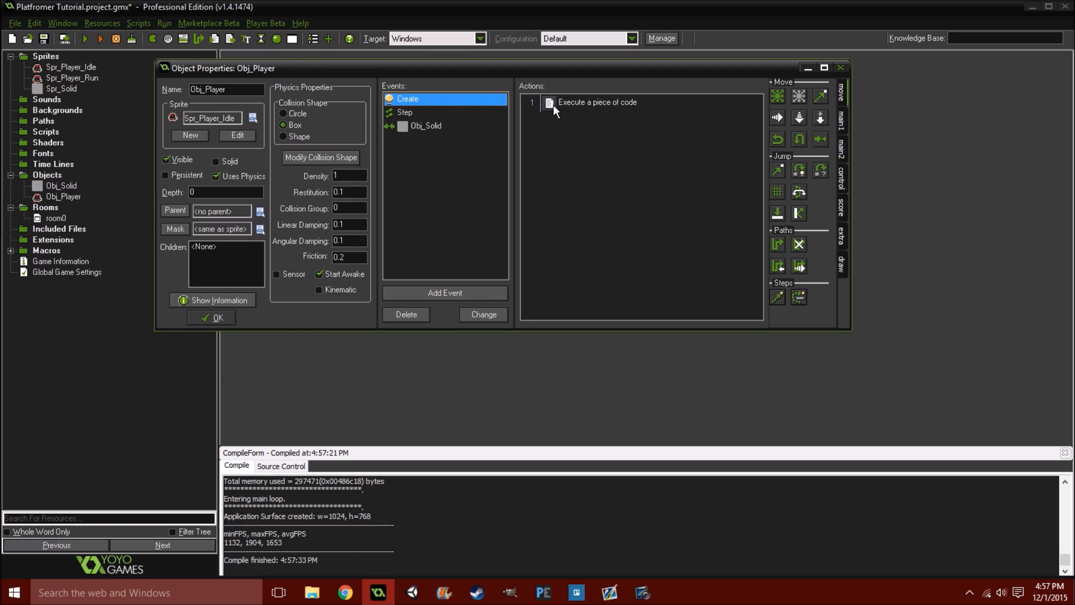
# Close Obj_Player's properties and run the game to test it
pyautogui.click(405, 112)
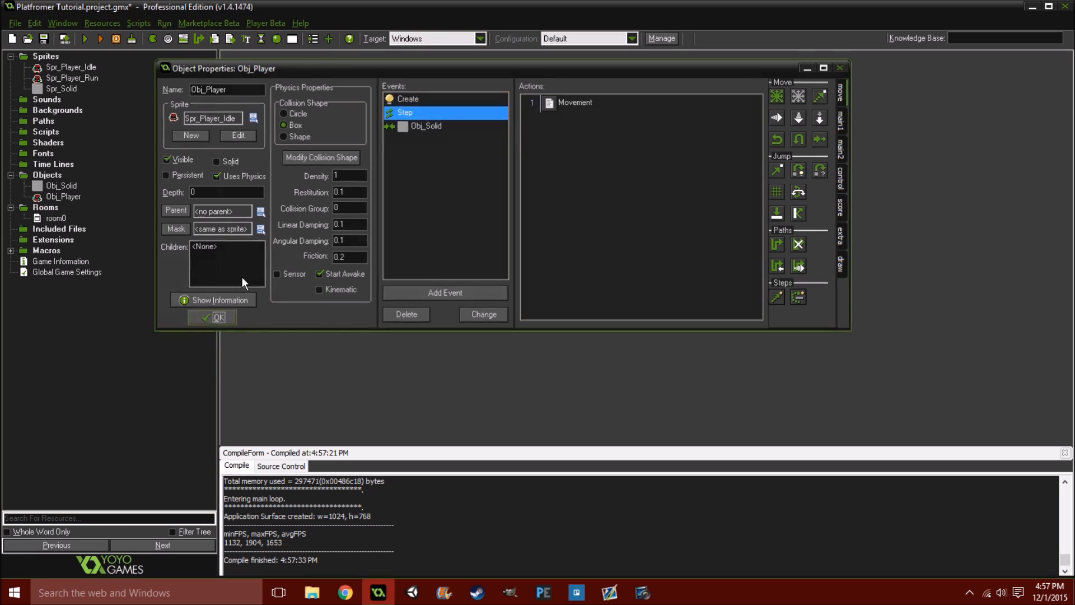
pyautogui.click(217, 317)
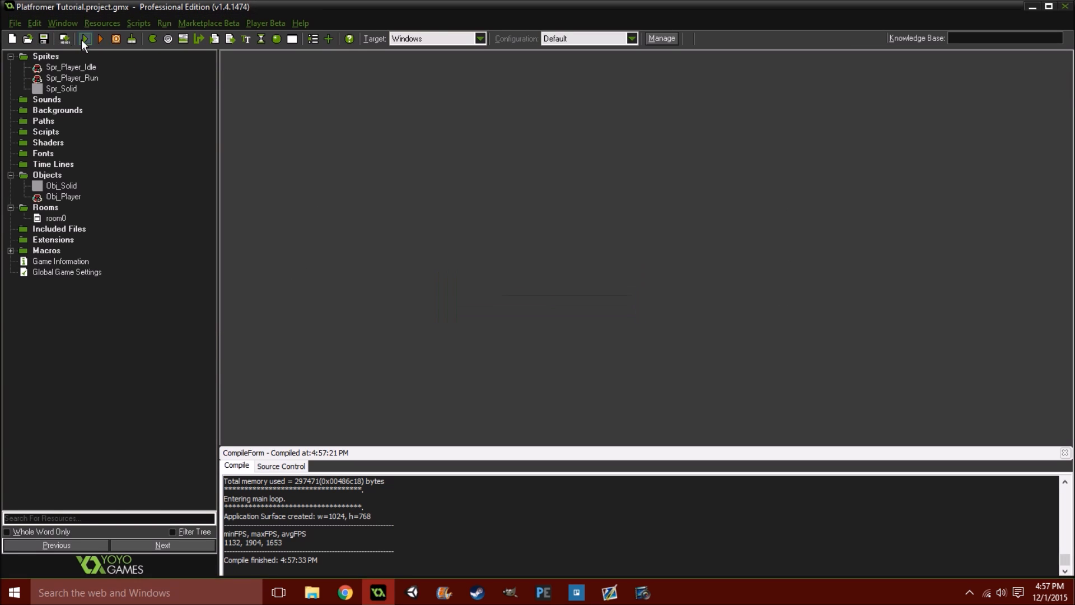
pyautogui.click(83, 38)
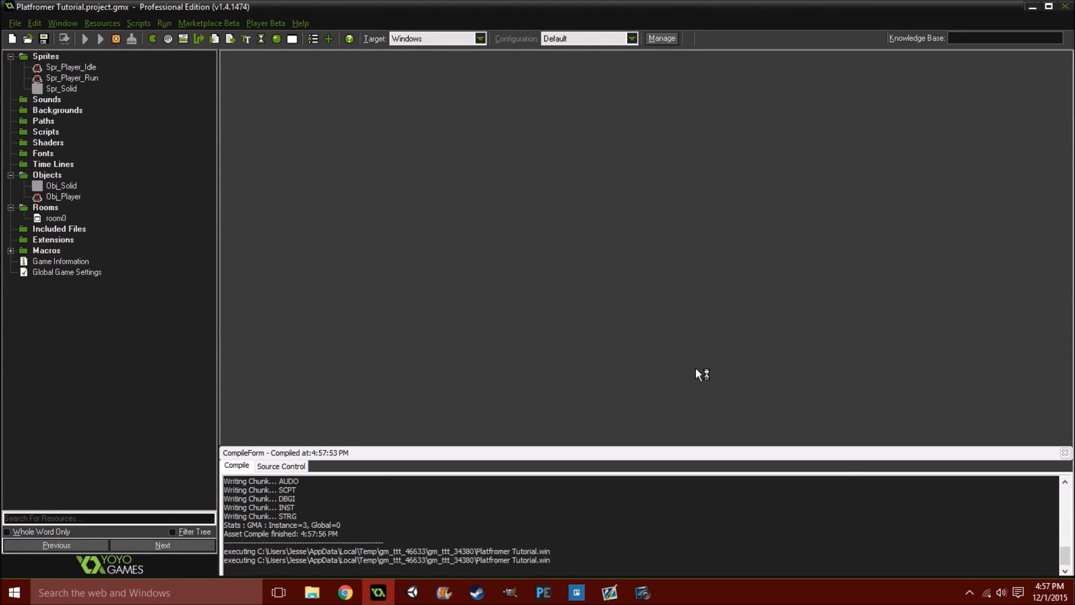
pyautogui.click(85, 38)
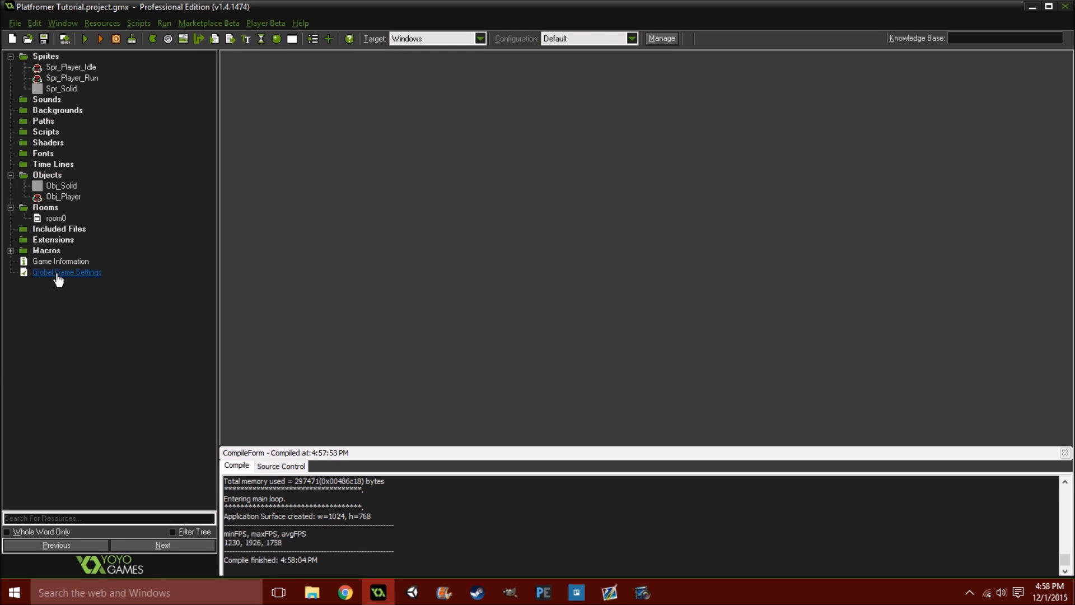
# Uncheck 'Interpolate colors between pixels' under Windows Graphics in Global Game Settings and confirm
pyautogui.doubleClick(67, 271)
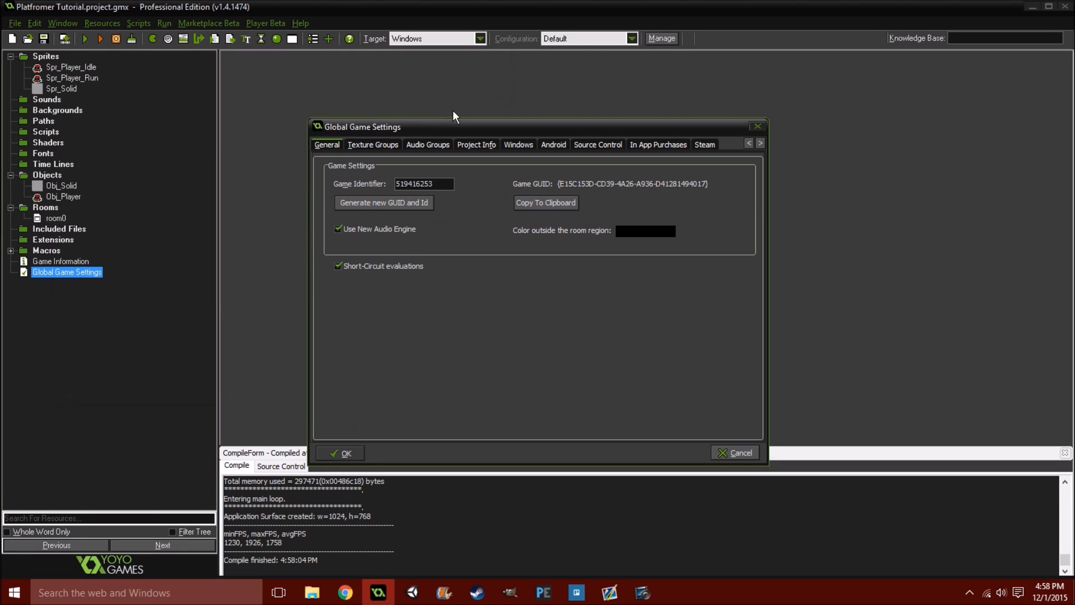
pyautogui.click(519, 144)
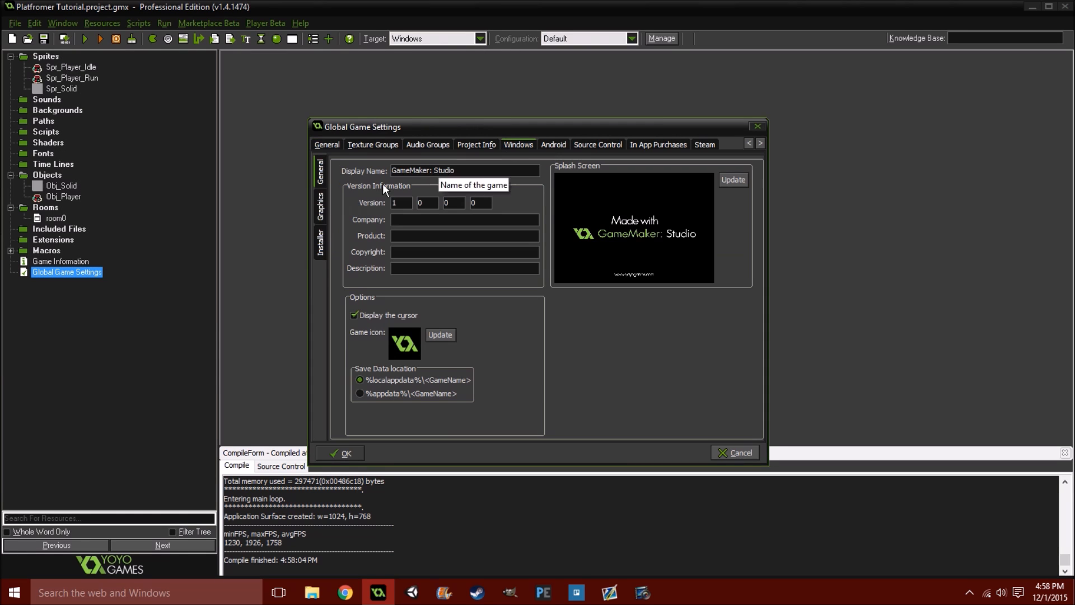
pyautogui.moveTo(321, 214)
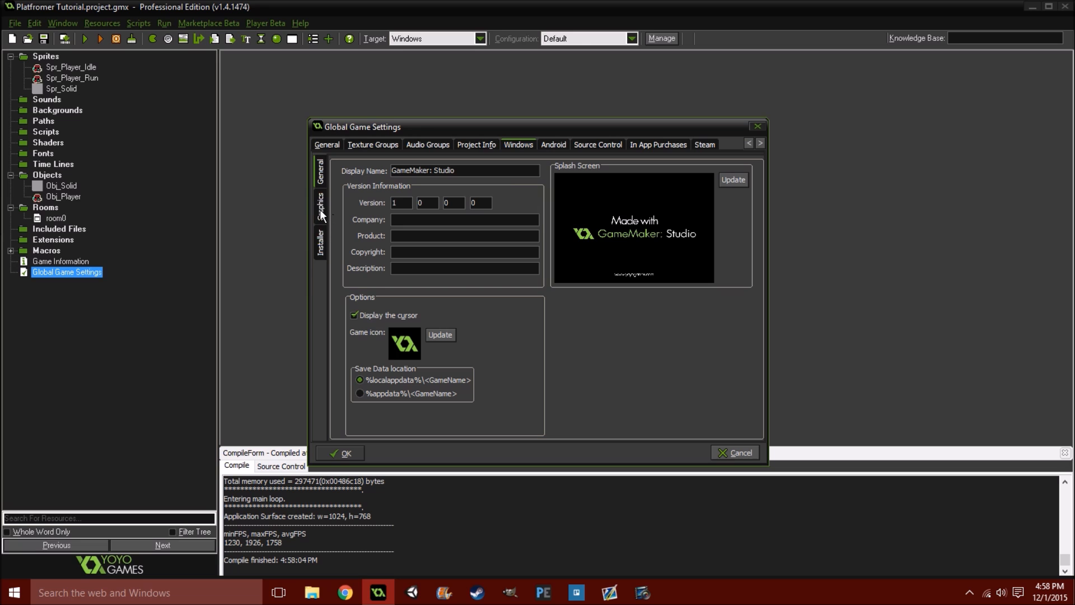
pyautogui.click(319, 206)
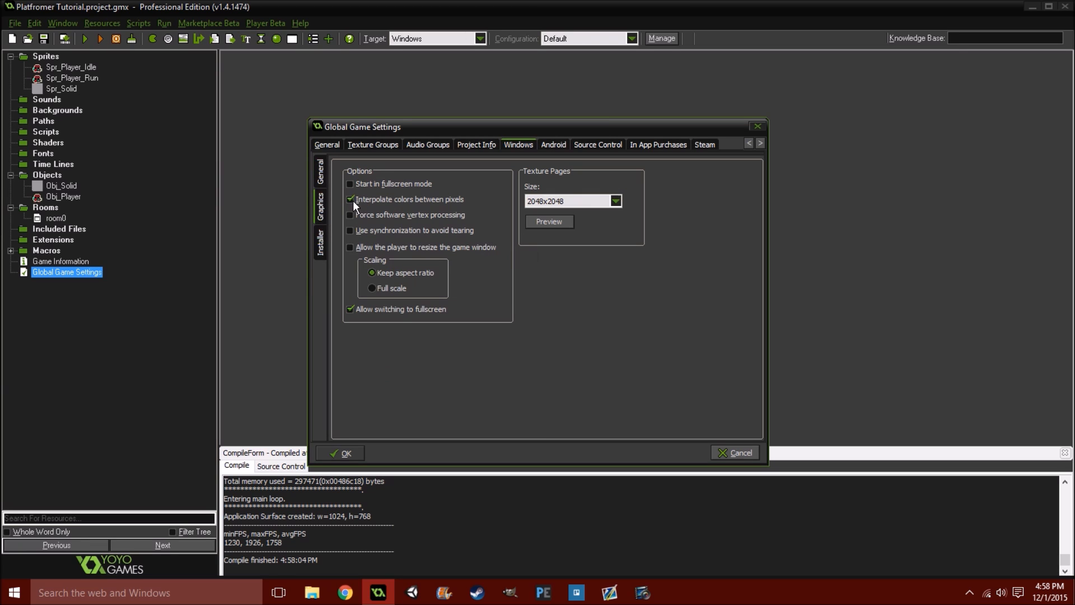
pyautogui.click(352, 199)
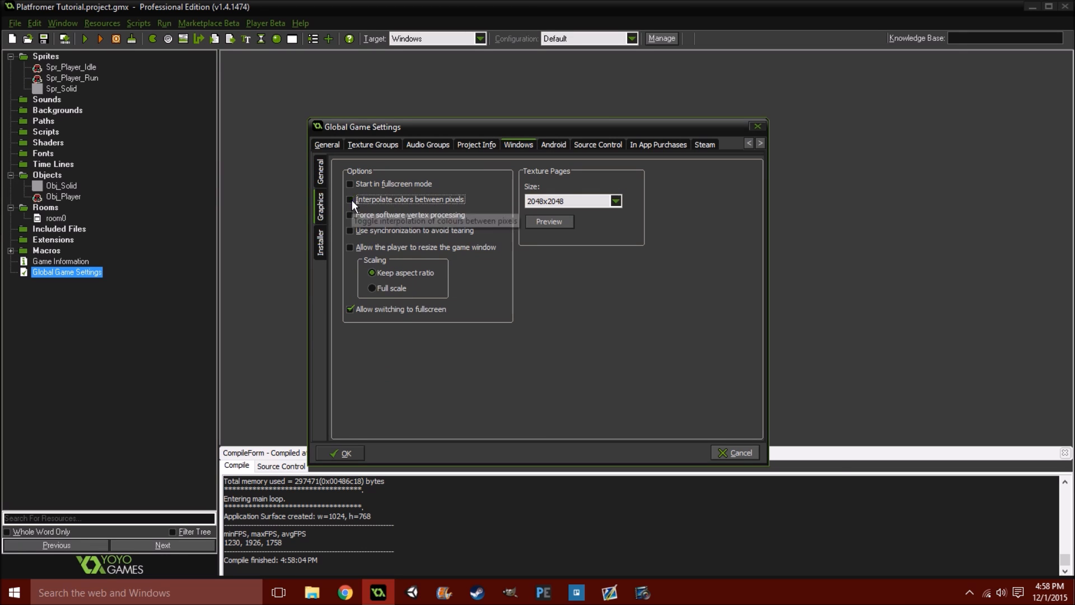
pyautogui.click(341, 453)
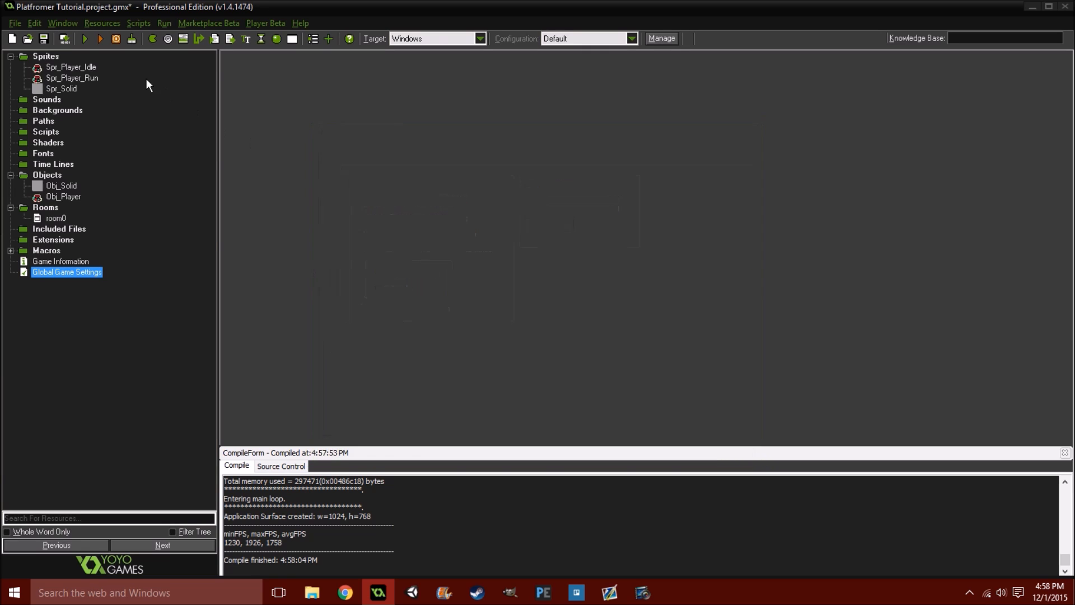
# Save the project and compile the game again for the Windows target
pyautogui.click(42, 38)
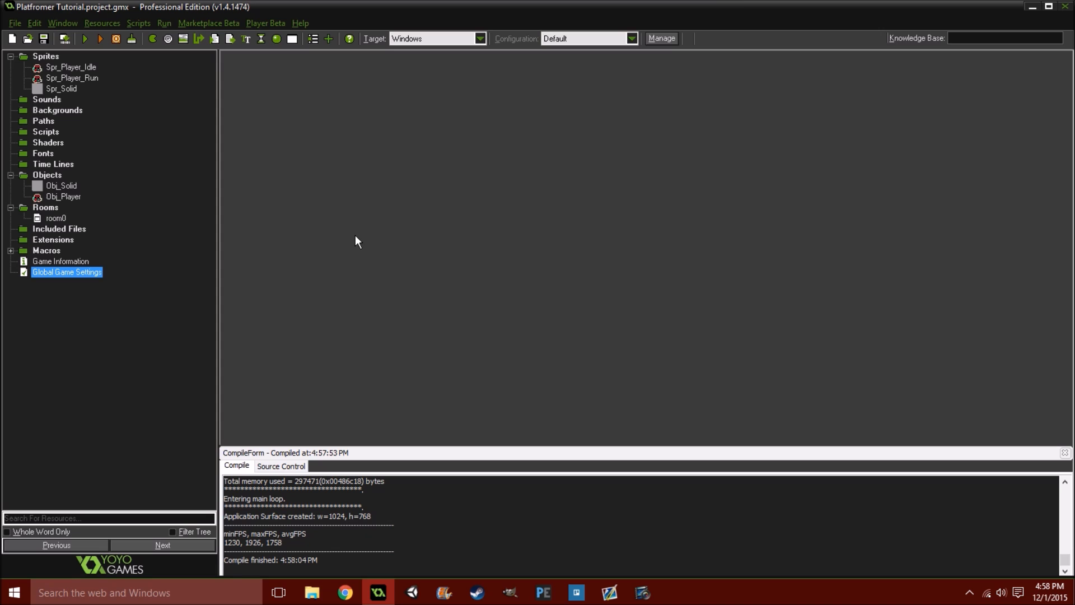
pyautogui.moveTo(64, 39)
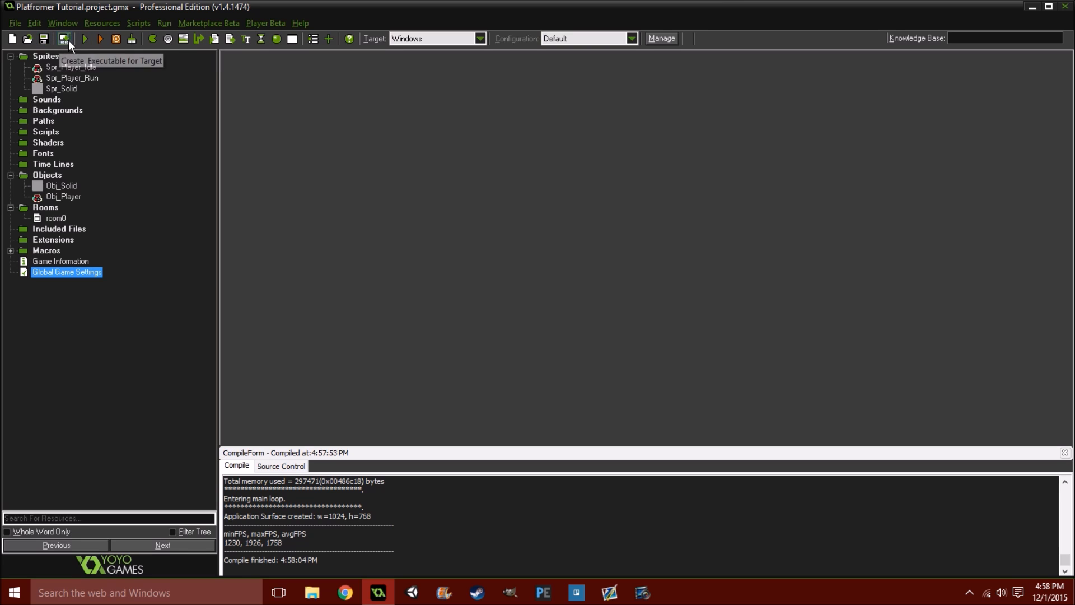
pyautogui.click(64, 38)
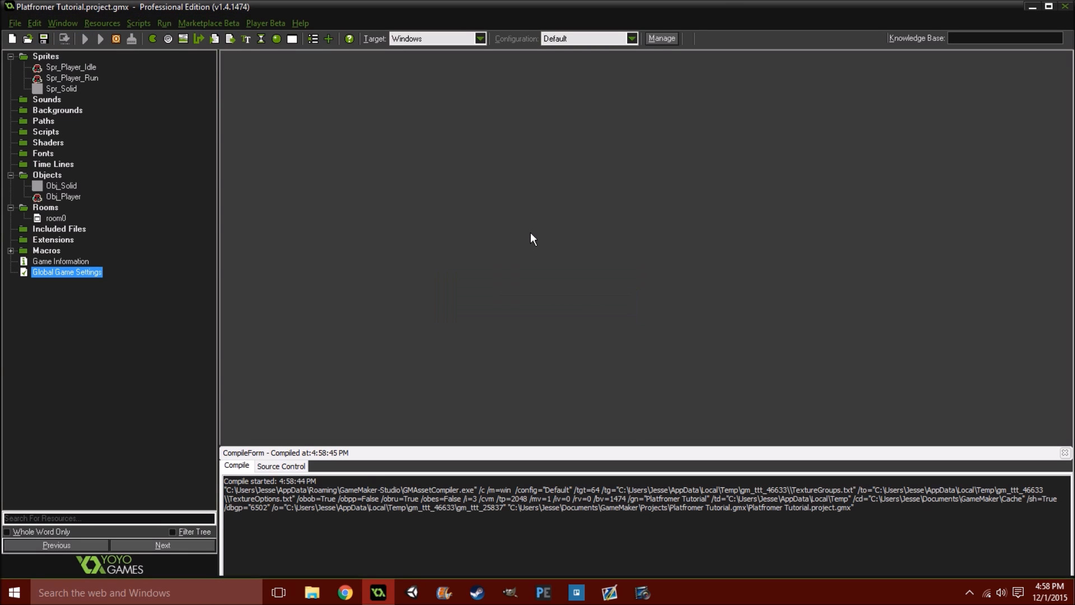